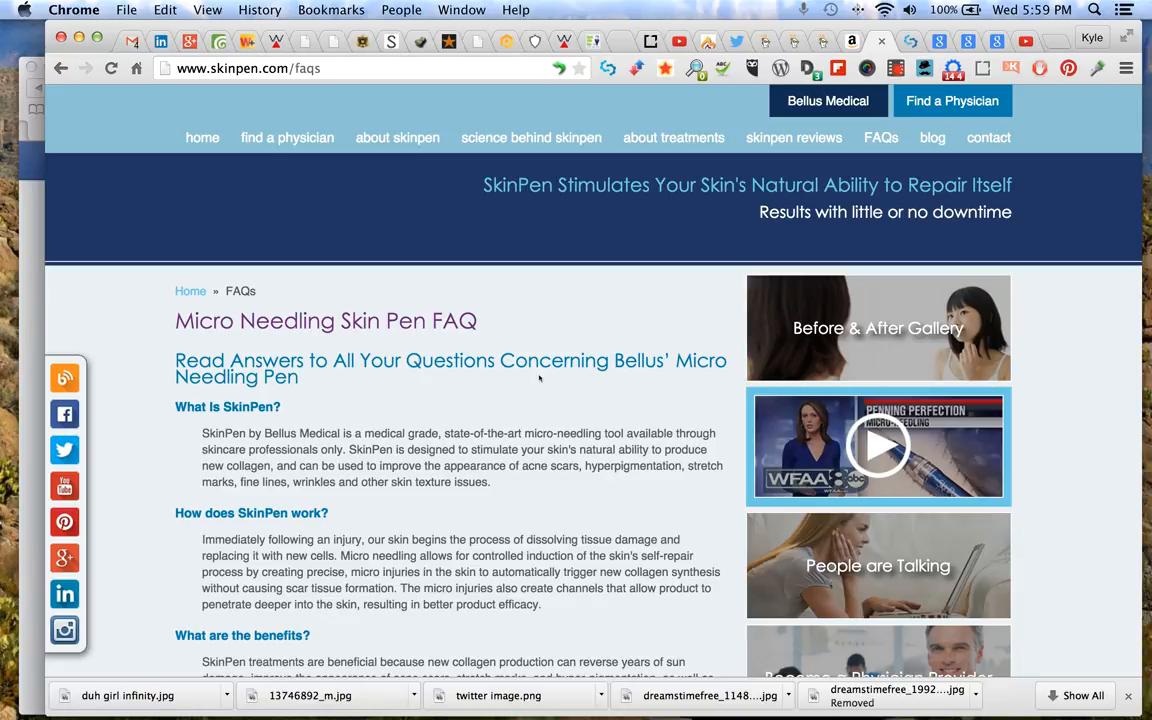
# Scroll through the SkinPen micro needling FAQ answers before switching to the audit.
pyautogui.scroll(-3)
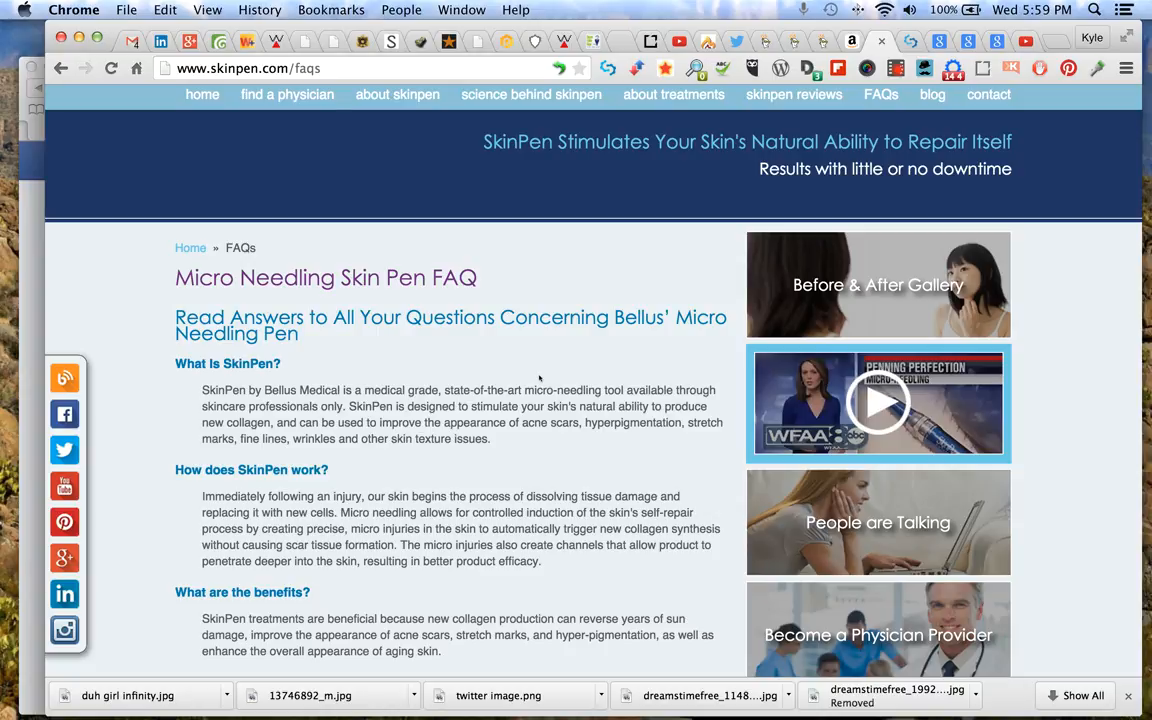
pyautogui.scroll(-3)
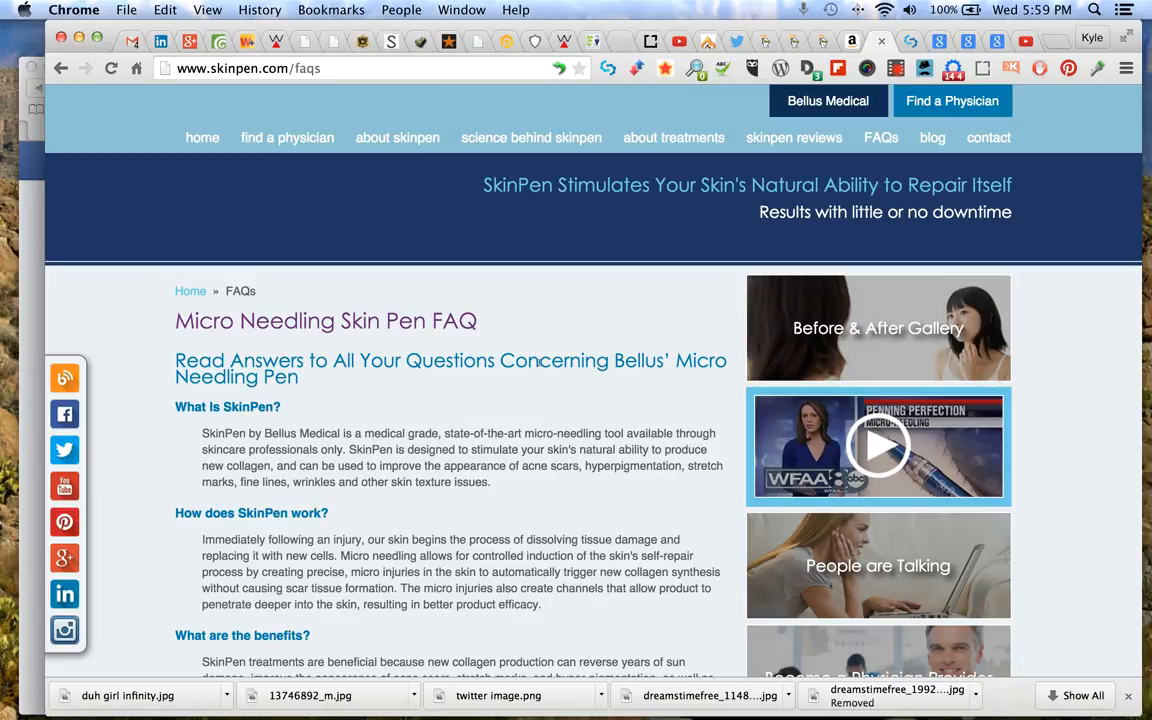
pyautogui.moveTo(718, 250)
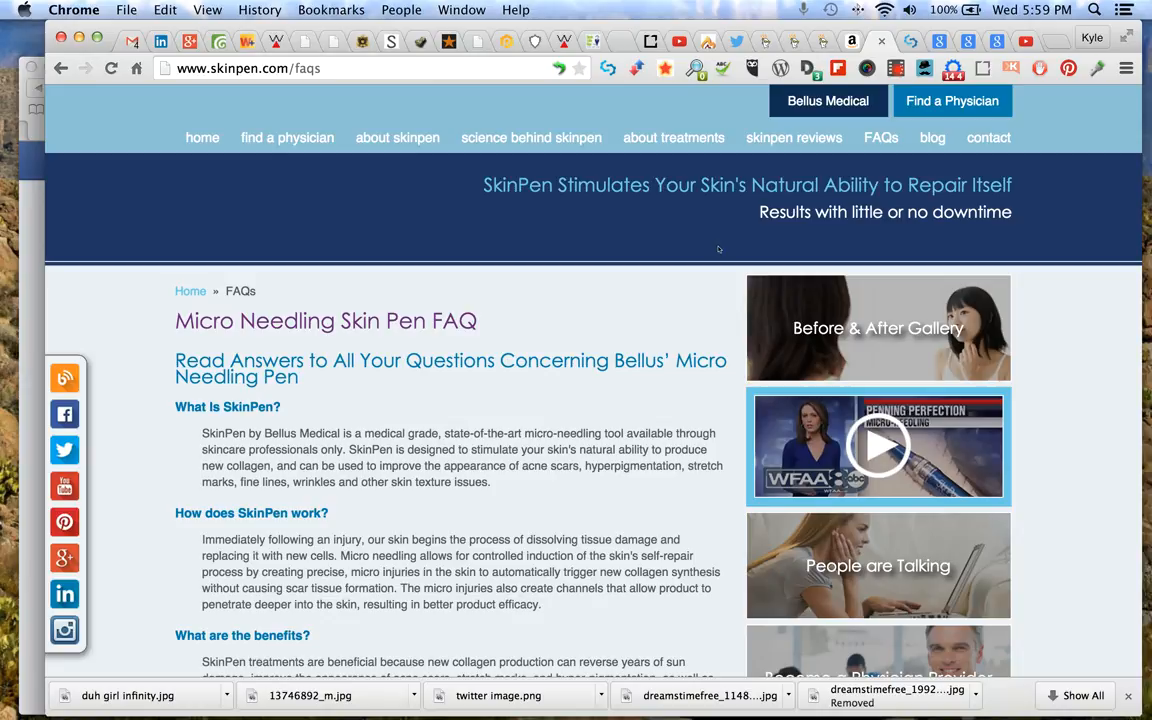
pyautogui.moveTo(672, 360)
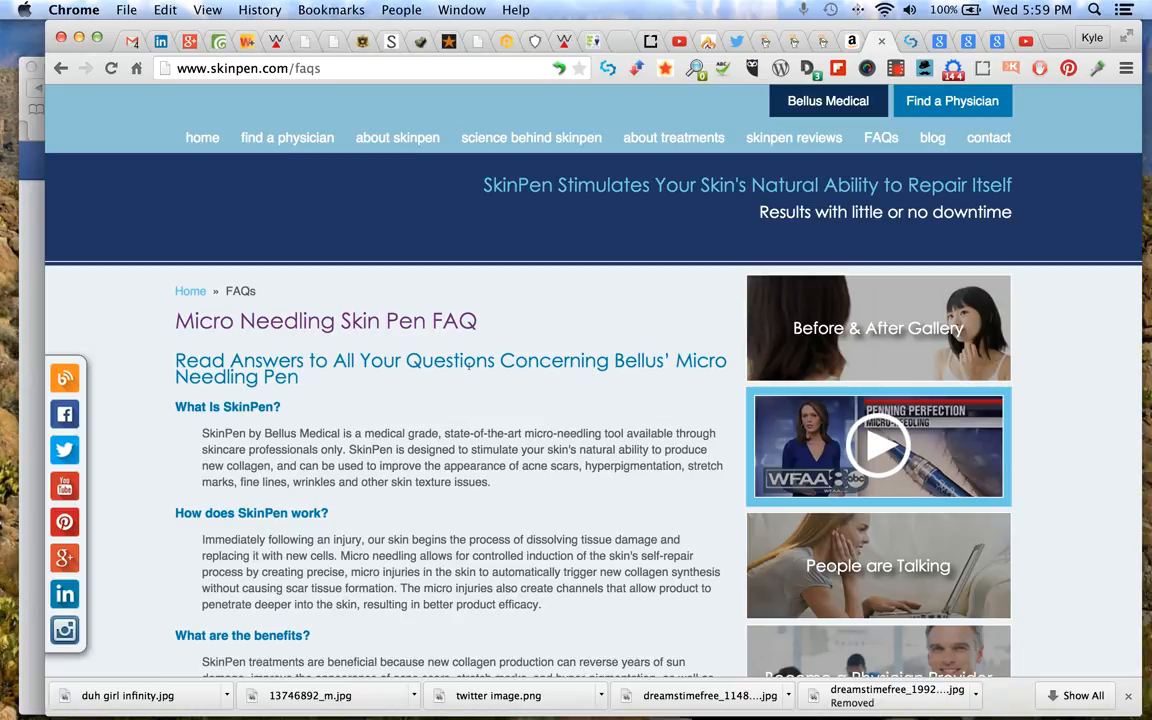
pyautogui.moveTo(464, 412)
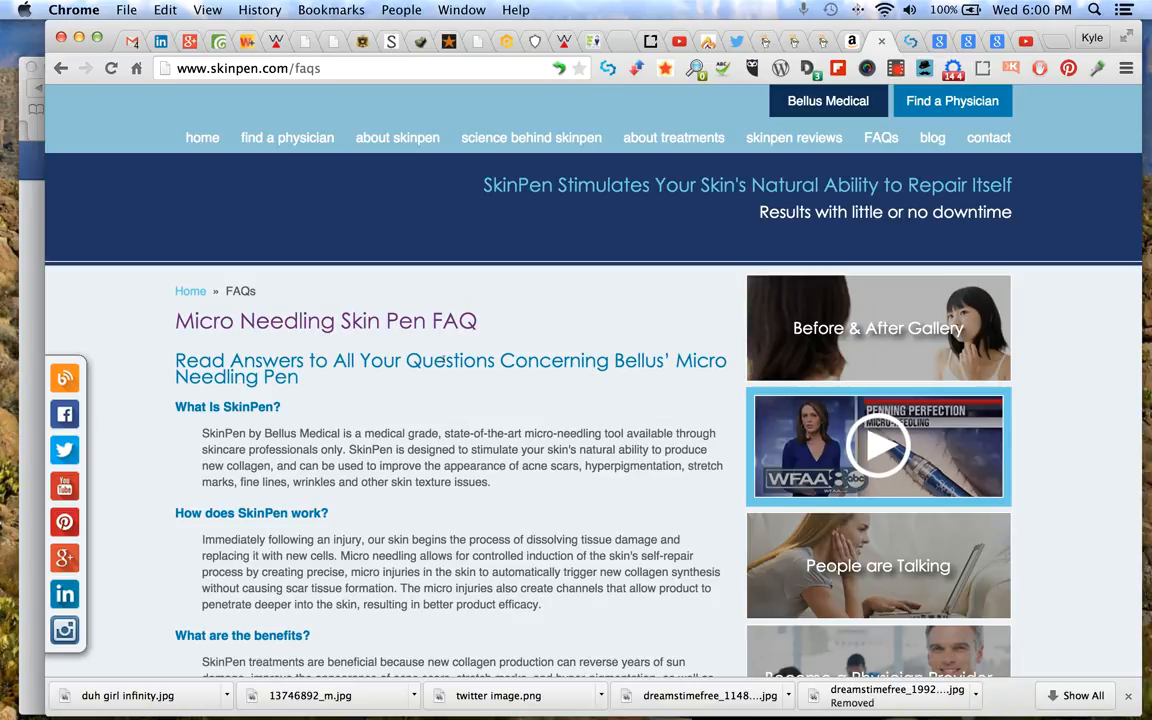
pyautogui.moveTo(424, 384)
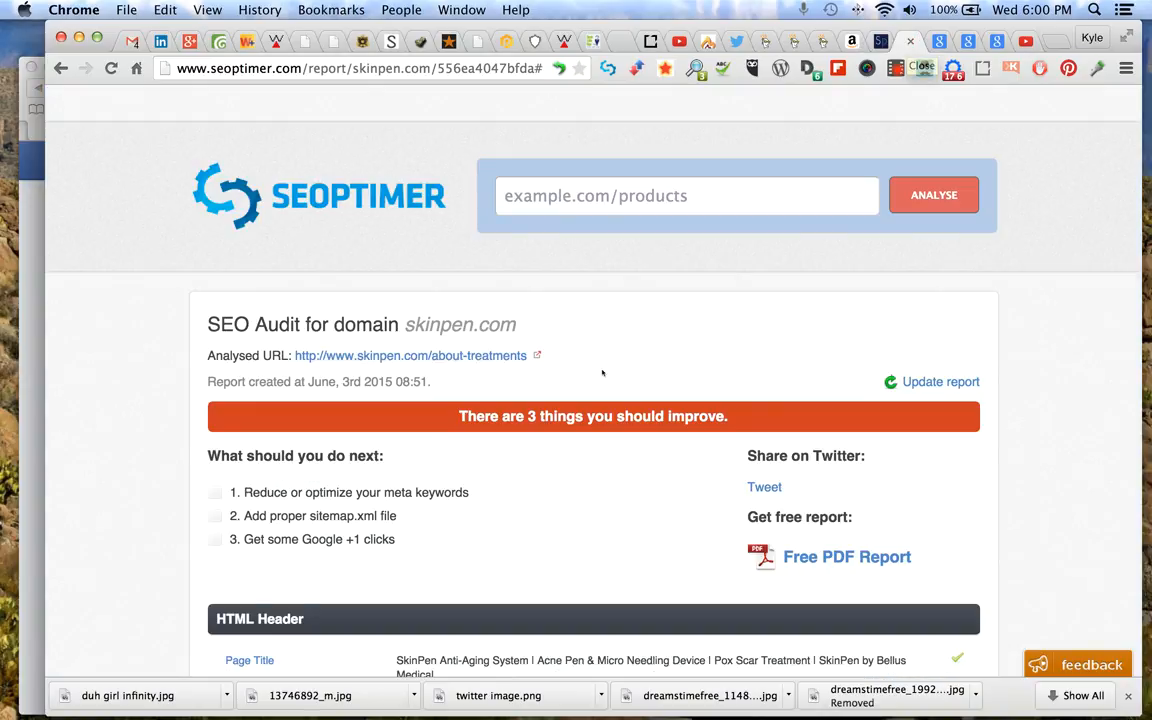
# Scroll the skinpen.com report down to the HTML Header results for title and meta tags.
pyautogui.scroll(-3)
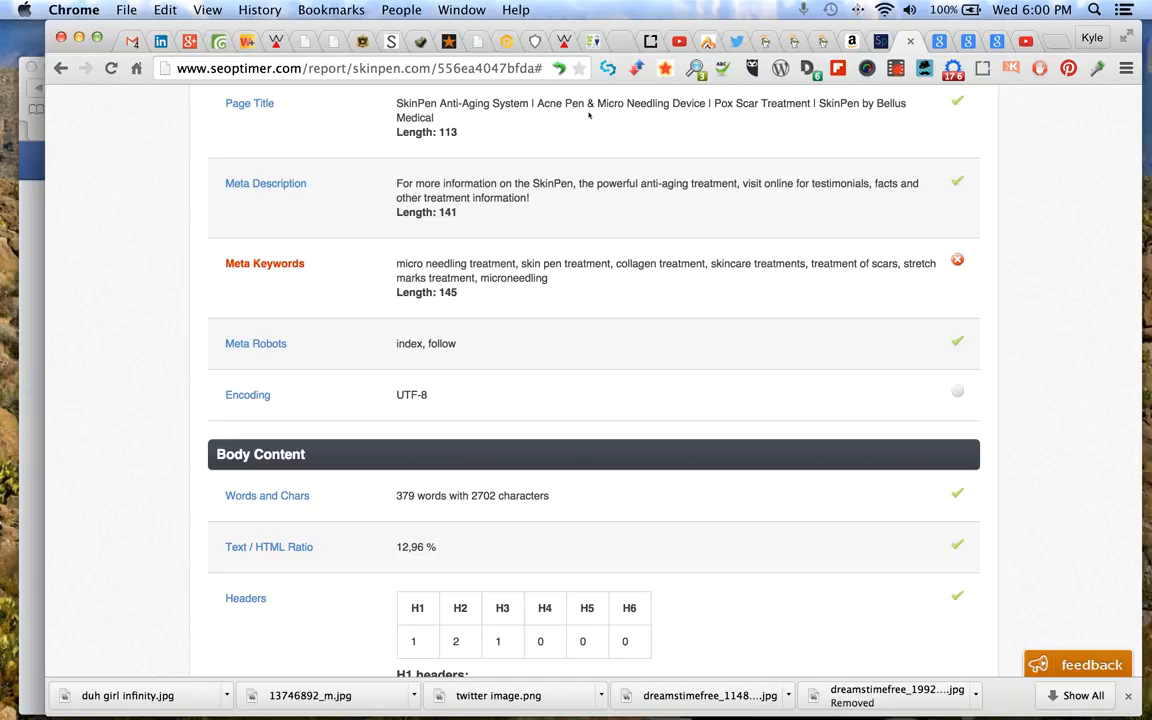
pyautogui.moveTo(922, 114)
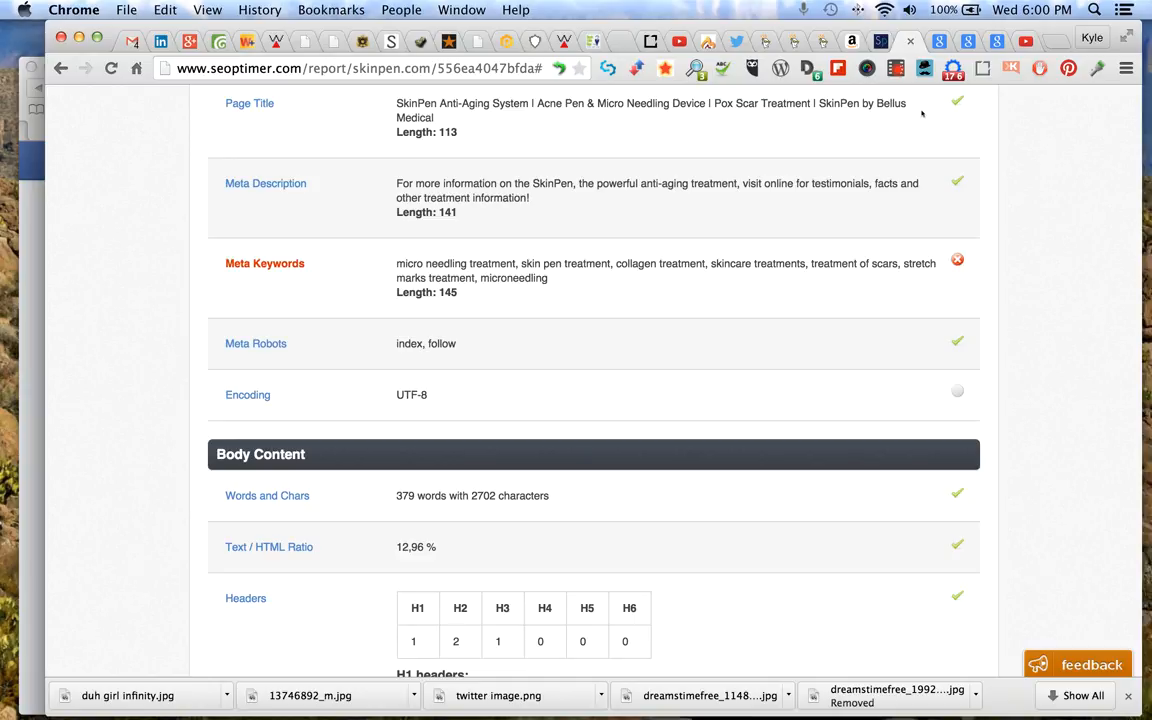
pyautogui.moveTo(708, 156)
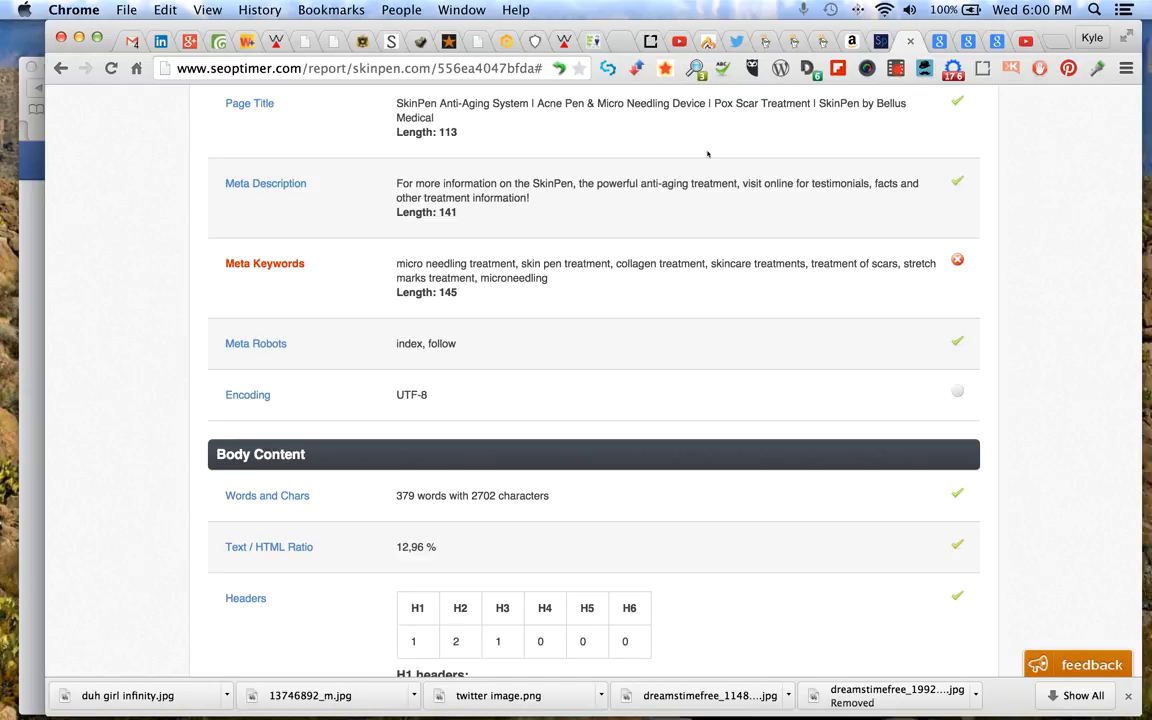
pyautogui.moveTo(704, 156)
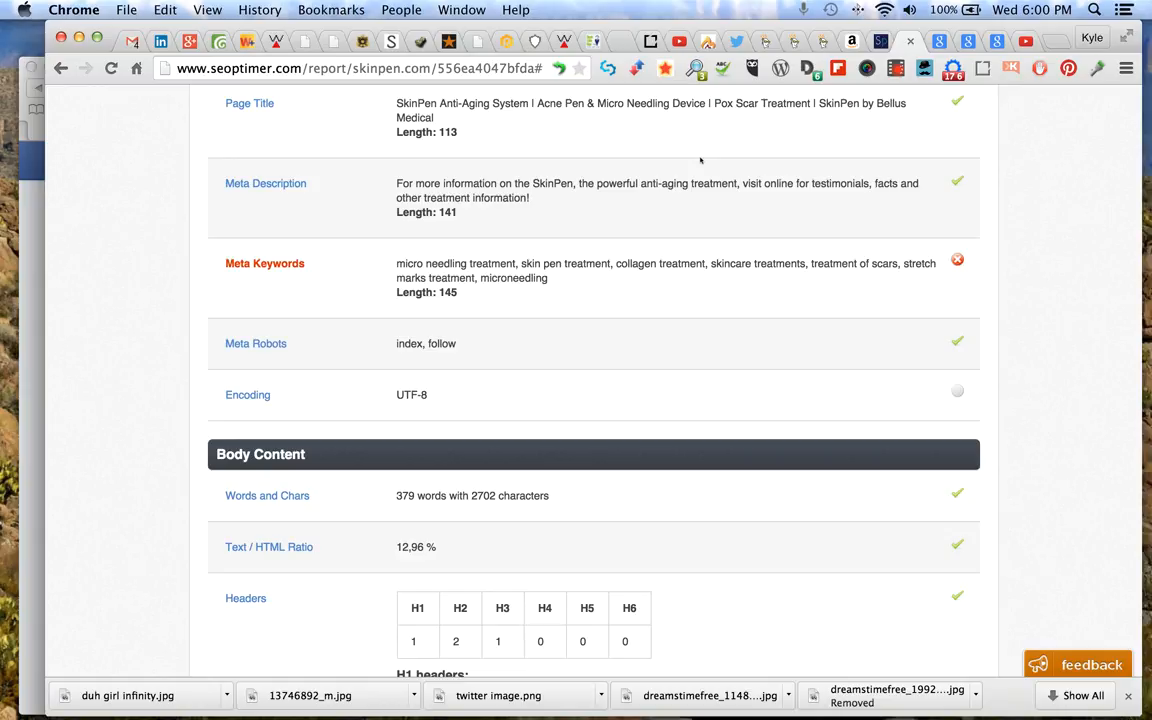
pyautogui.moveTo(936, 112)
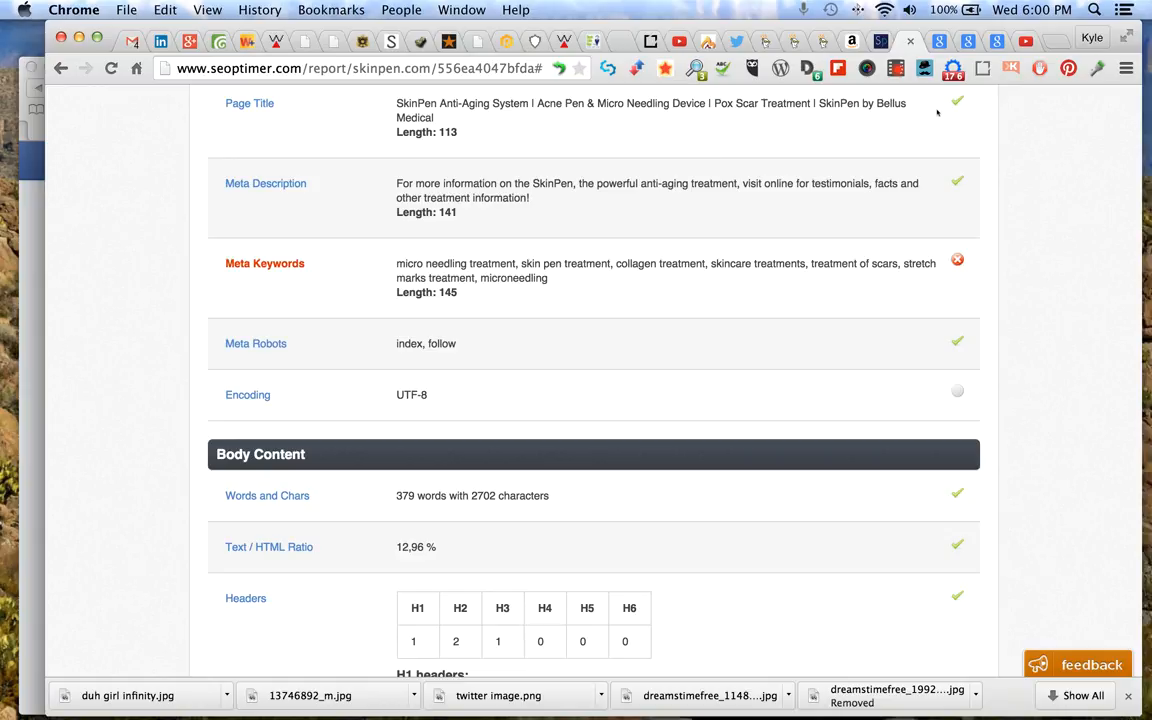
pyautogui.moveTo(692, 180)
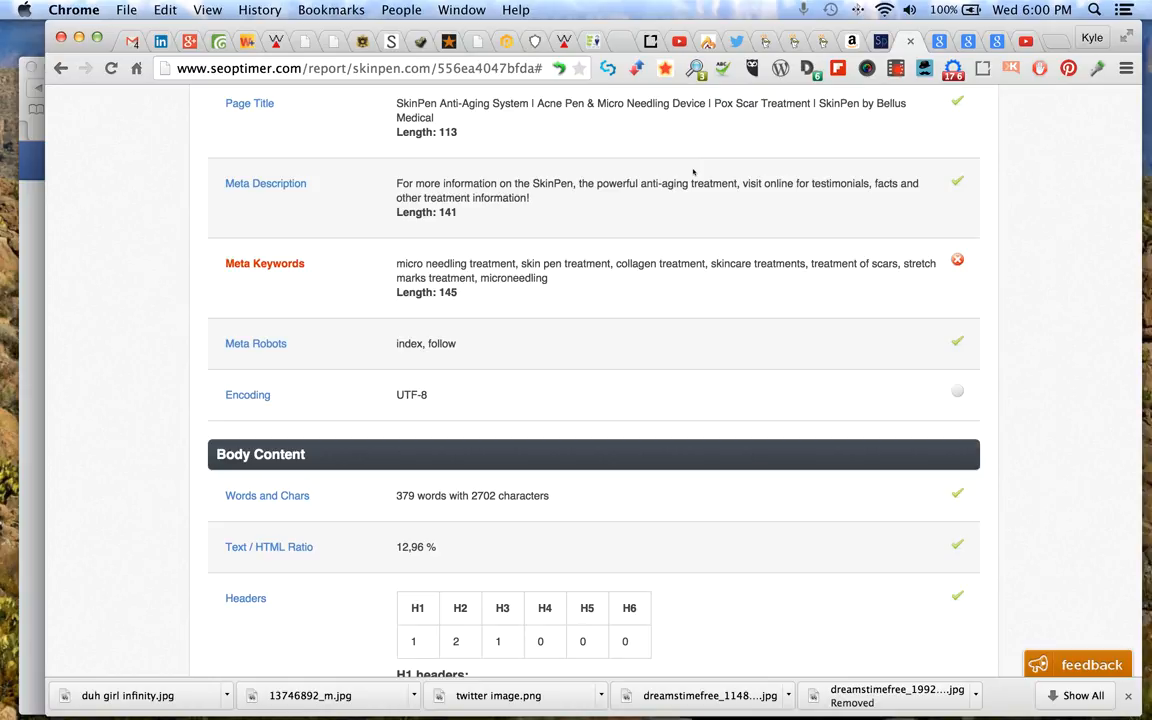
pyautogui.moveTo(632, 128)
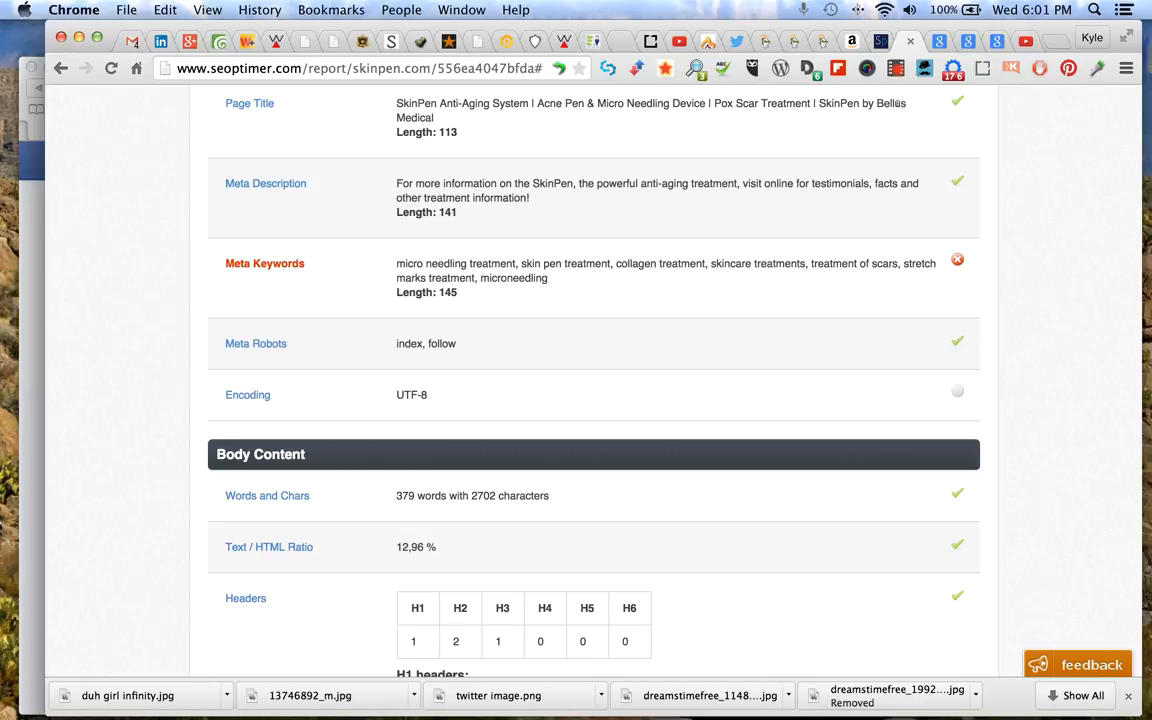
pyautogui.moveTo(392, 128)
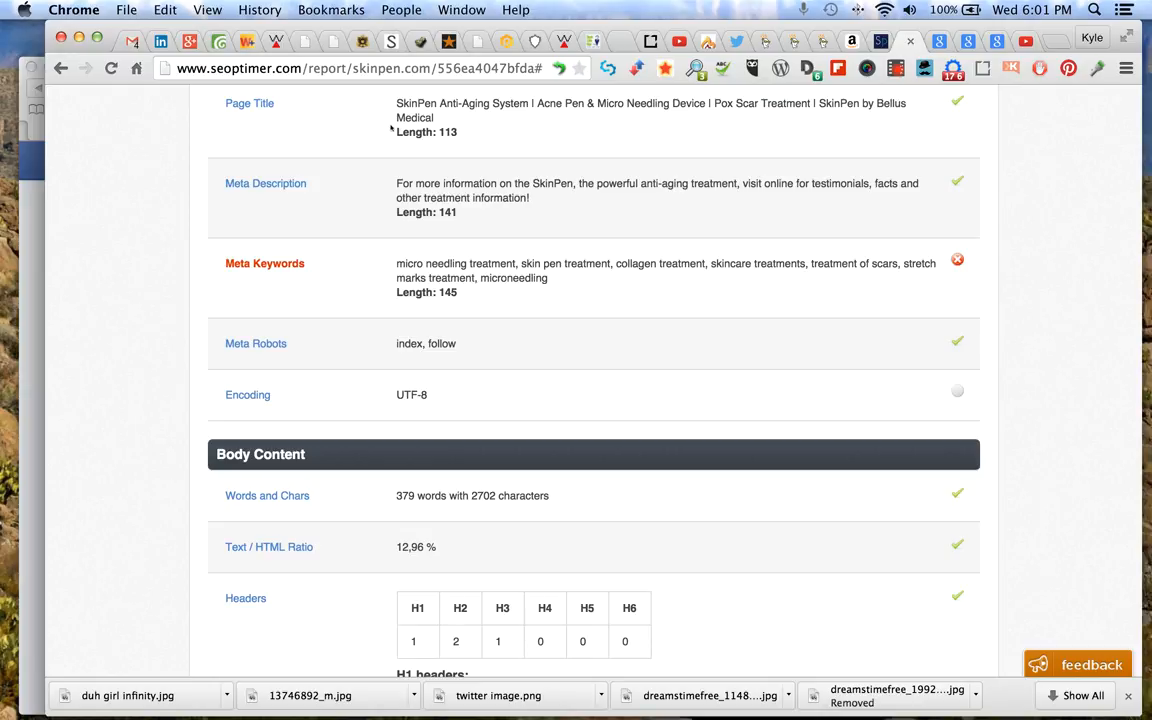
pyautogui.moveTo(656, 158)
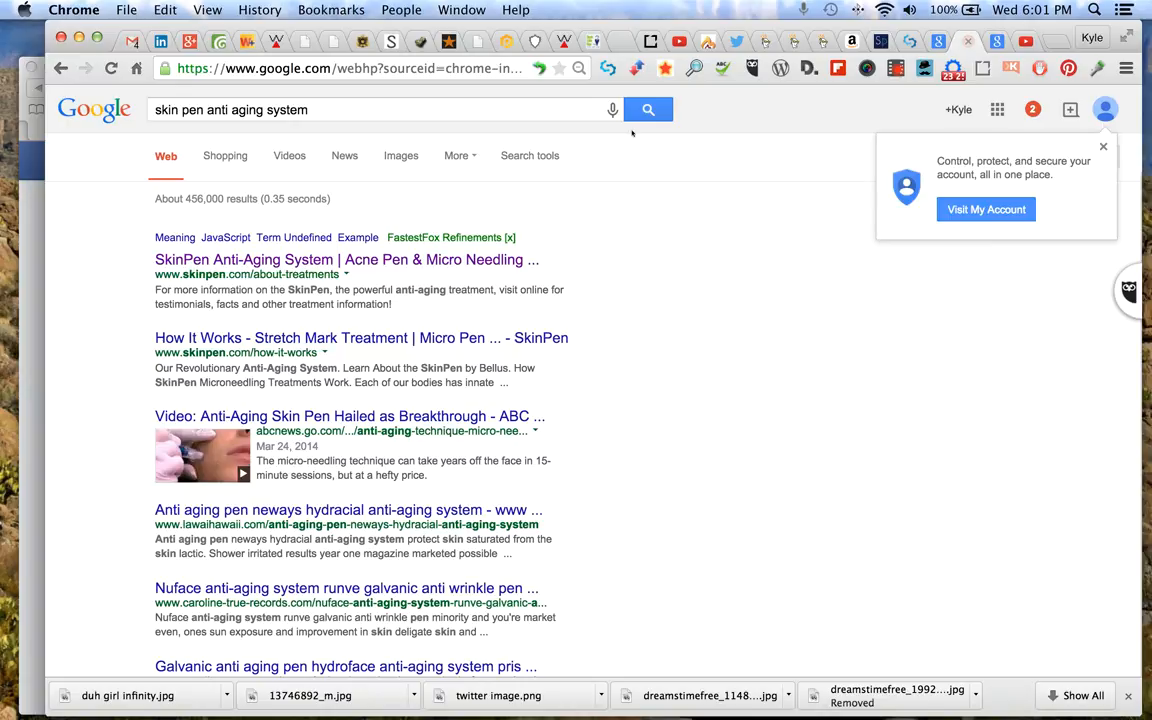
pyautogui.moveTo(346, 260)
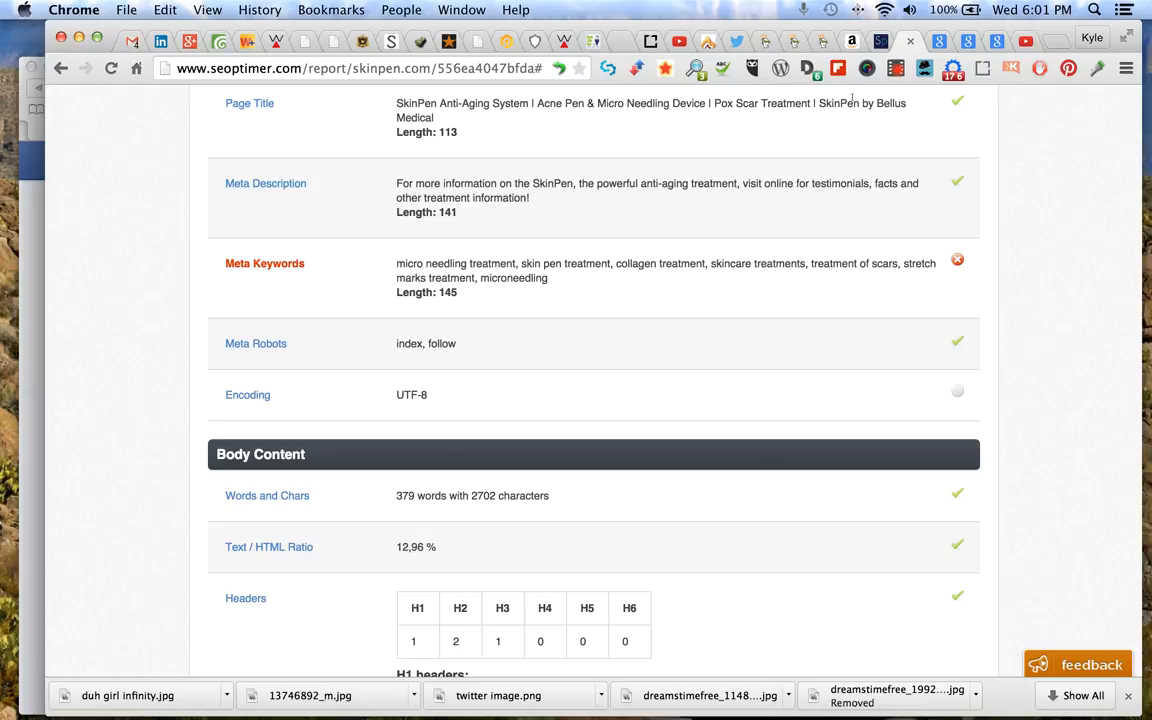
pyautogui.moveTo(828, 144)
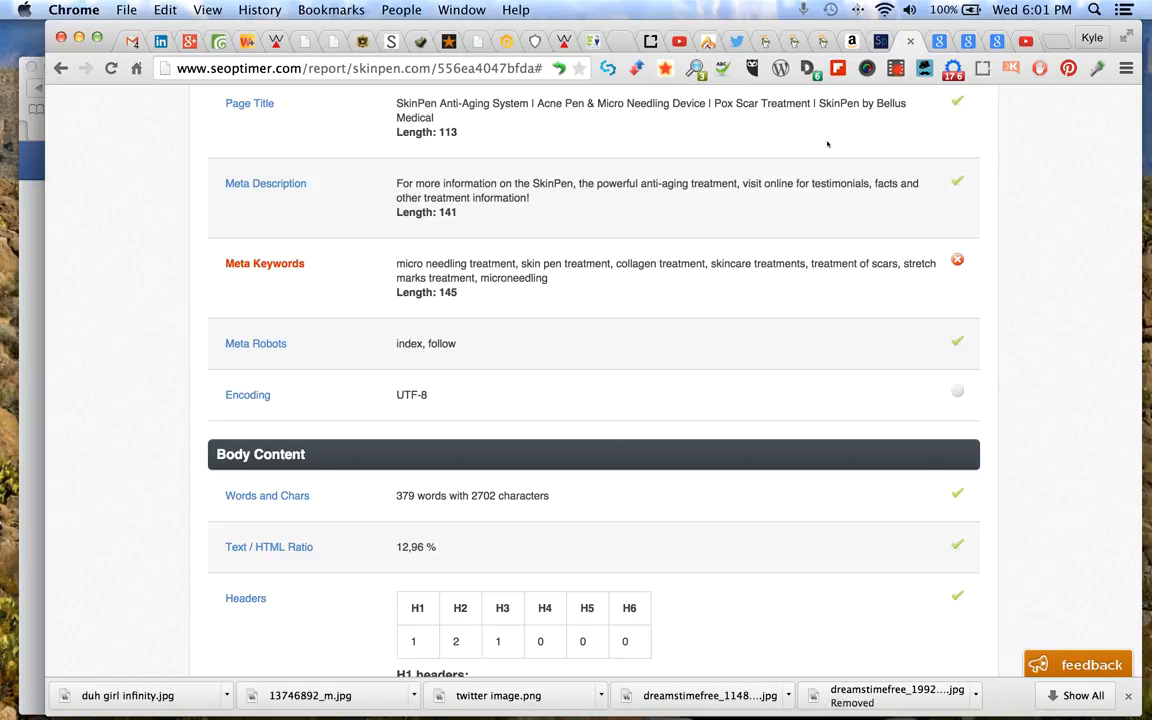
pyautogui.moveTo(806, 138)
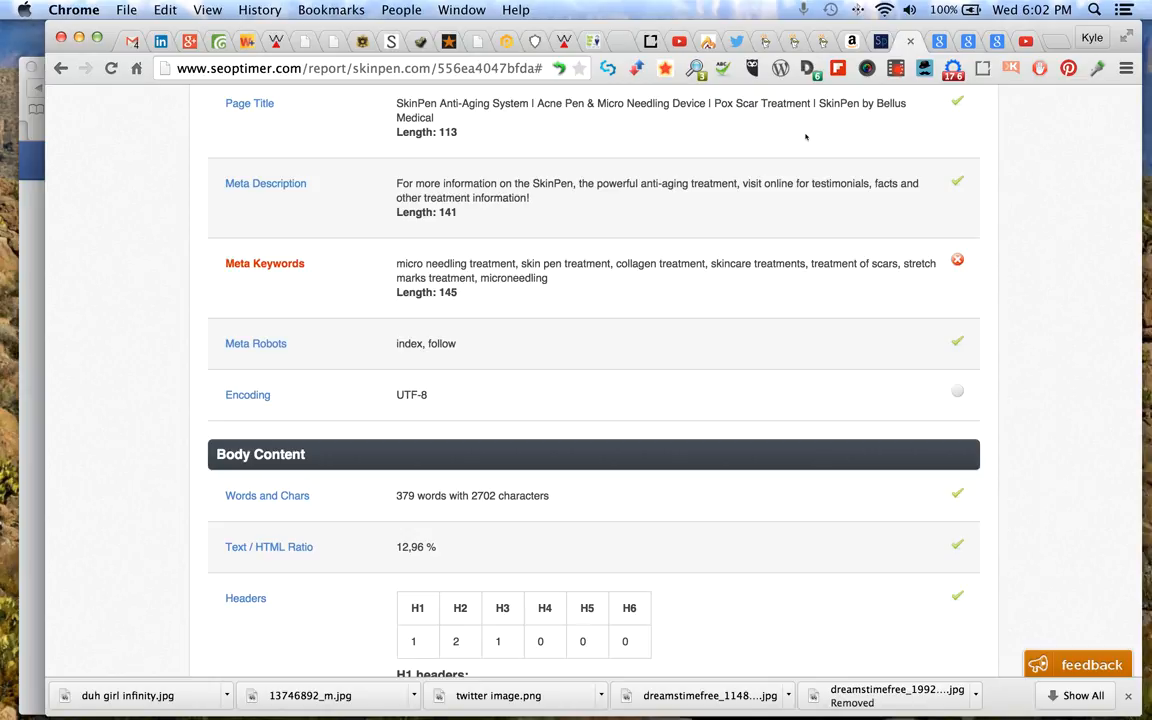
pyautogui.moveTo(644, 98)
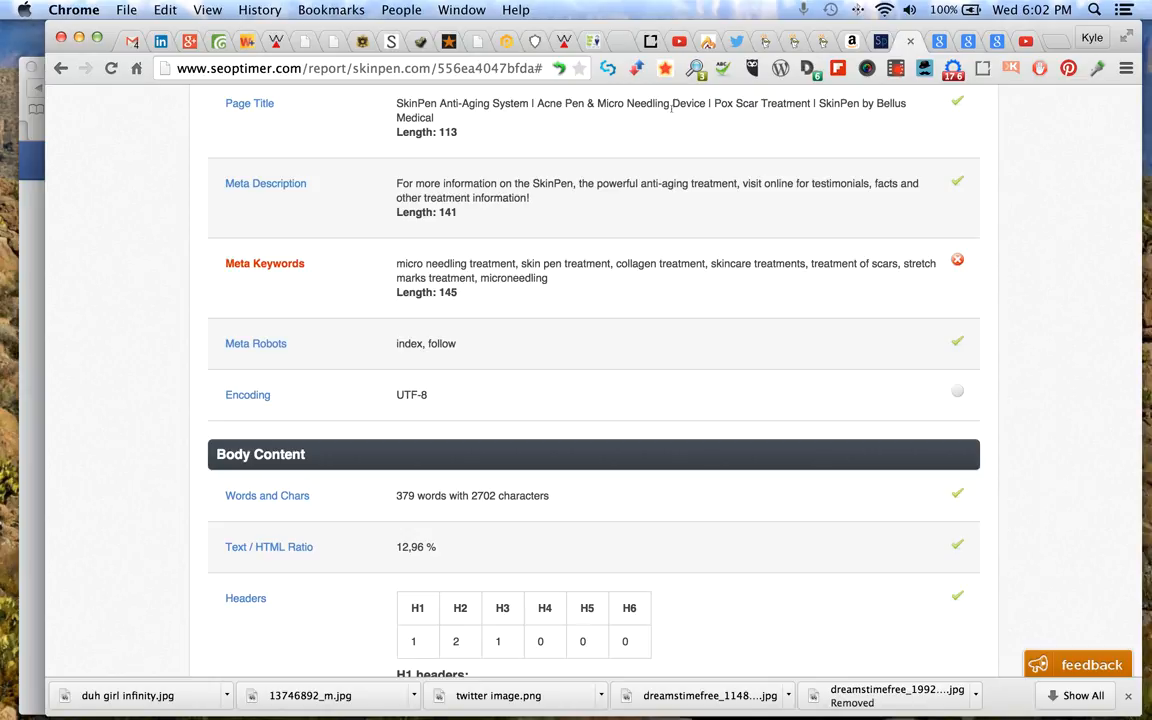
pyautogui.moveTo(742, 84)
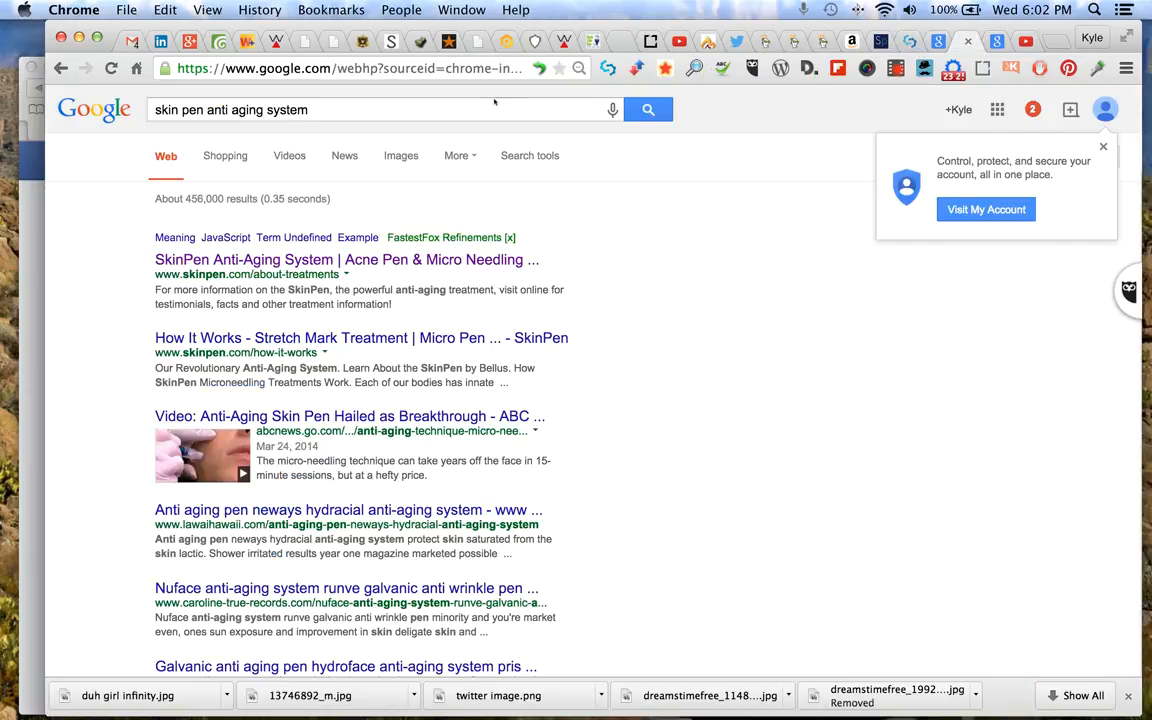
# Search Google for 'pox scar treatment + skin pen' and scroll through the results.
pyautogui.write('pox scar treatment')
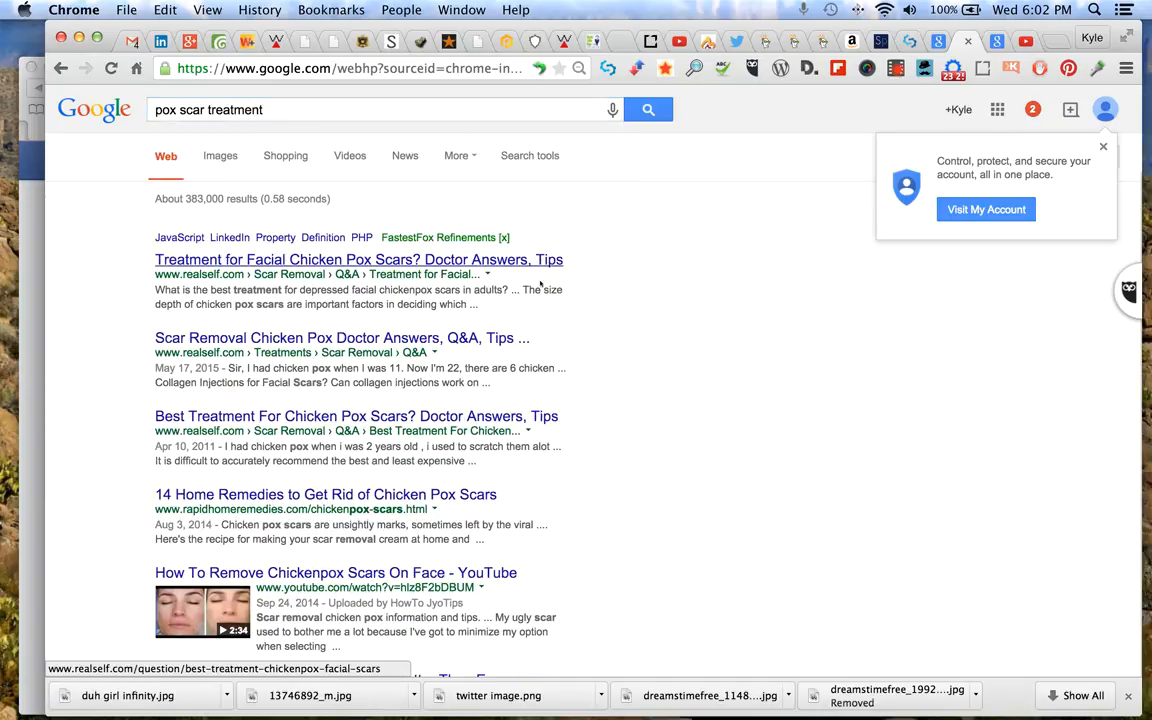
pyautogui.scroll(-3)
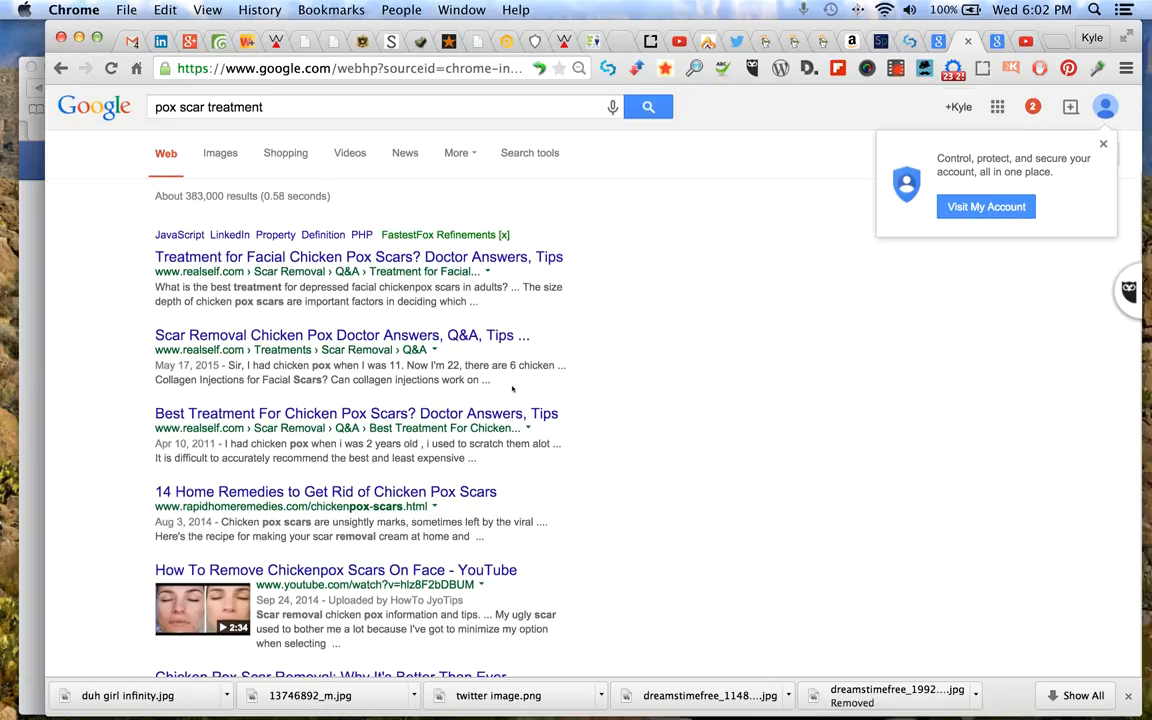
pyautogui.scroll(-3)
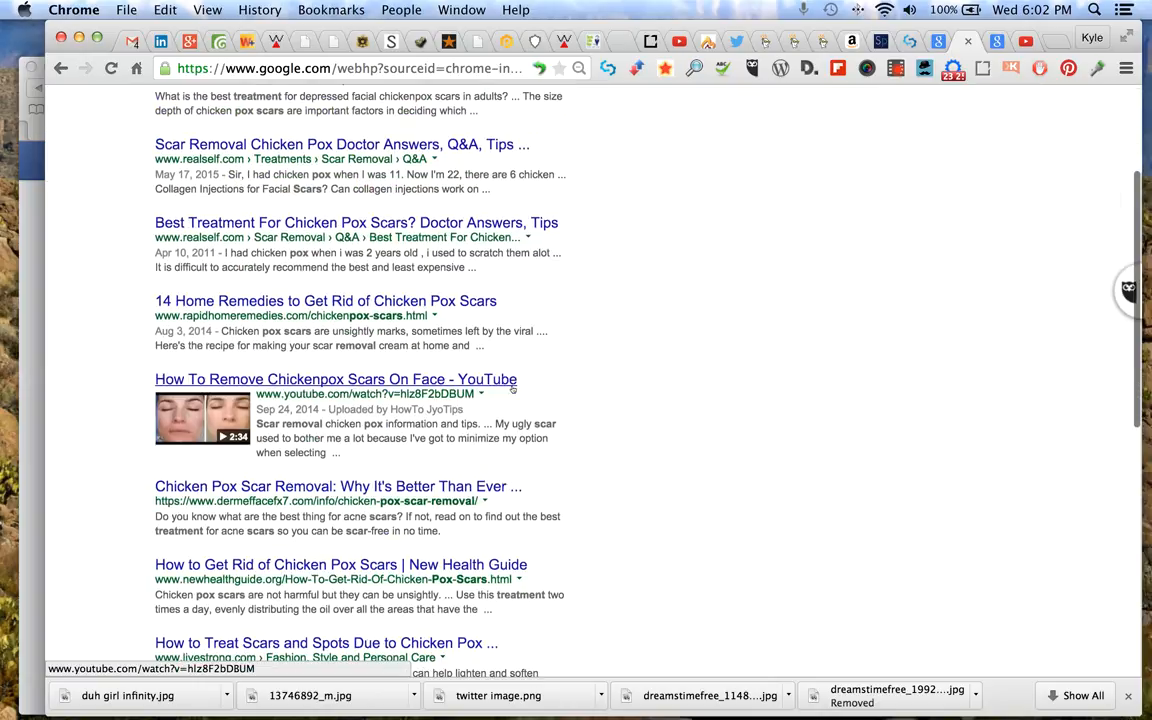
pyautogui.scroll(-3)
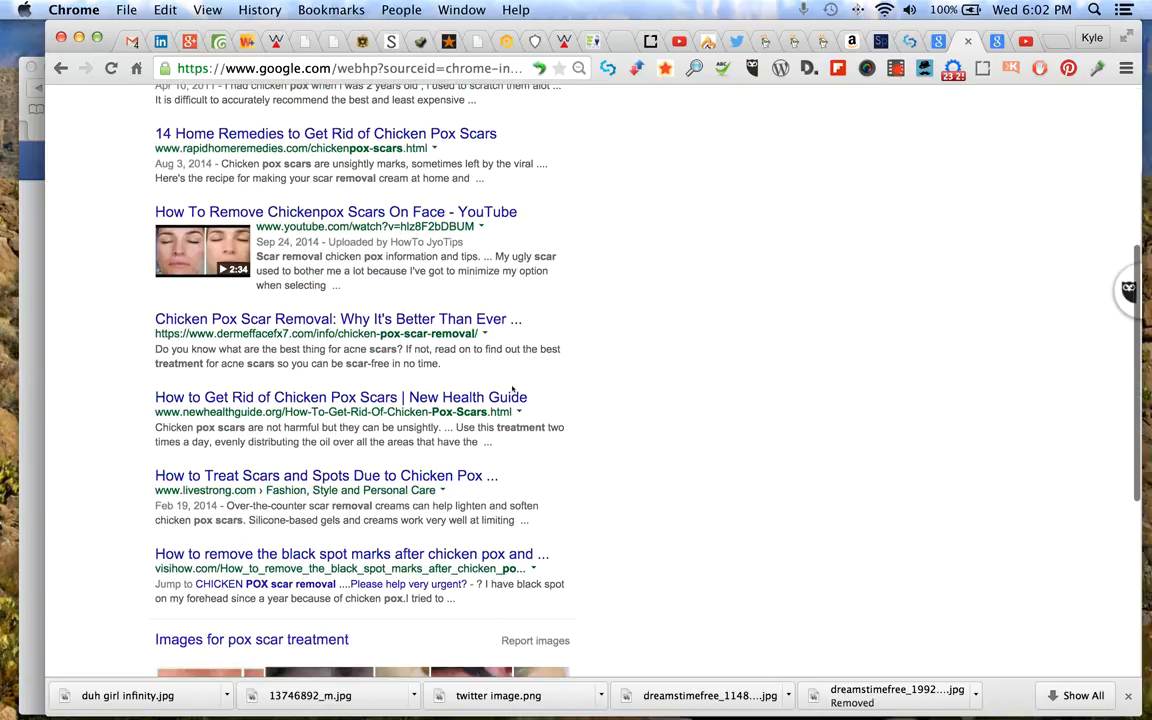
pyautogui.scroll(-3)
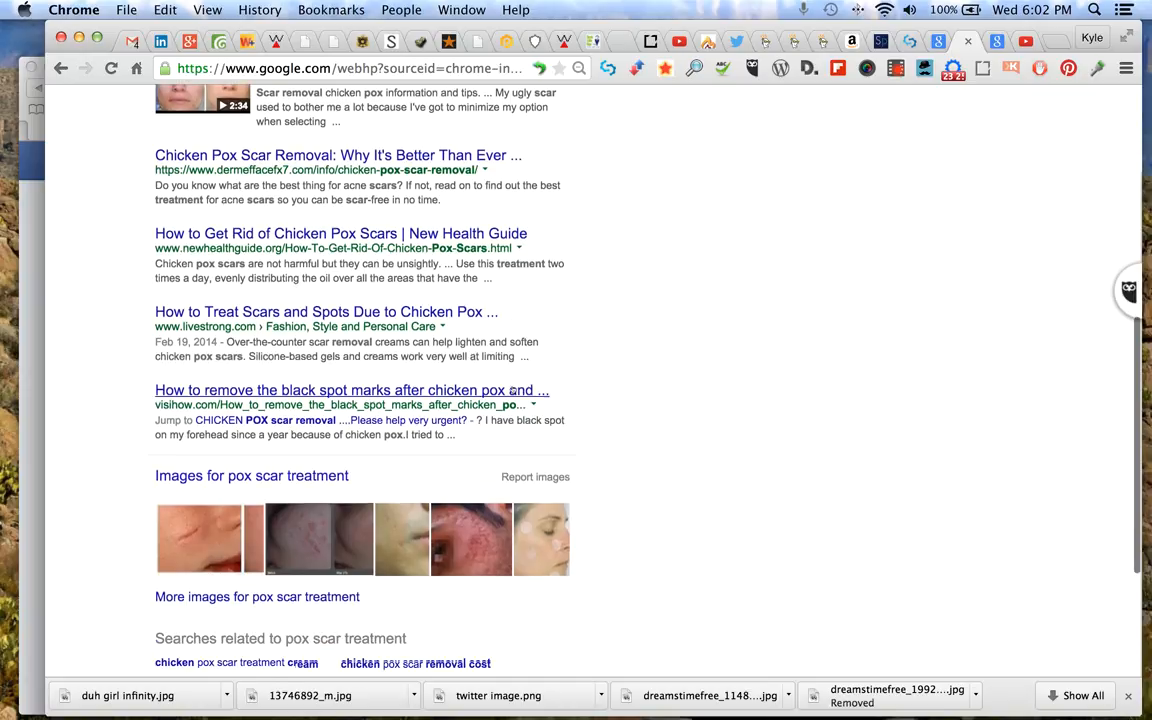
pyautogui.scroll(-3)
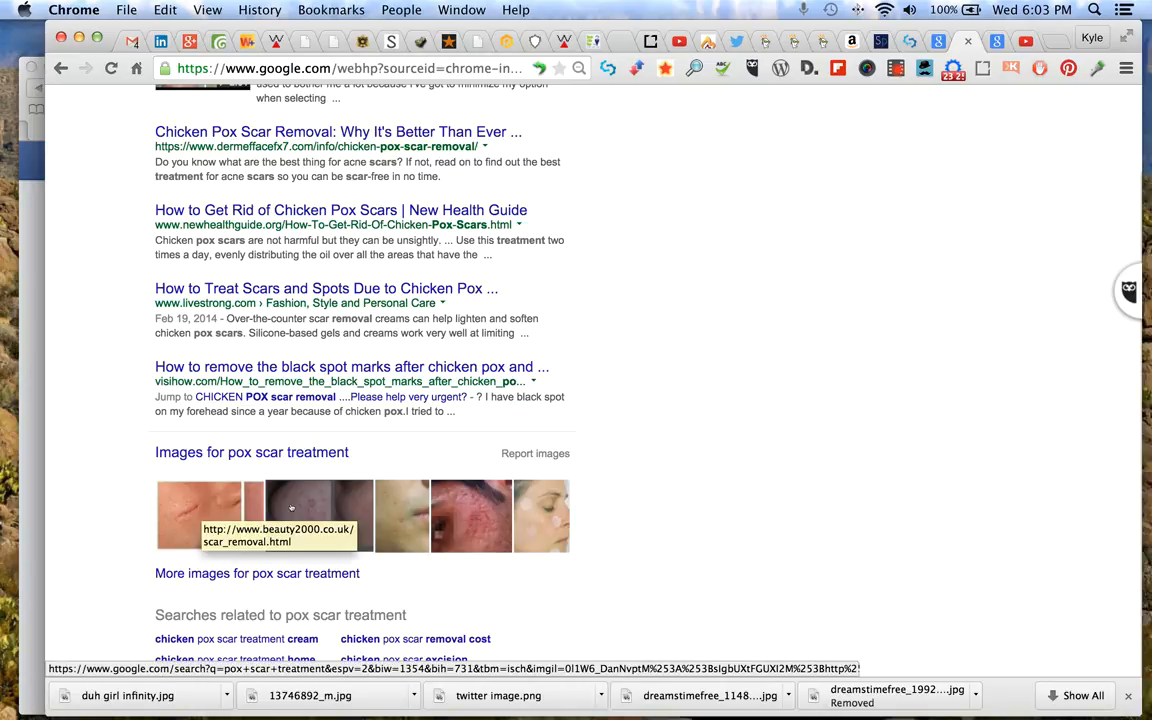
pyautogui.moveTo(400, 516)
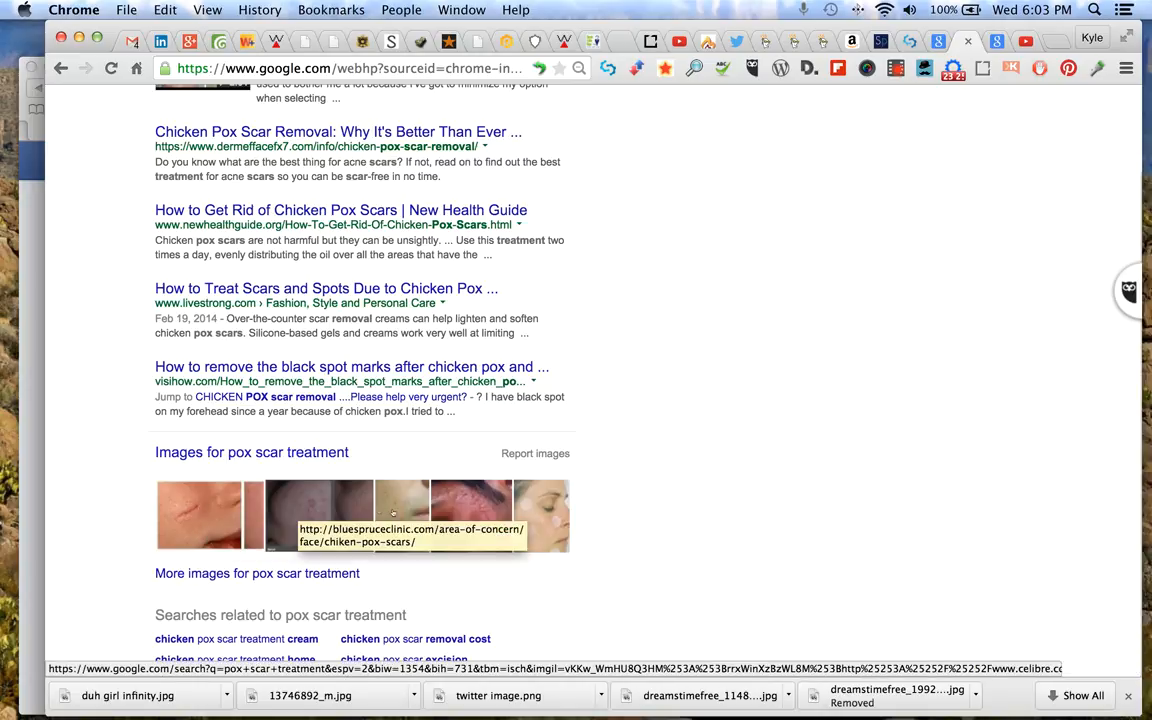
pyautogui.moveTo(470, 516)
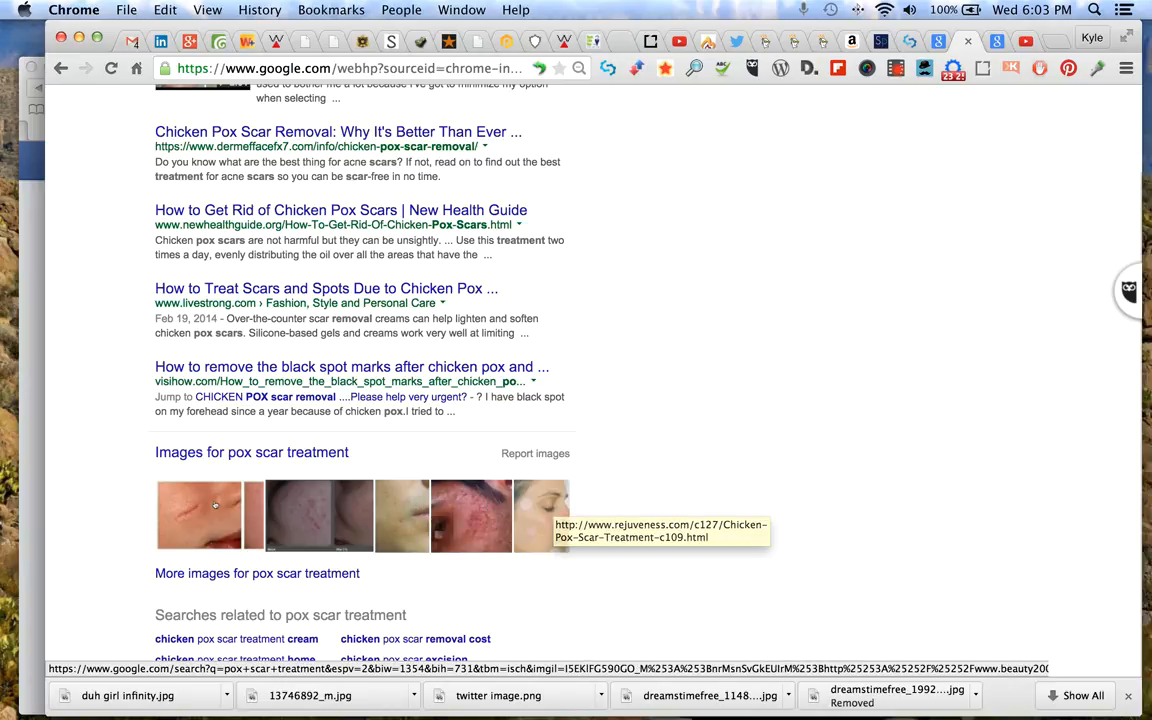
pyautogui.moveTo(670, 338)
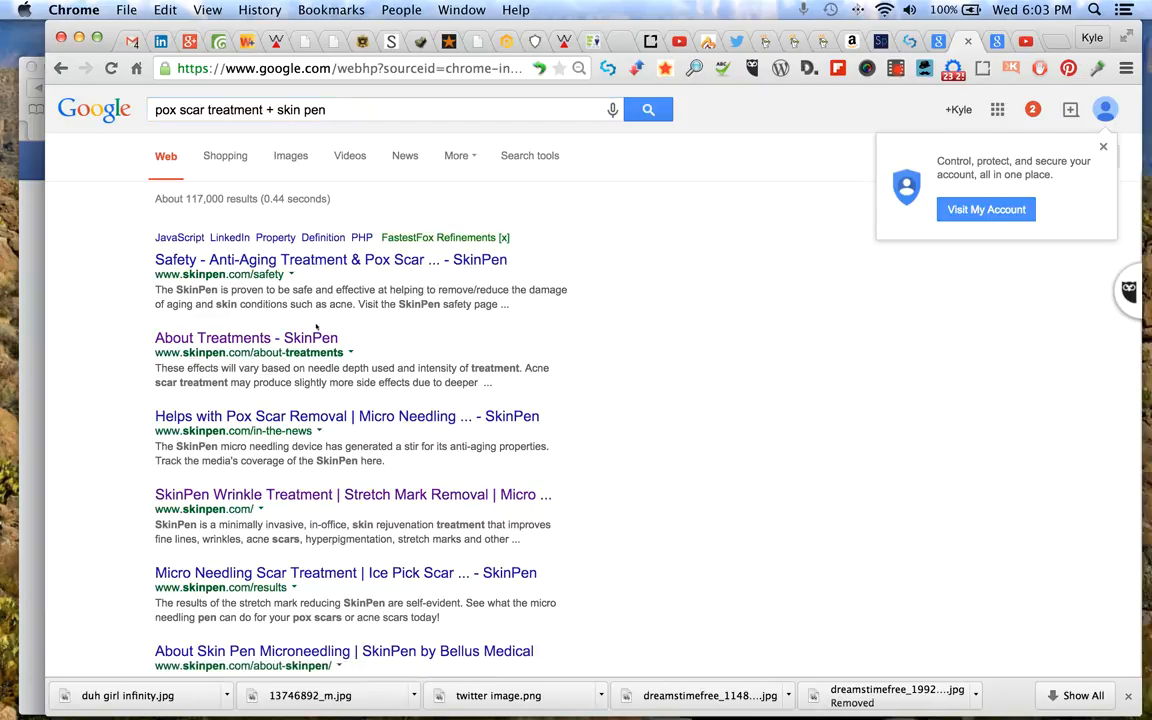
pyautogui.moveTo(246, 336)
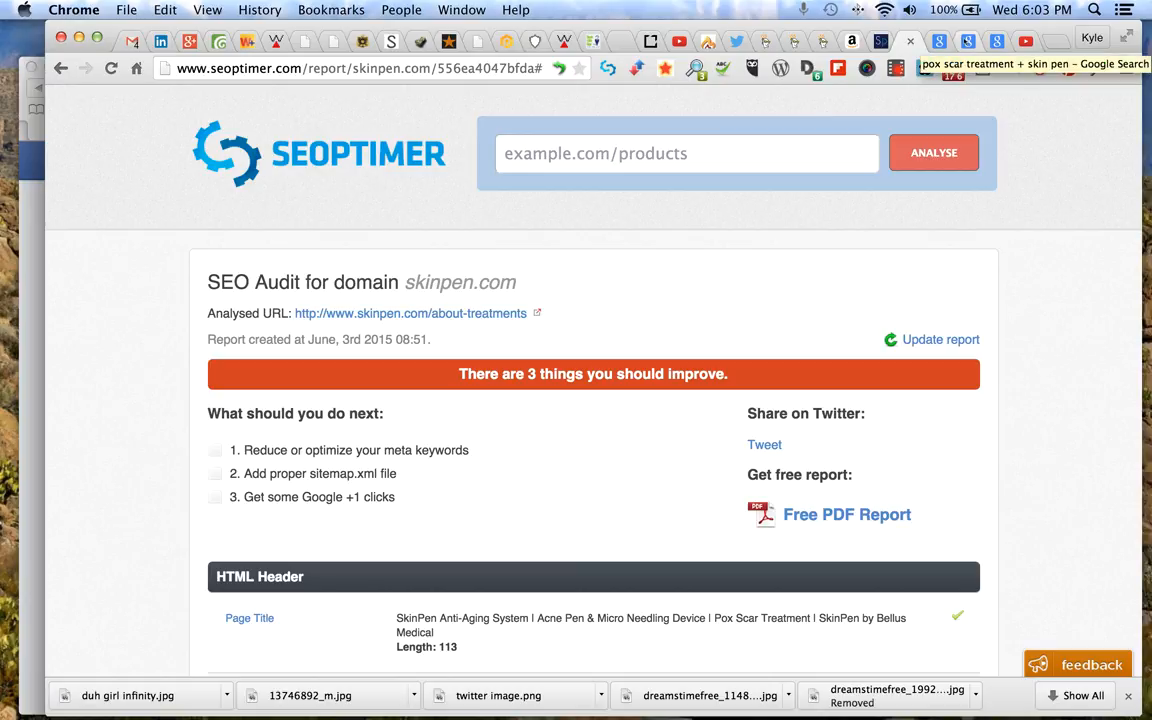
# Return to the pox scar results tab and browse the skinpen.com listings up and down.
pyautogui.click(1020, 40)
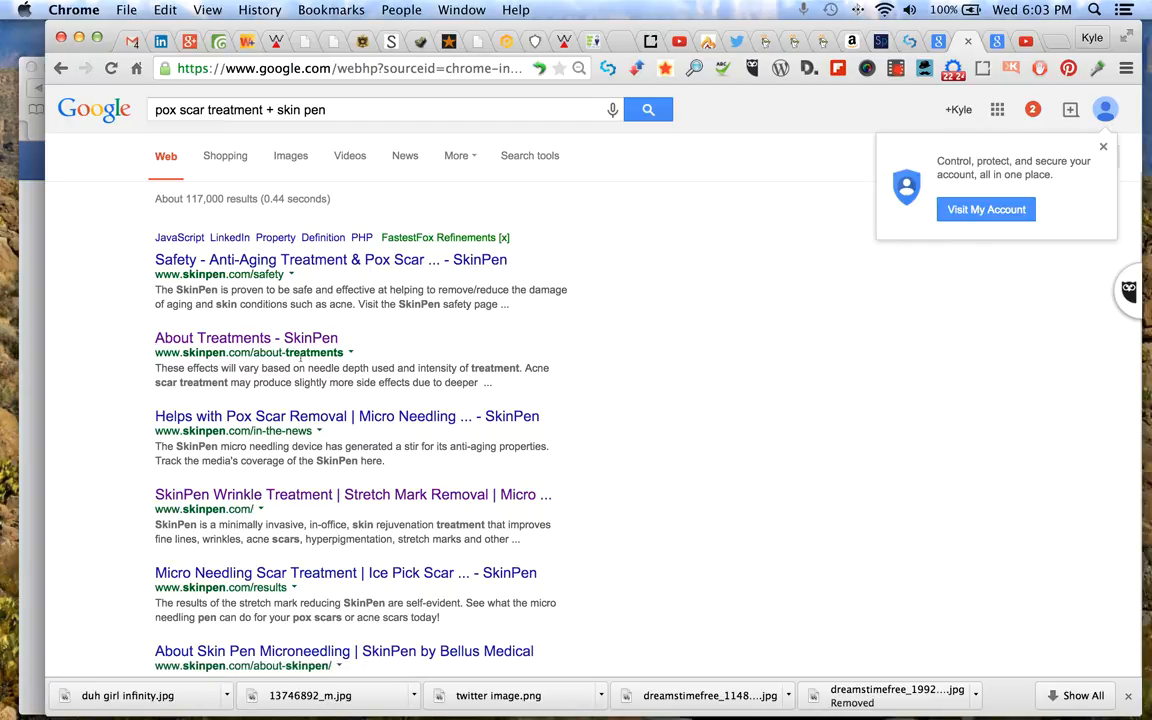
pyautogui.moveTo(764, 156)
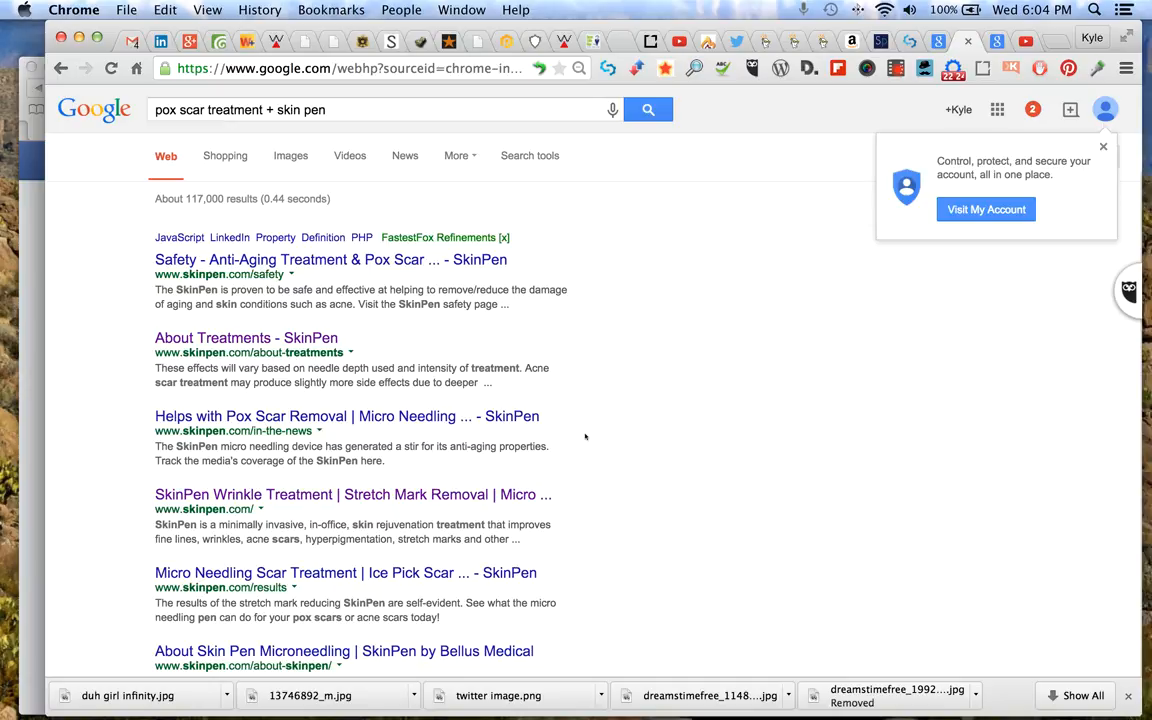
pyautogui.scroll(-3)
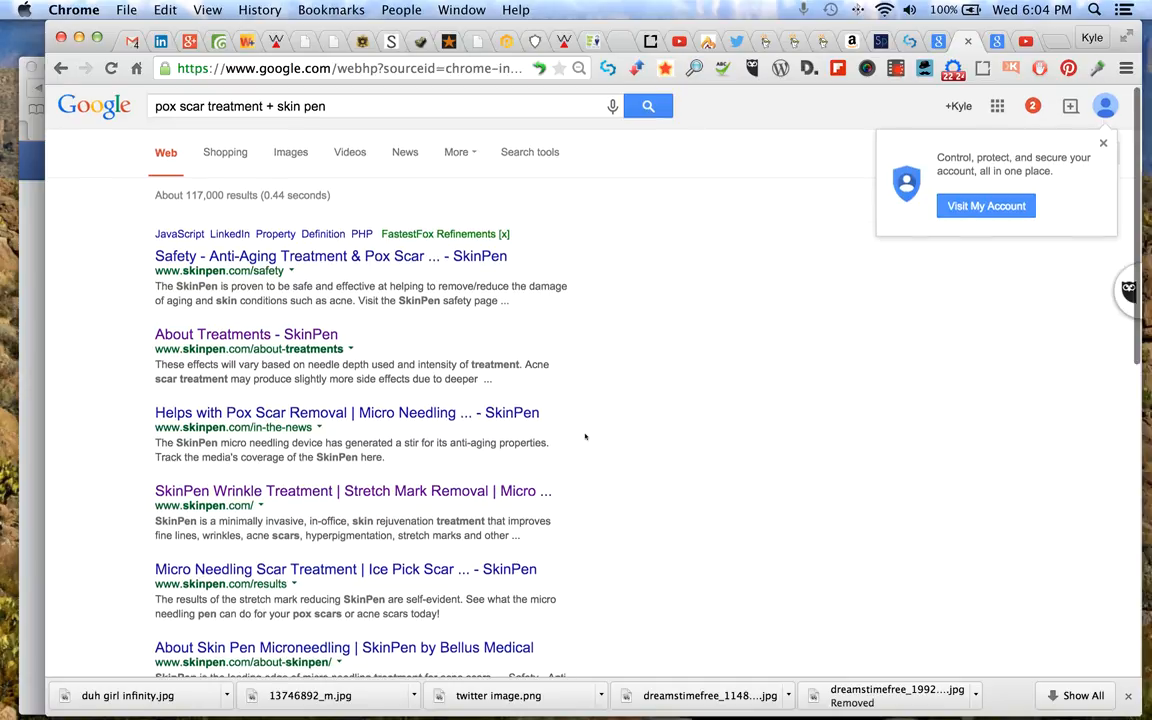
pyautogui.scroll(-3)
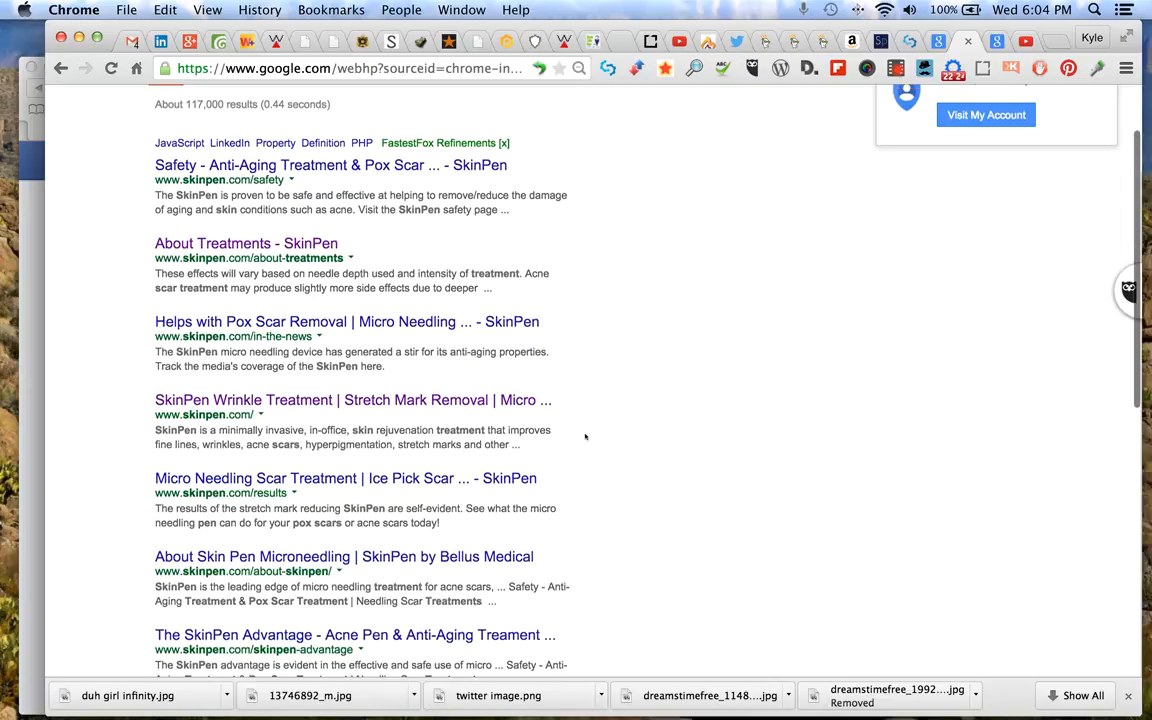
pyautogui.scroll(-3)
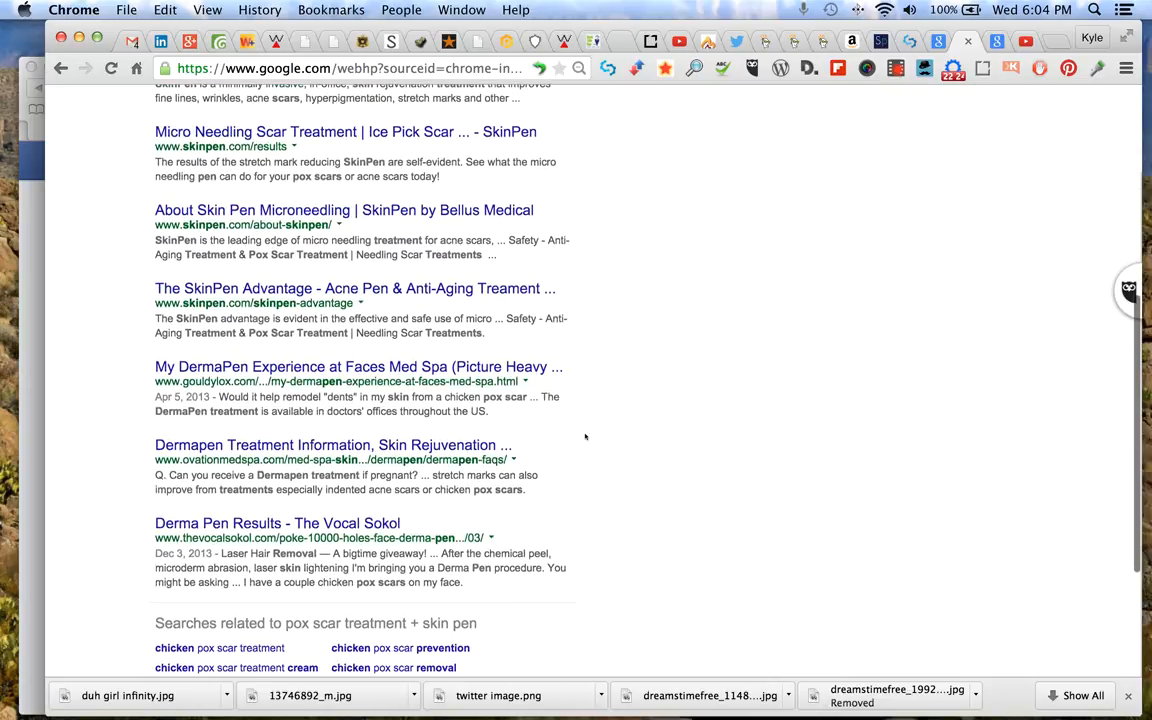
pyautogui.scroll(3)
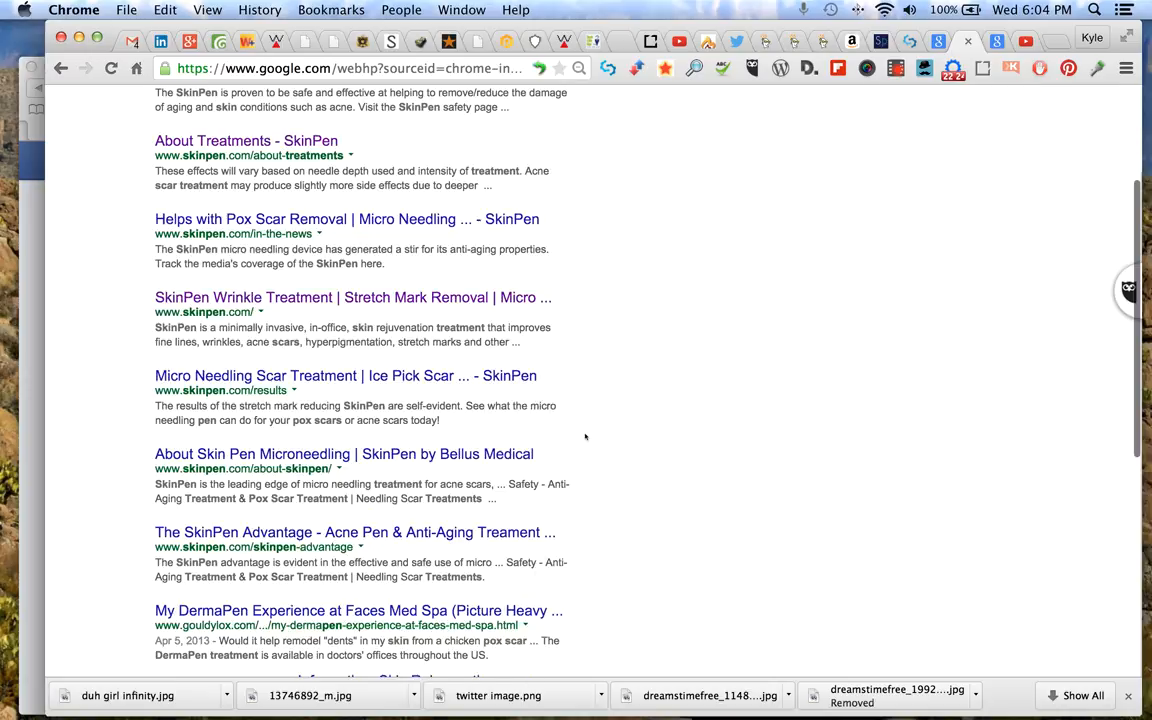
pyautogui.scroll(3)
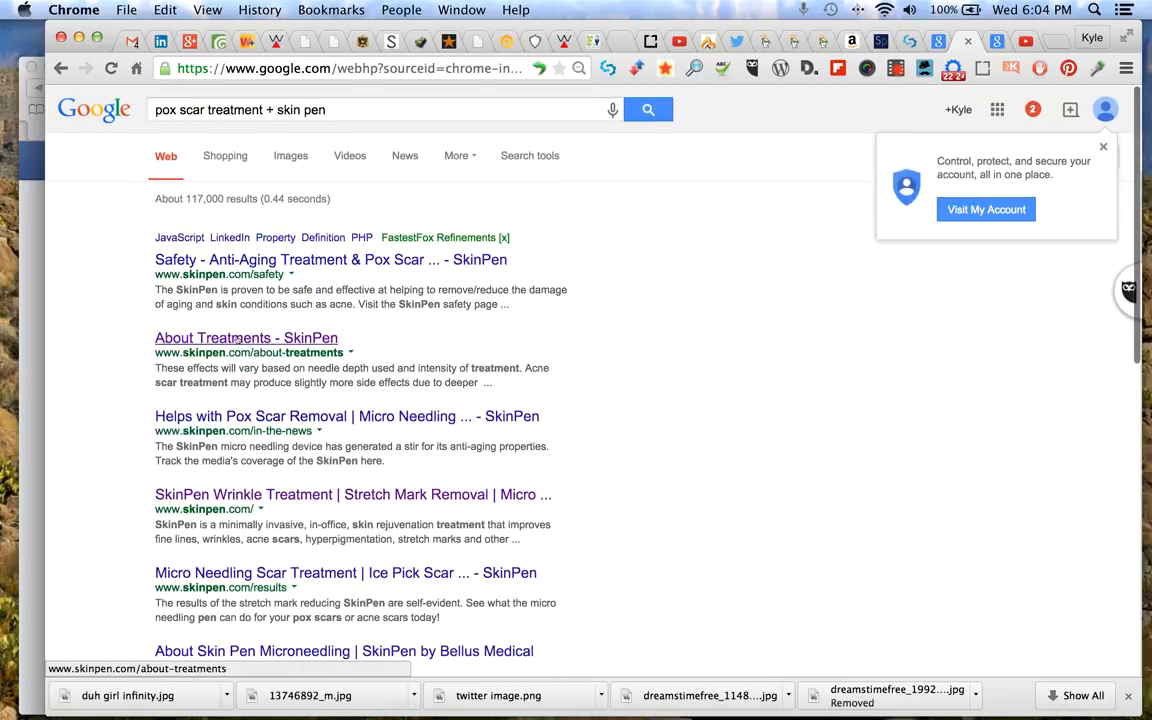
# Open the About Treatments - SkinPen result, visit its FAQs page and go back.
pyautogui.click(246, 336)
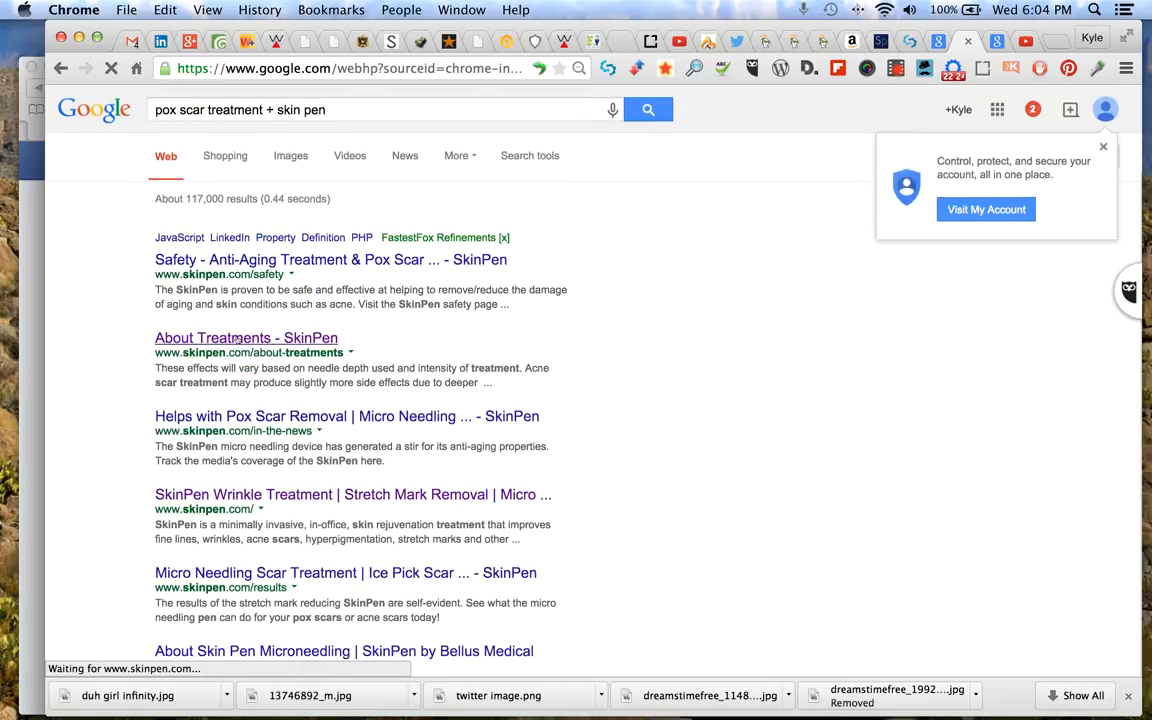
pyautogui.click(246, 336)
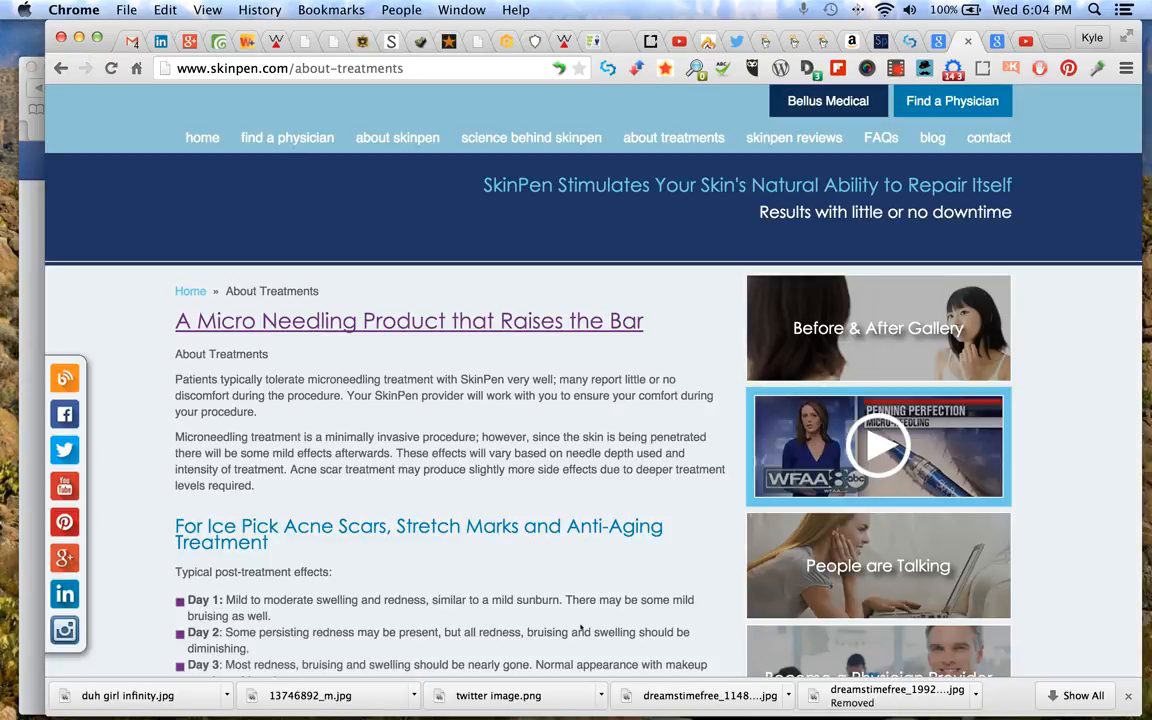
pyautogui.moveTo(640, 450)
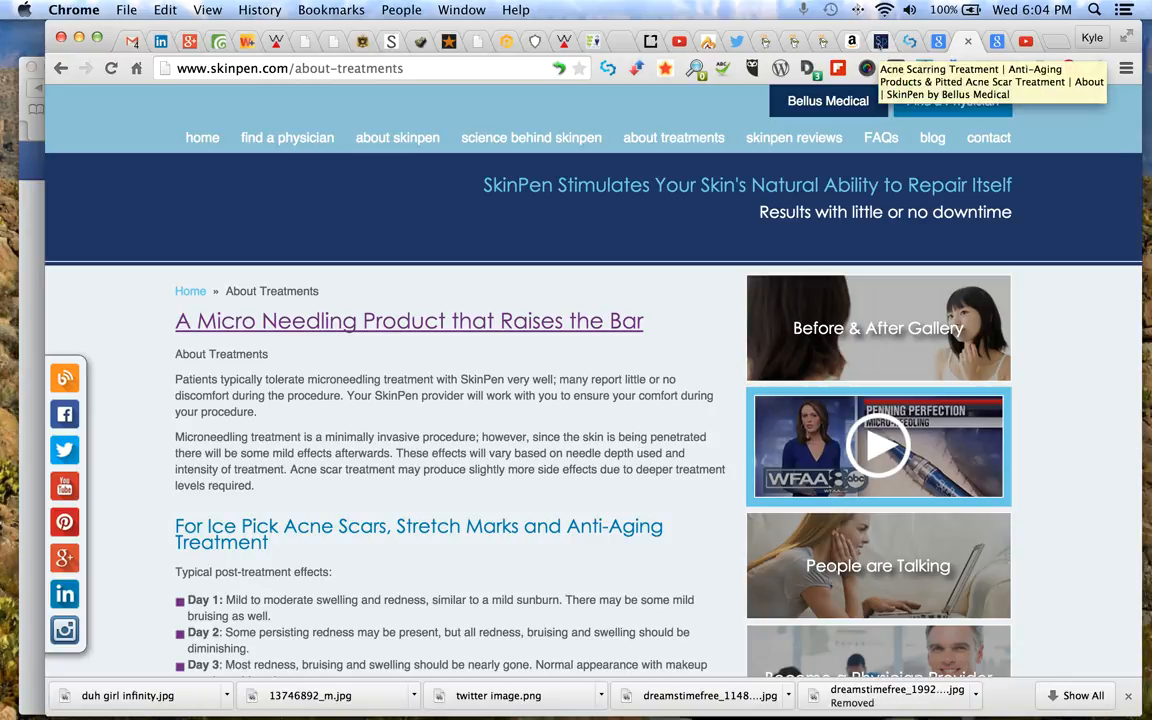
pyautogui.click(880, 136)
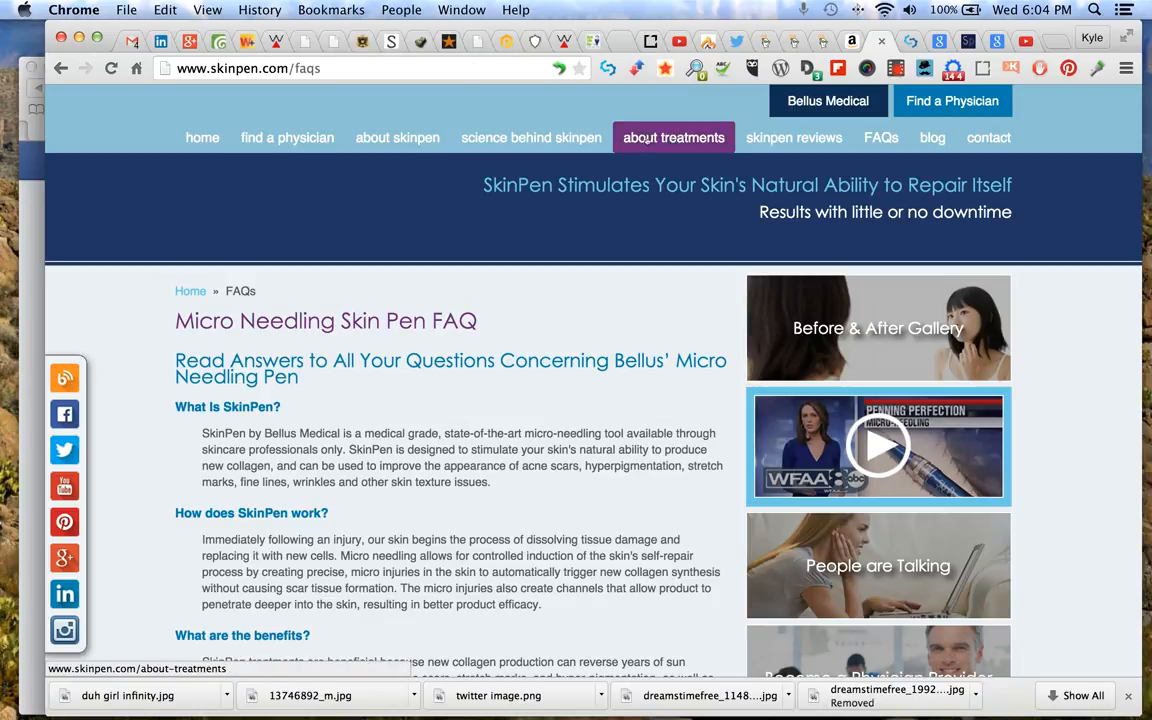
pyautogui.click(672, 136)
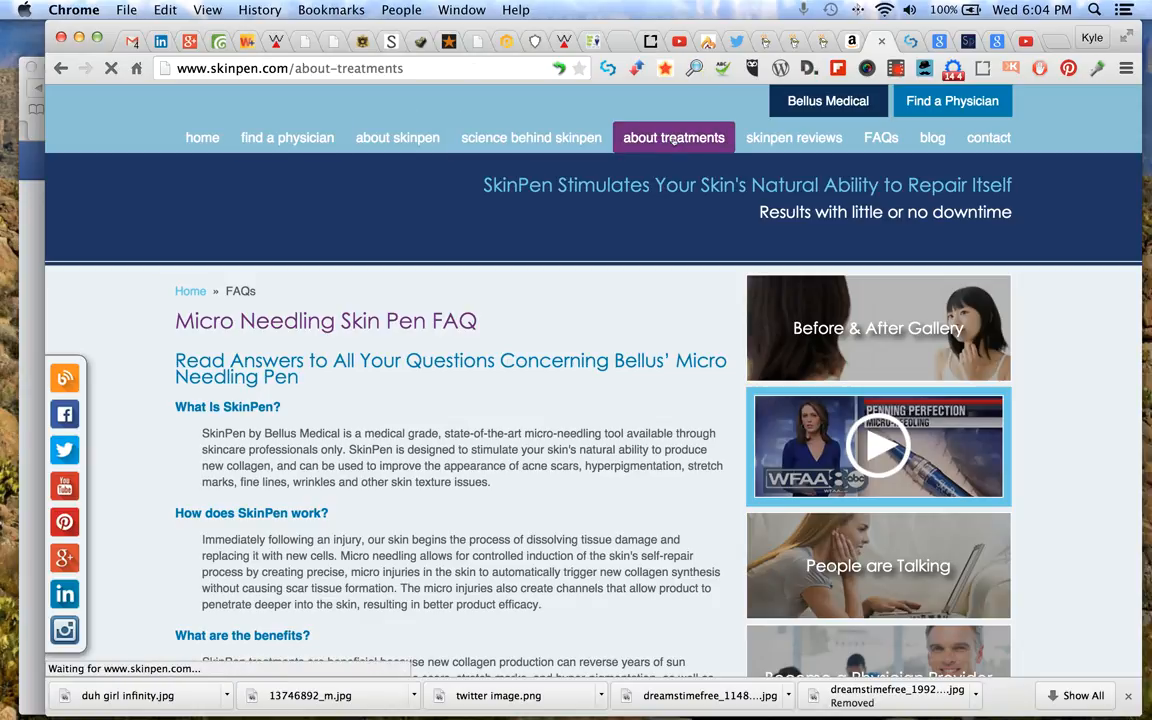
# Switch to the SEOptimer report and scroll to its title and meta tag findings.
pyautogui.click(672, 136)
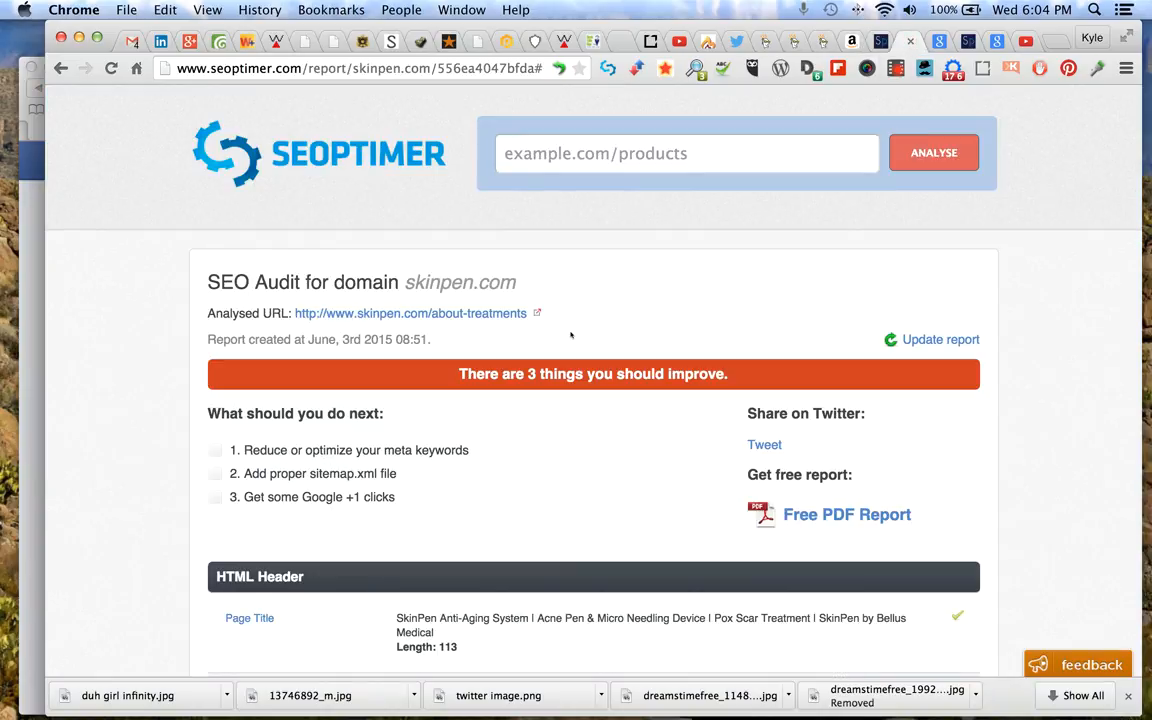
pyautogui.scroll(-3)
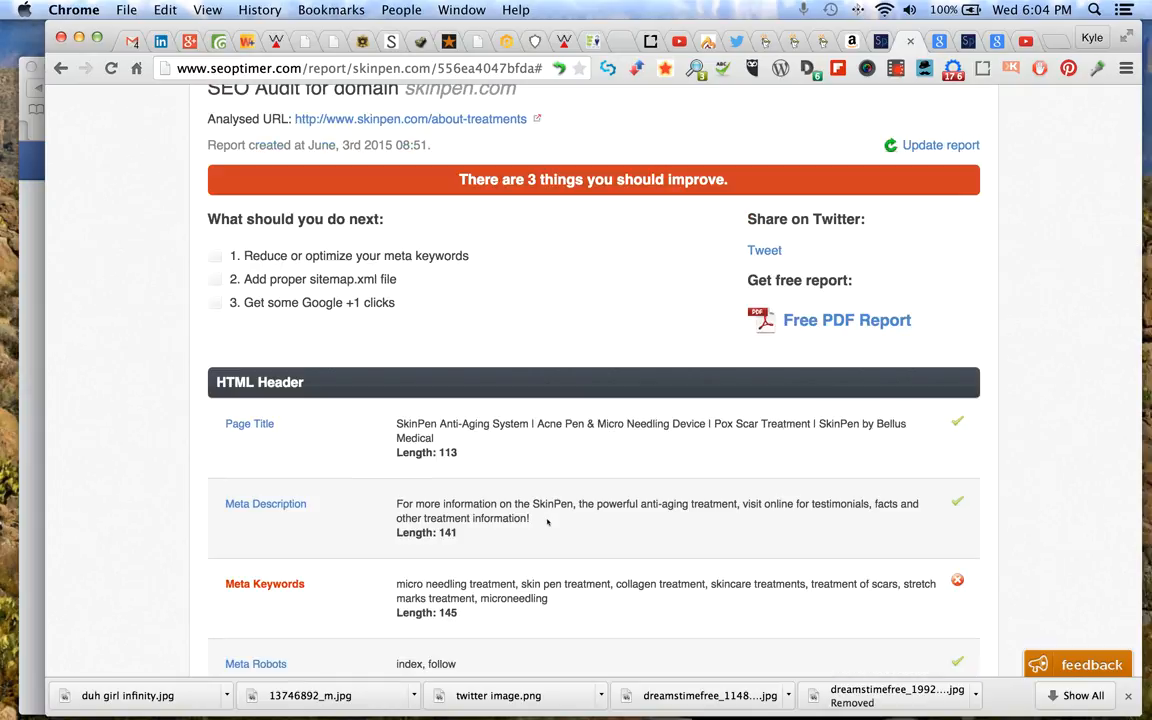
pyautogui.scroll(-3)
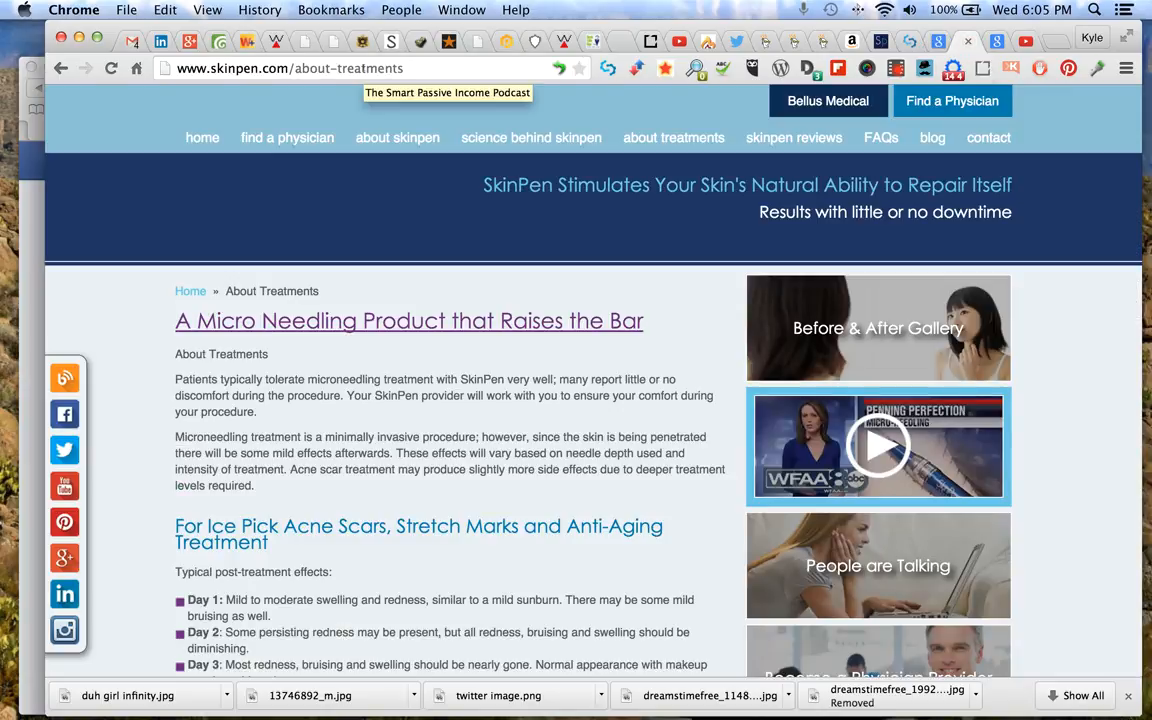
pyautogui.moveTo(336, 214)
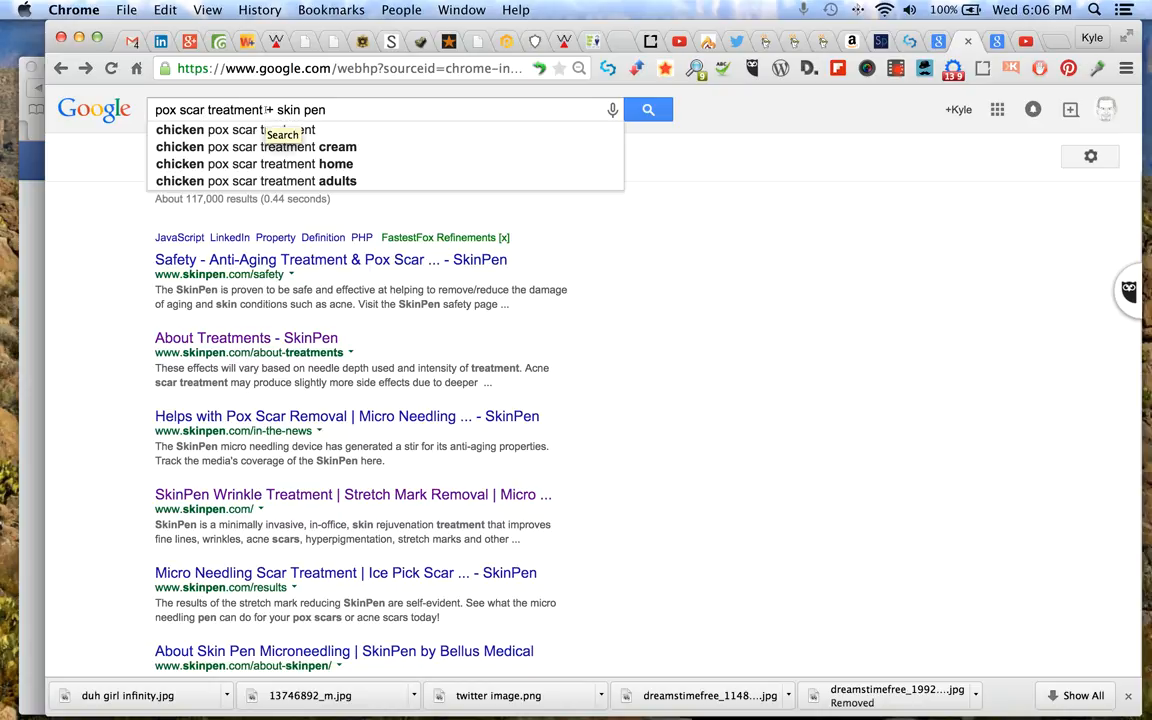
# Replace 'skin pen' in the query with 'microneedling' for pox scar treatment results.
pyautogui.doubleClick(312, 110)
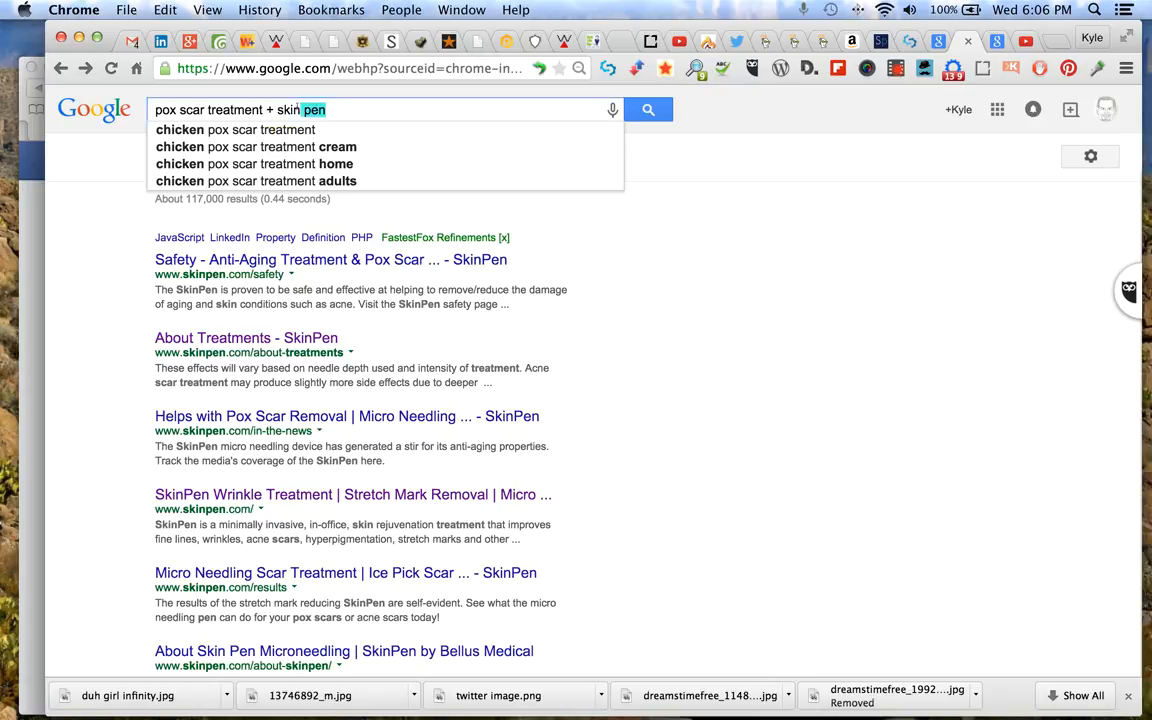
pyautogui.doubleClick(290, 110)
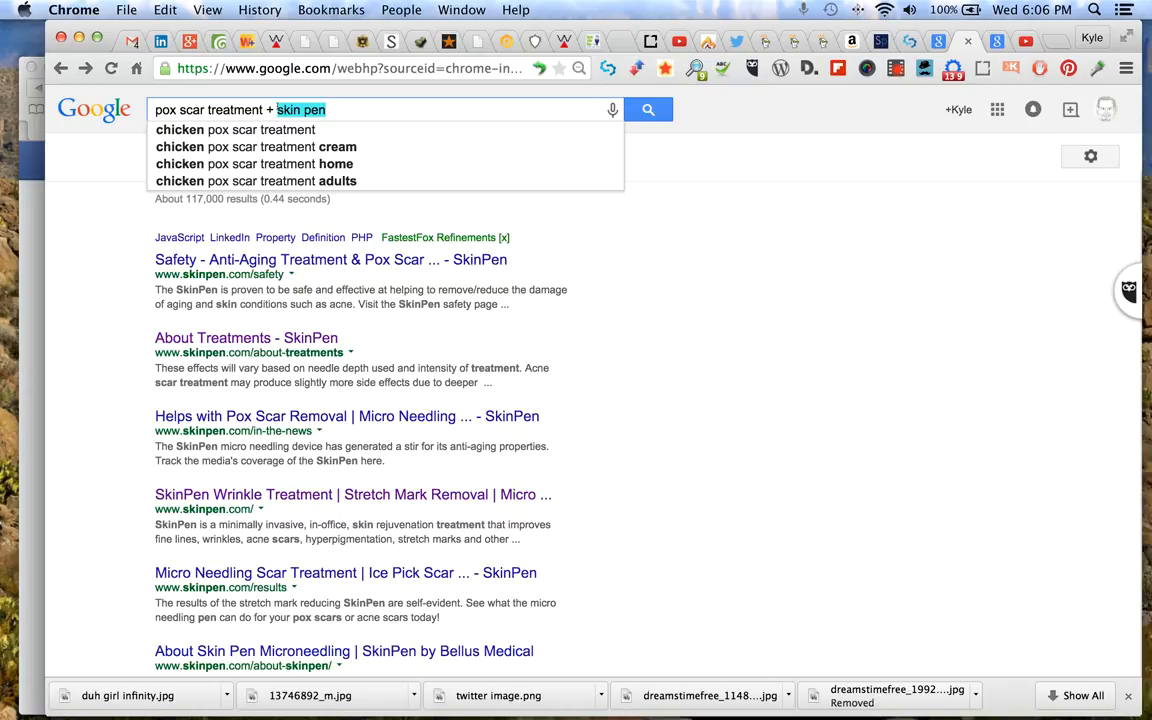
pyautogui.write('micr')
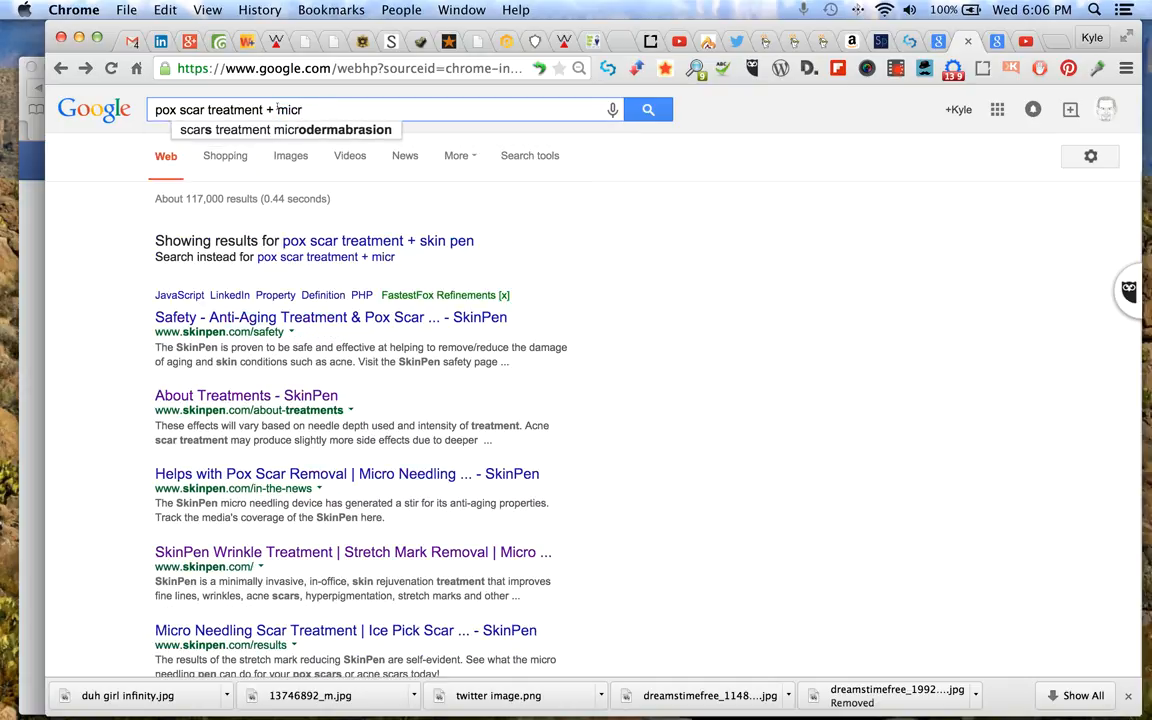
pyautogui.write('oneed')
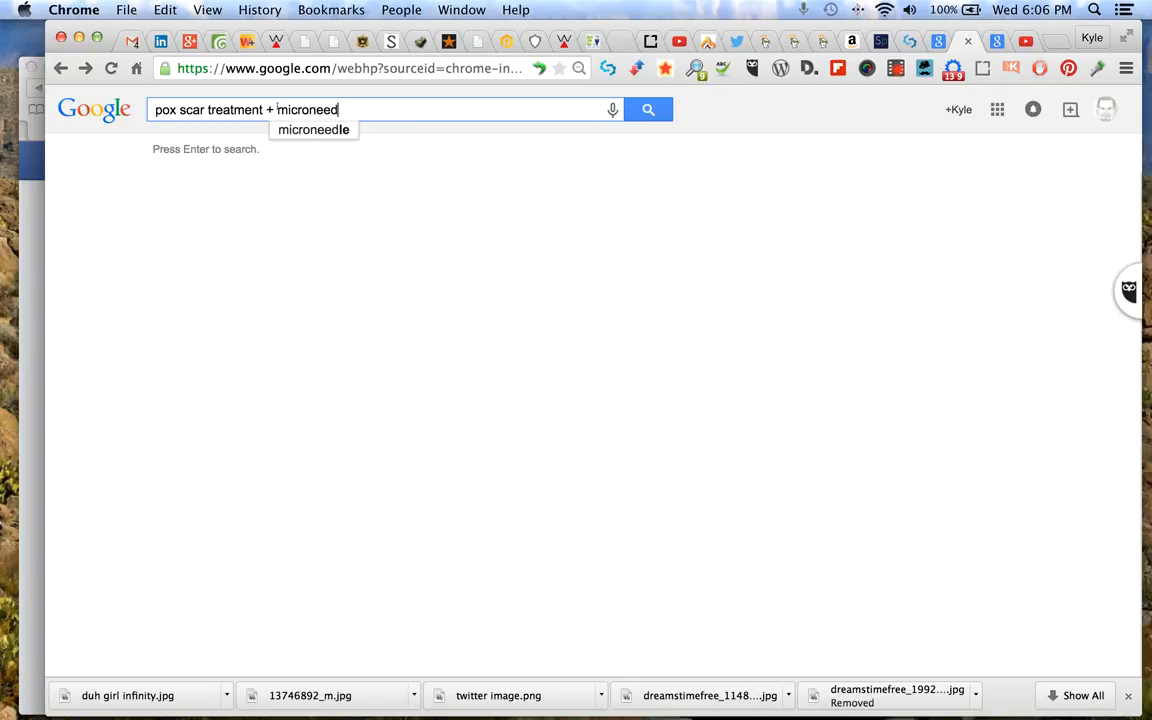
pyautogui.write('ling')
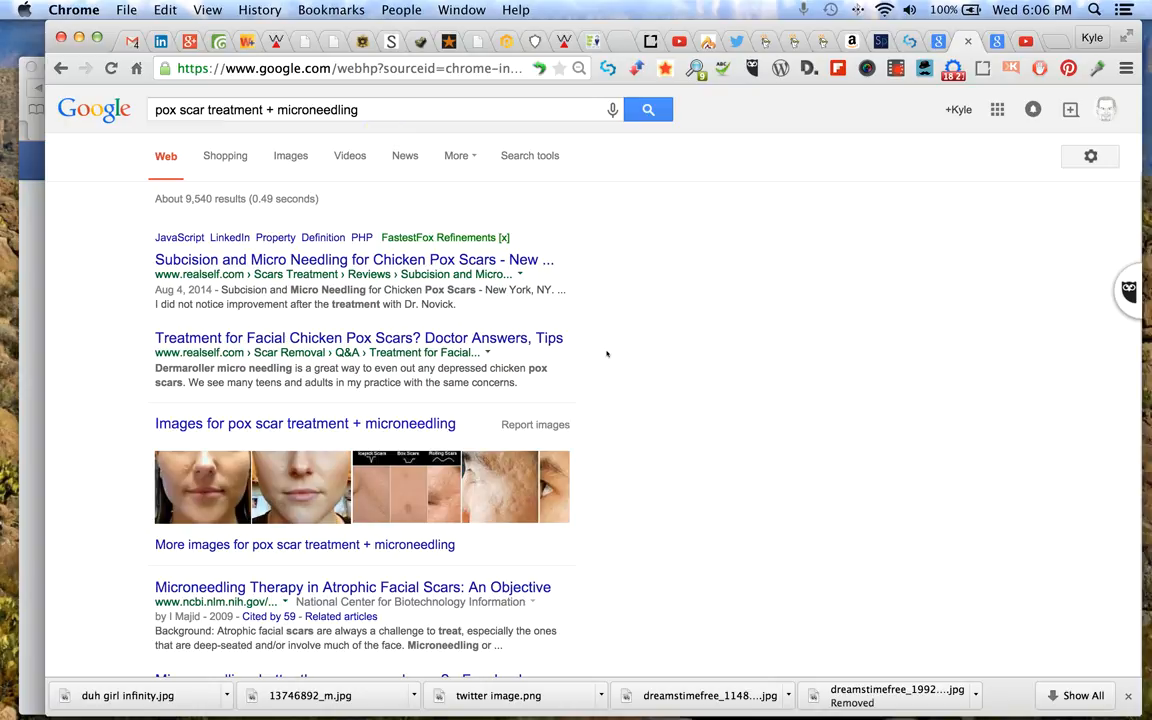
pyautogui.moveTo(332, 122)
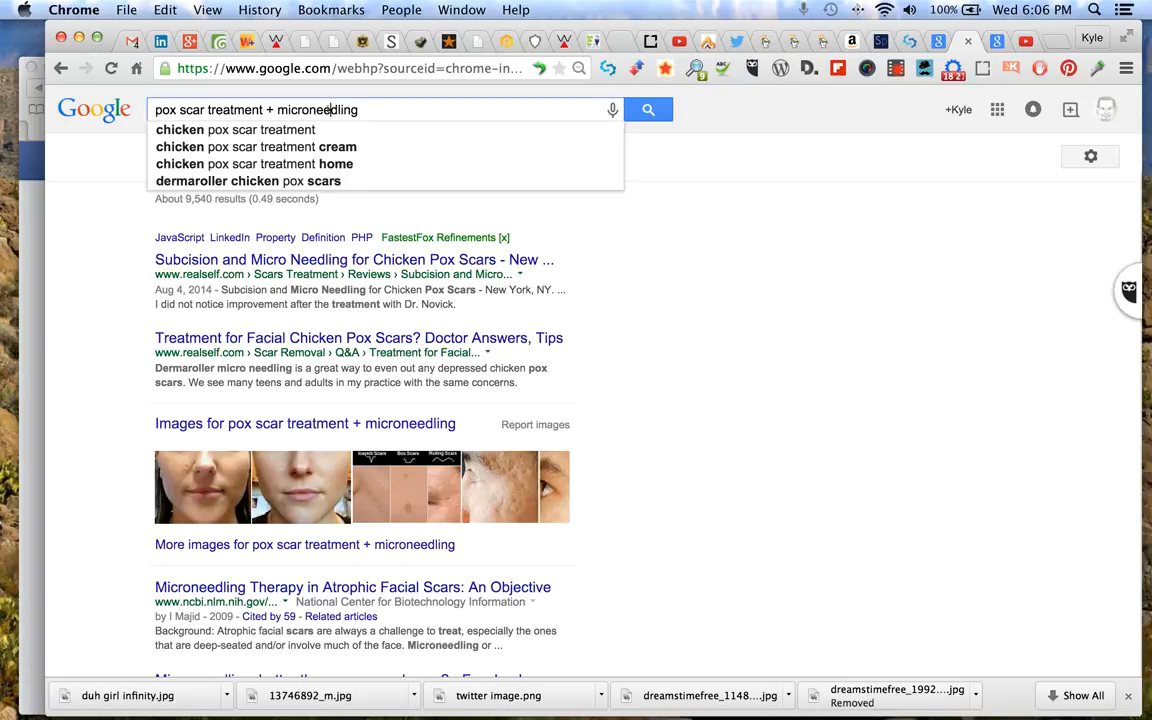
# Search 'pox scar treatment + microneedle', review results, then rerun the microneedling query.
pyautogui.doubleClick(316, 110)
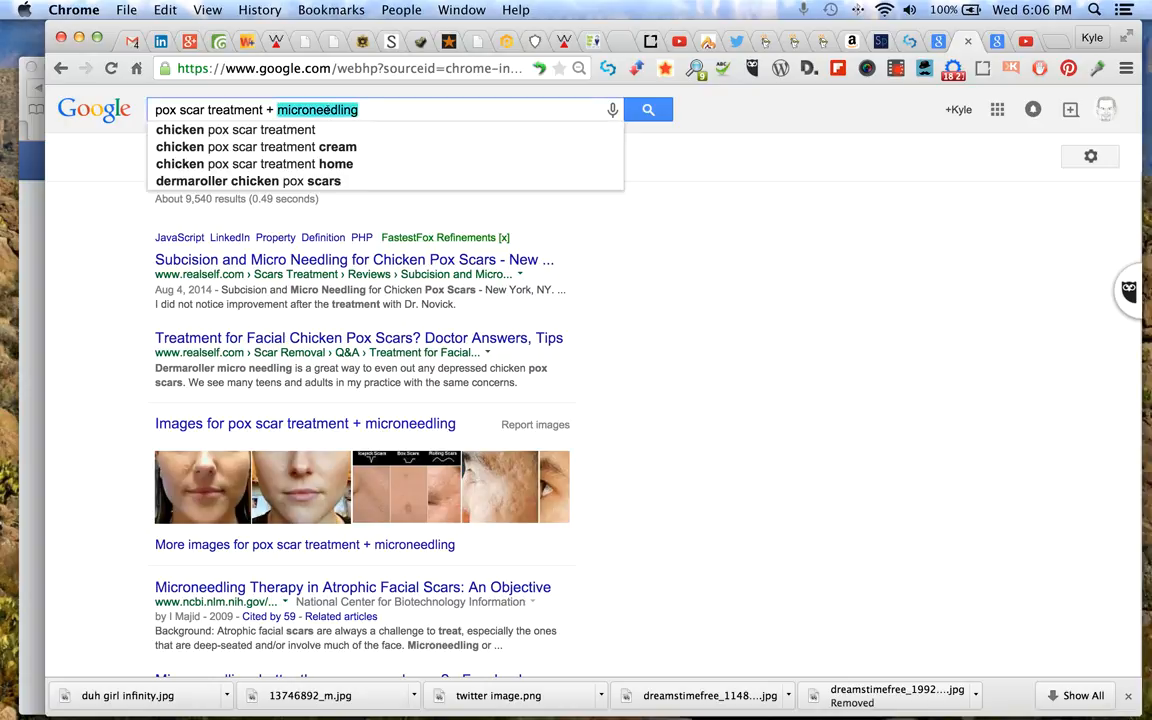
pyautogui.moveTo(460, 122)
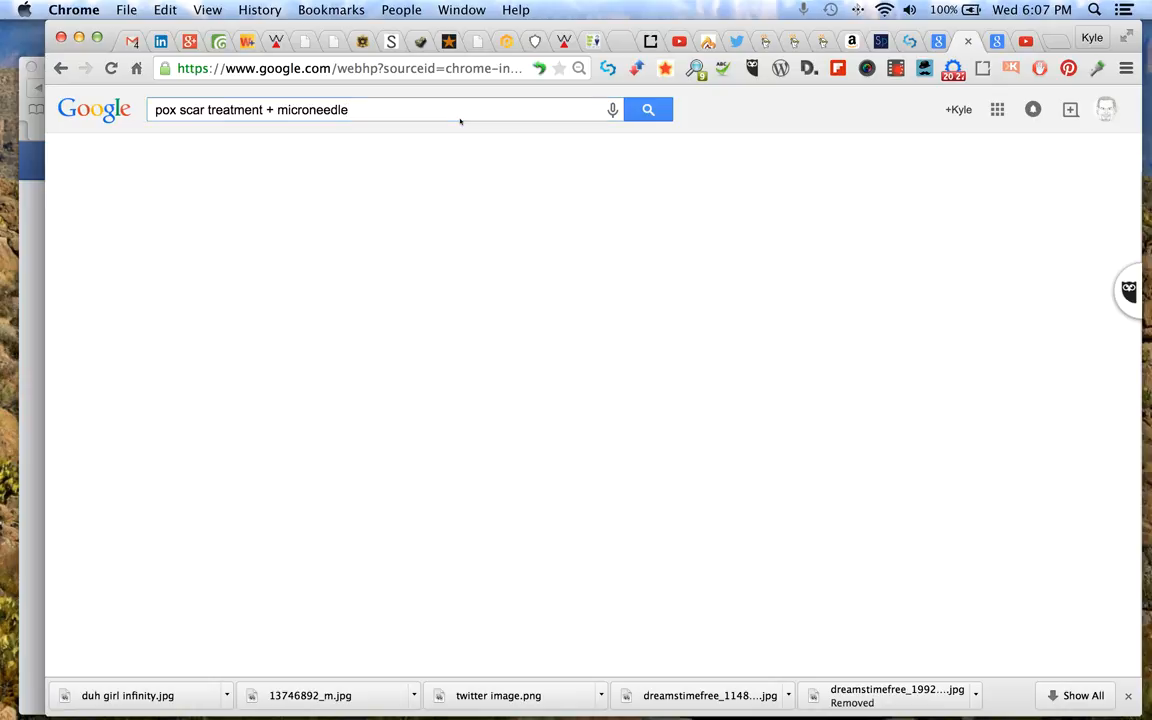
pyautogui.click(648, 108)
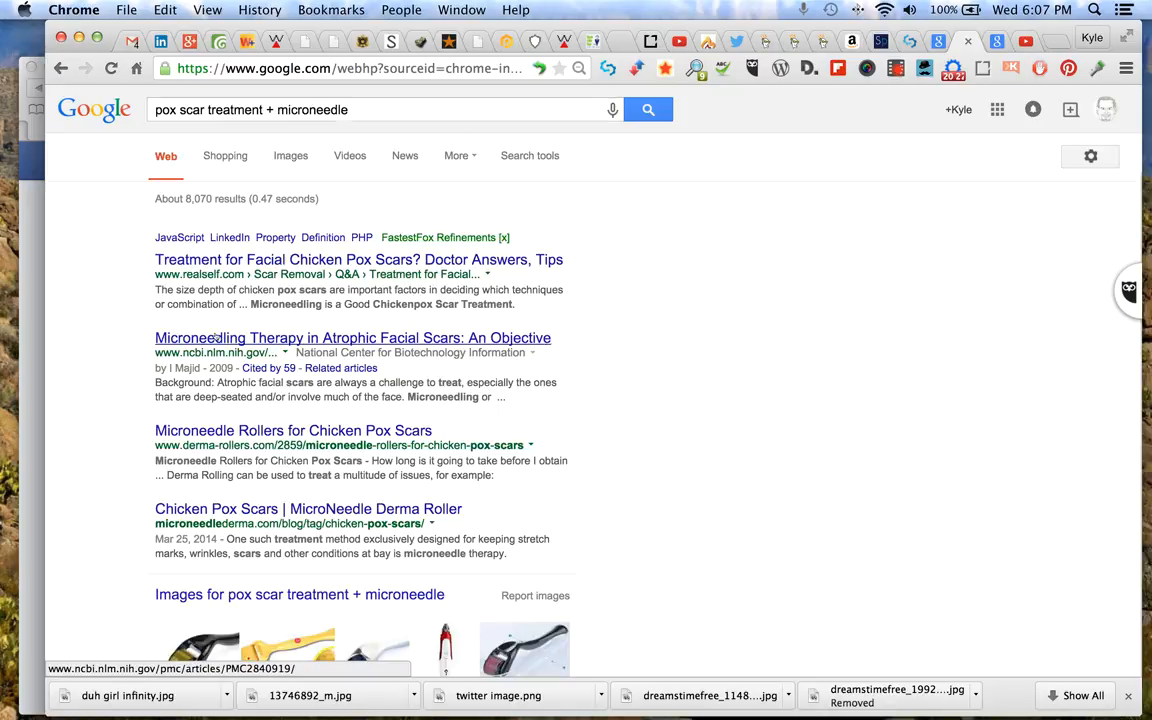
pyautogui.scroll(-3)
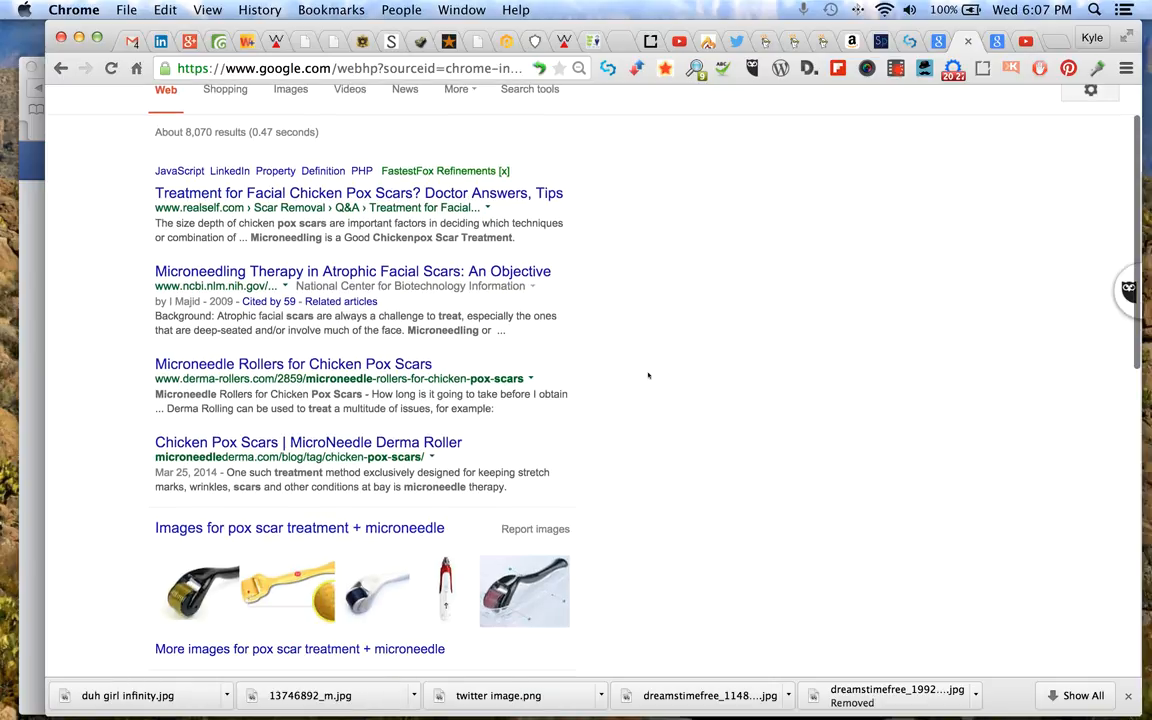
pyautogui.scroll(-3)
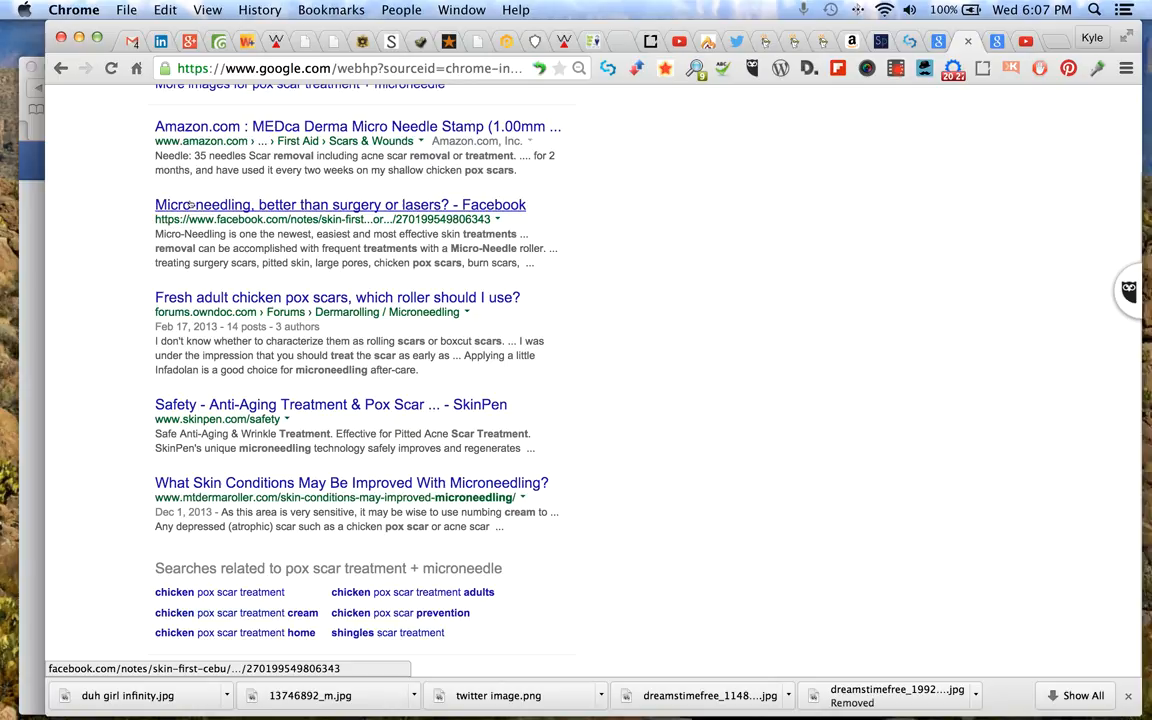
pyautogui.scroll(-3)
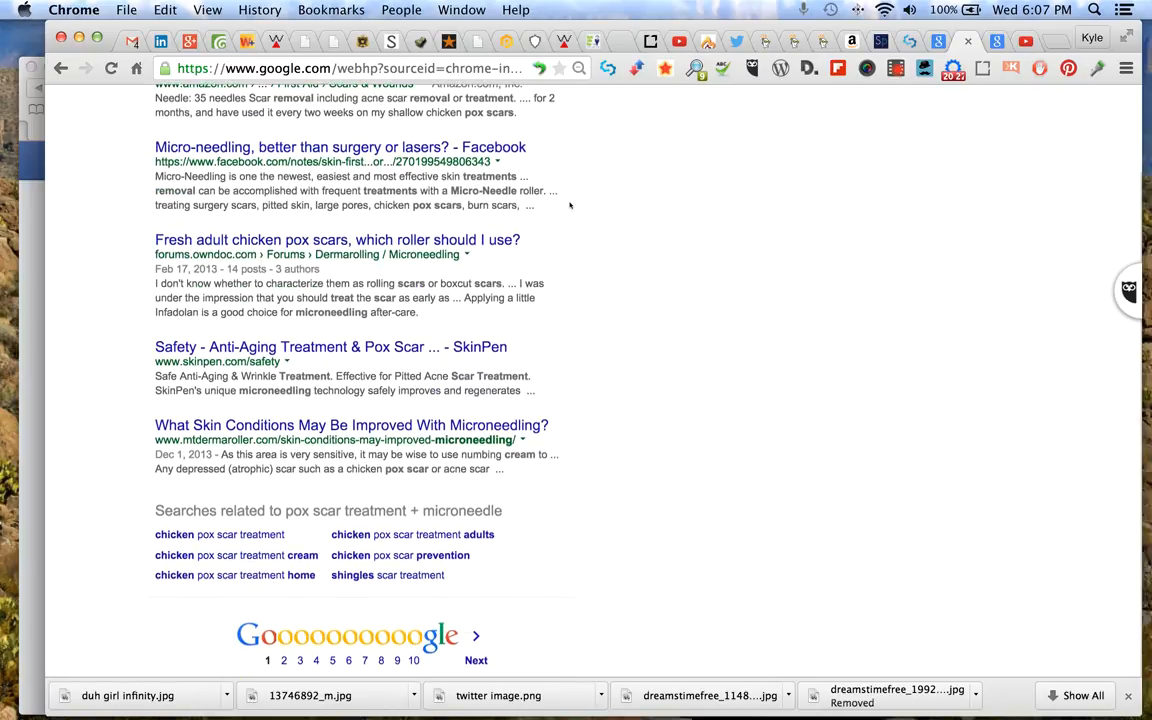
pyautogui.scroll(-3)
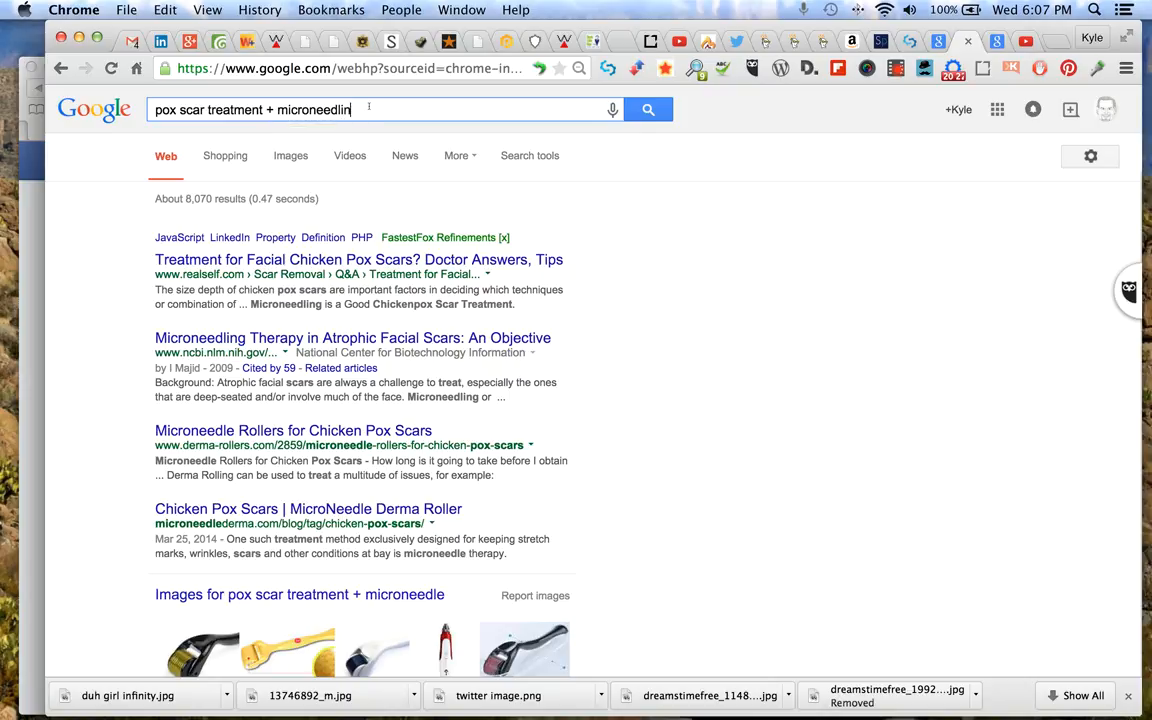
pyautogui.press('Return')
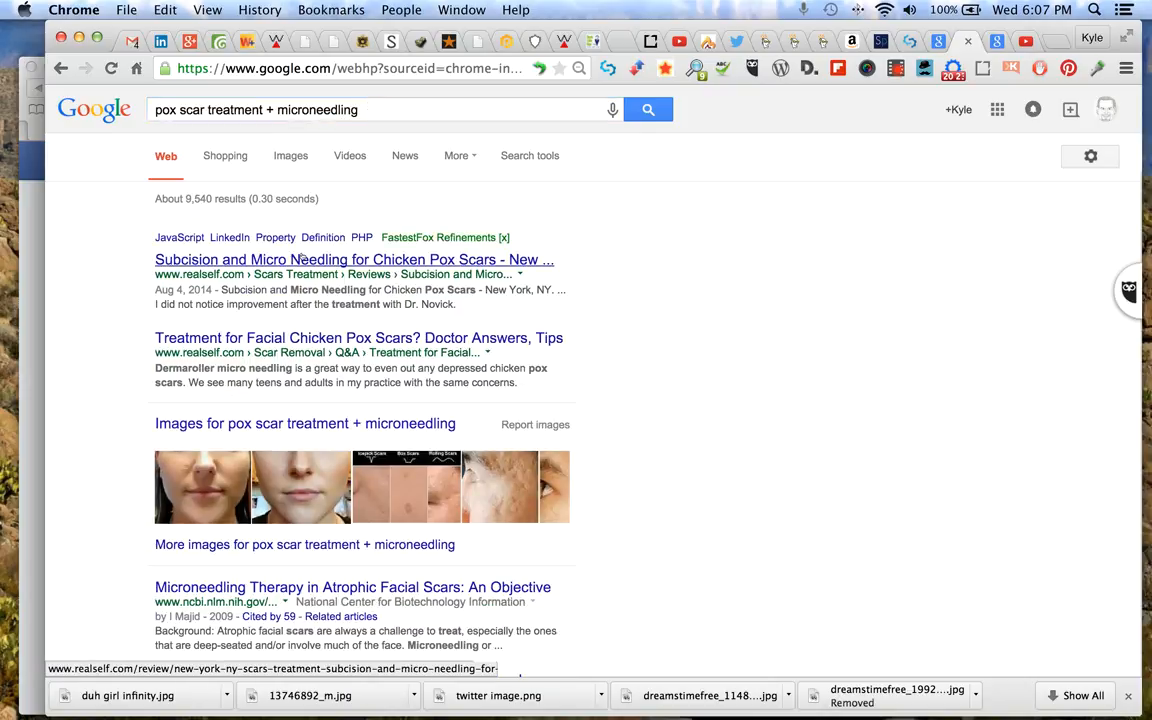
pyautogui.moveTo(618, 298)
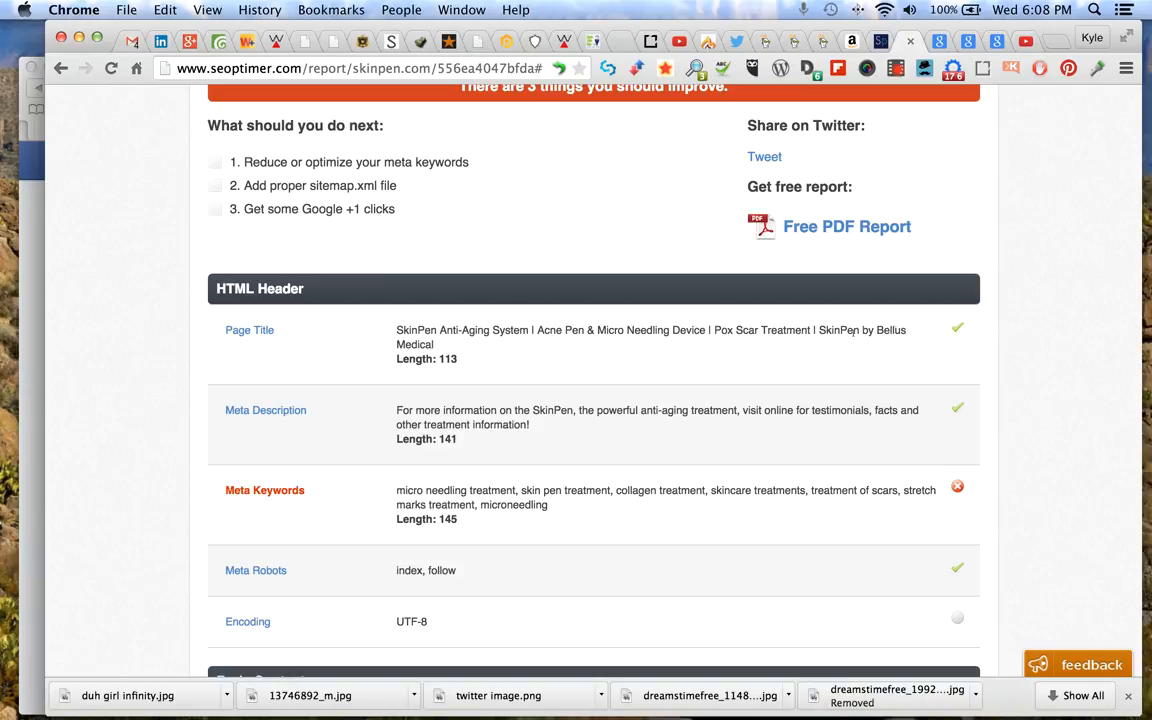
pyautogui.moveTo(864, 344)
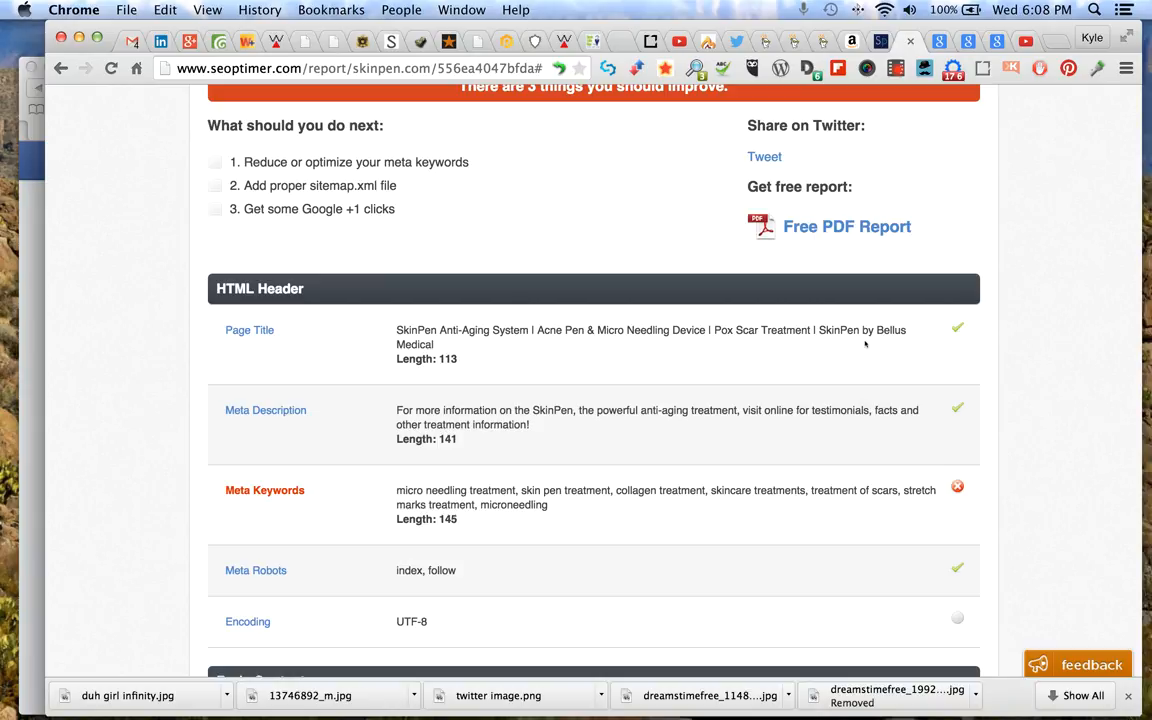
pyautogui.moveTo(898, 344)
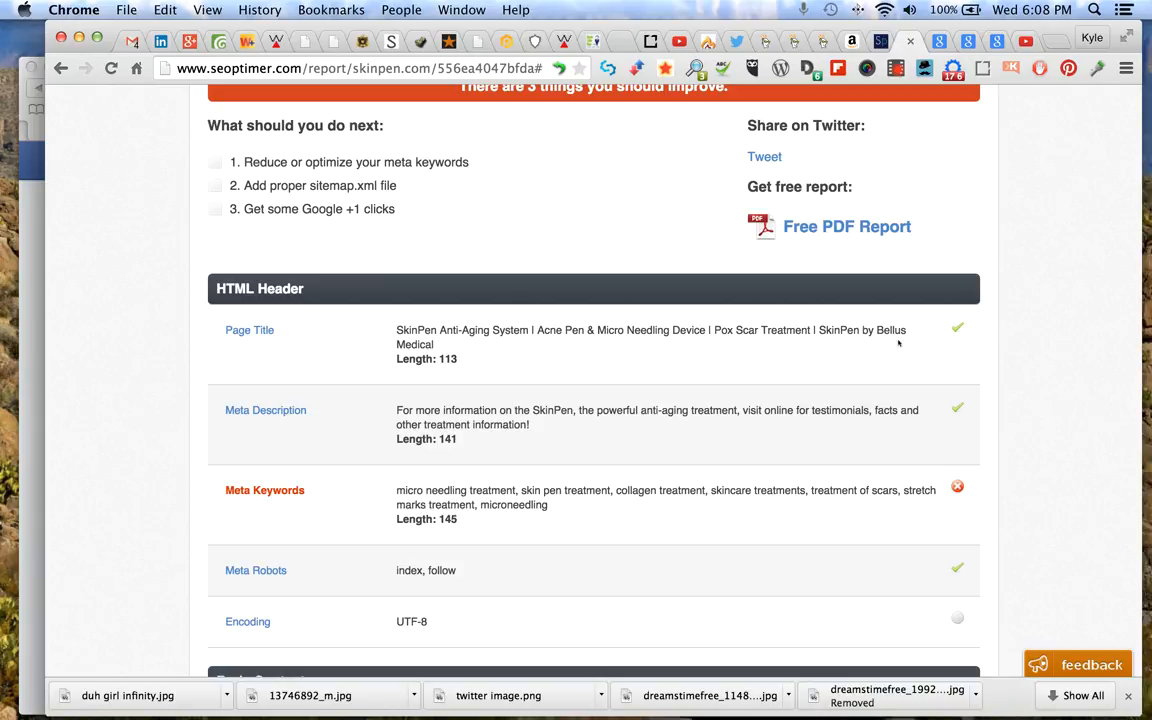
pyautogui.moveTo(910, 340)
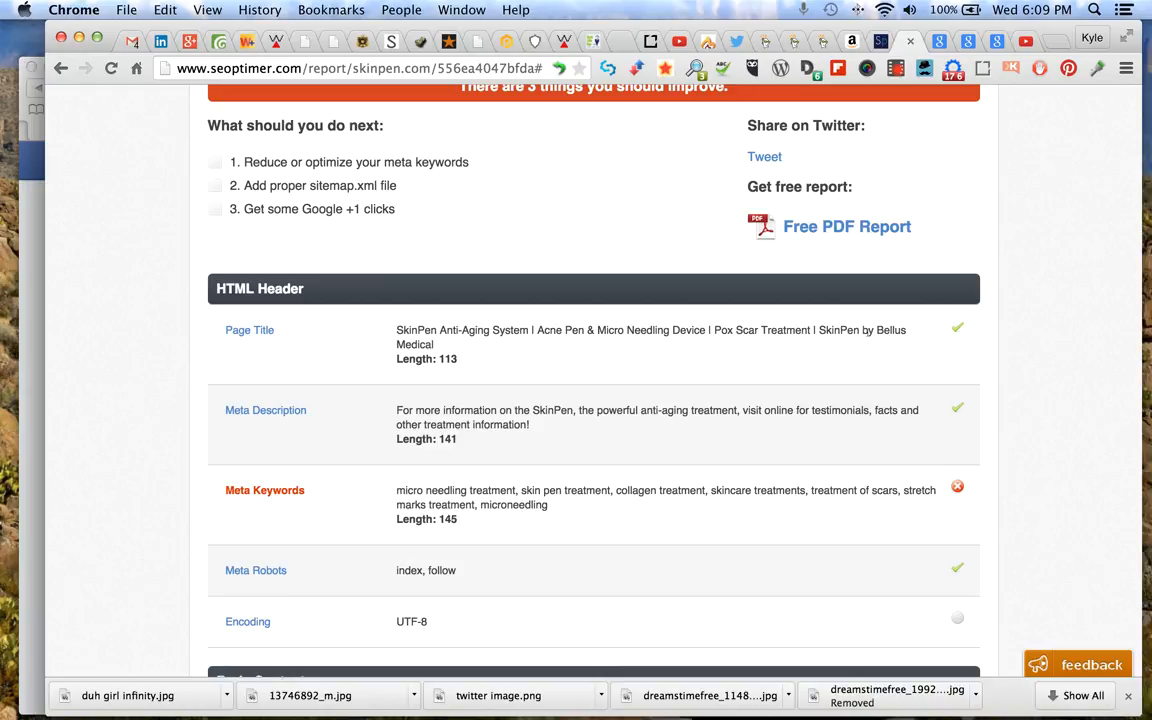
pyautogui.moveTo(796, 348)
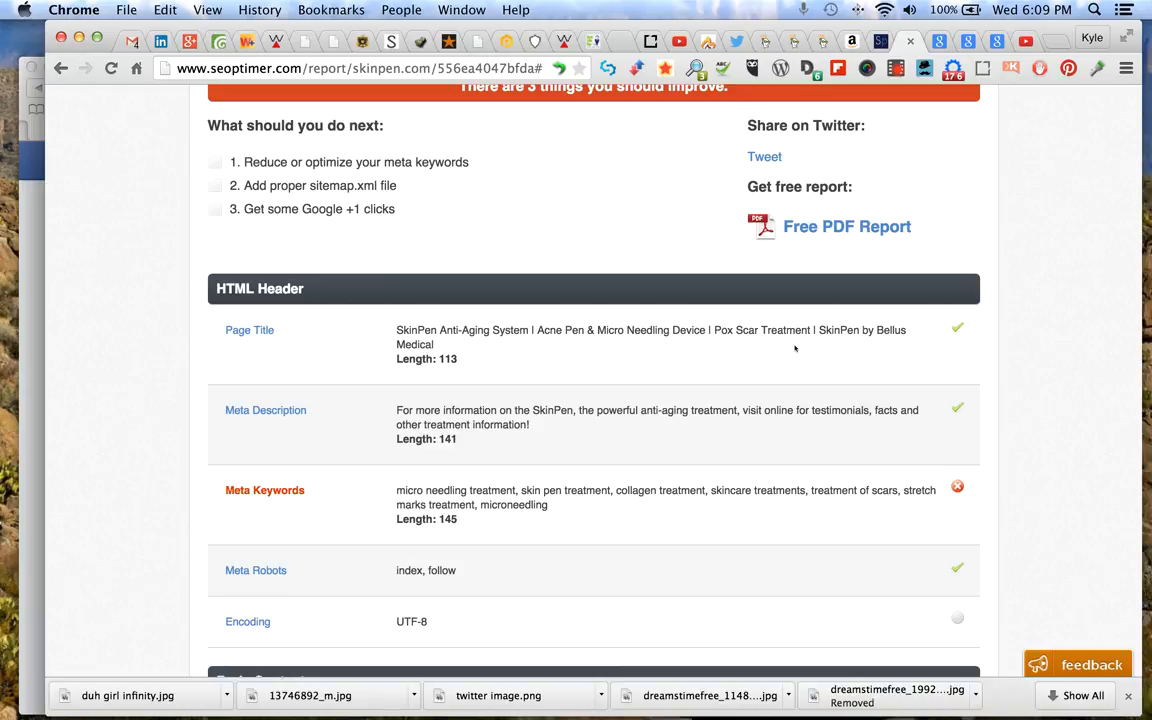
pyautogui.moveTo(724, 404)
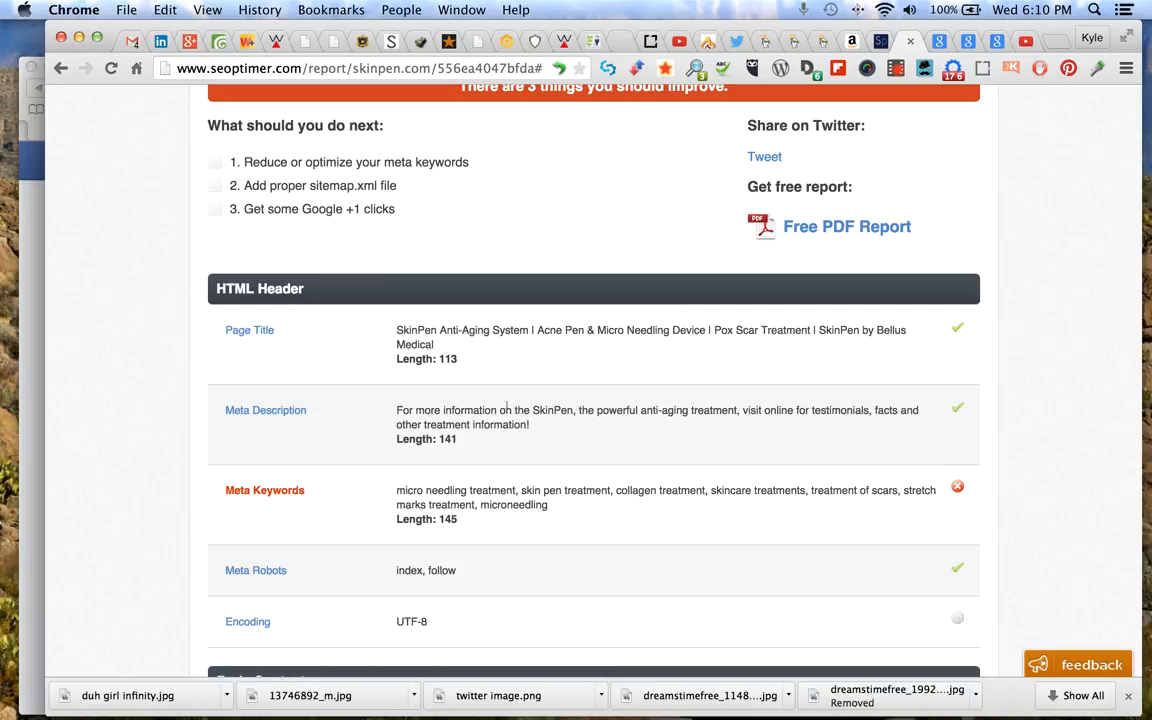
pyautogui.moveTo(512, 396)
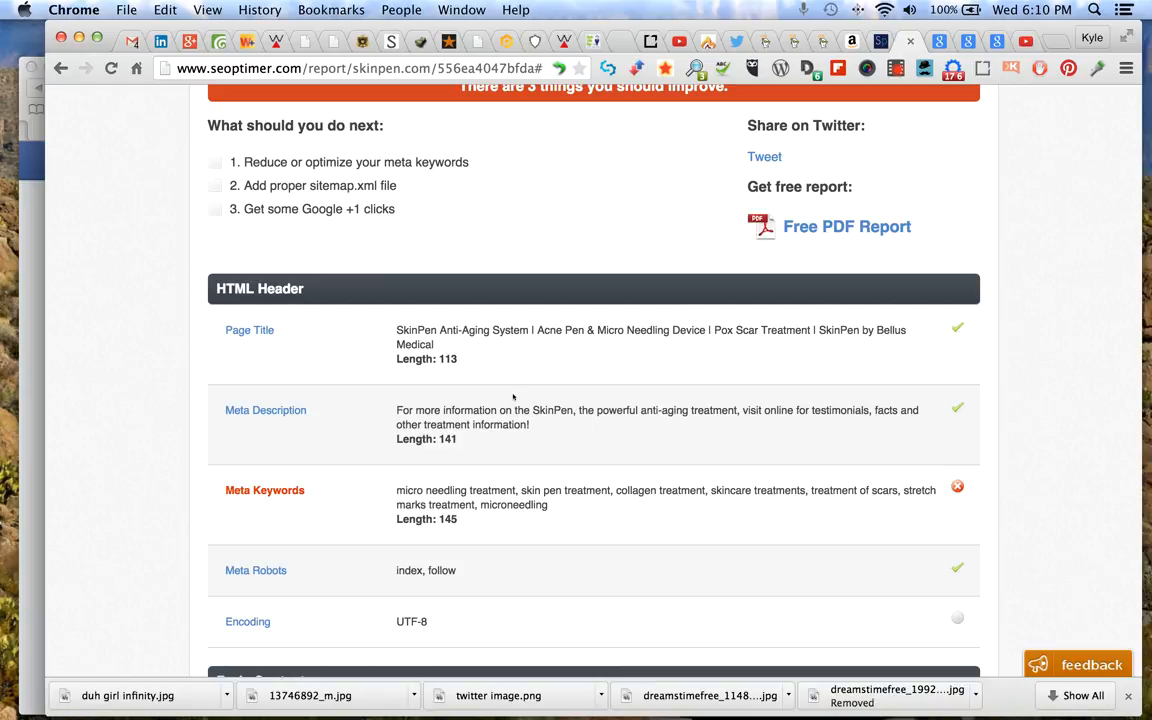
pyautogui.moveTo(580, 302)
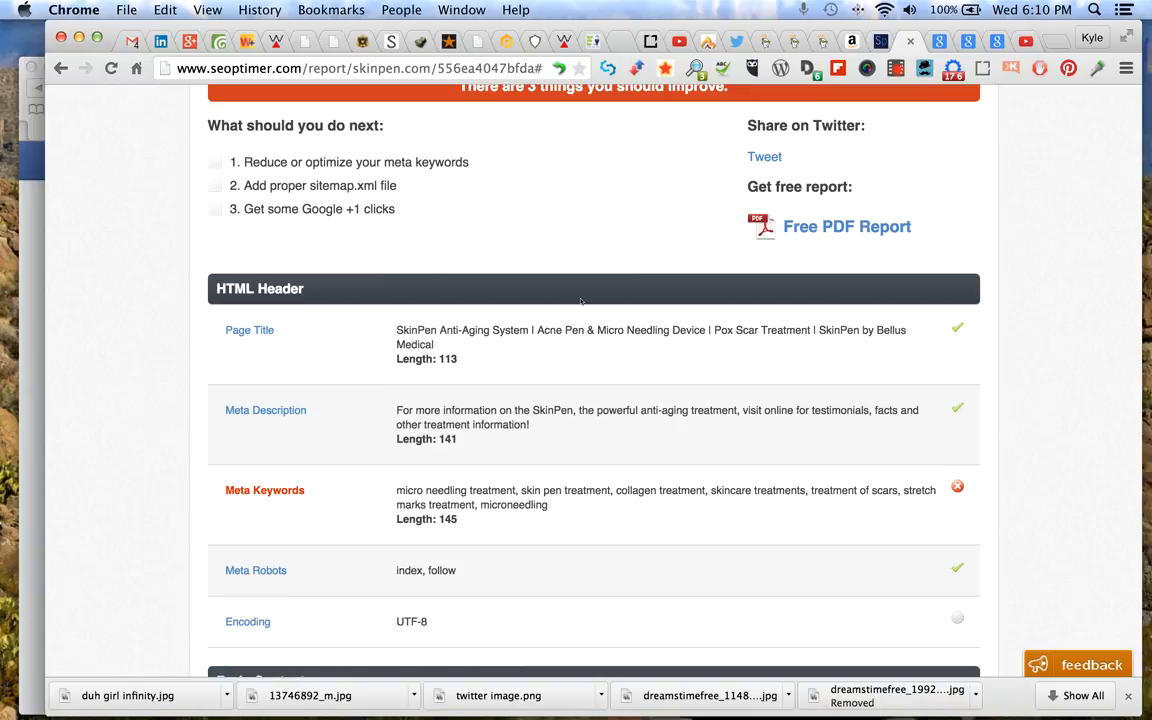
pyautogui.moveTo(584, 420)
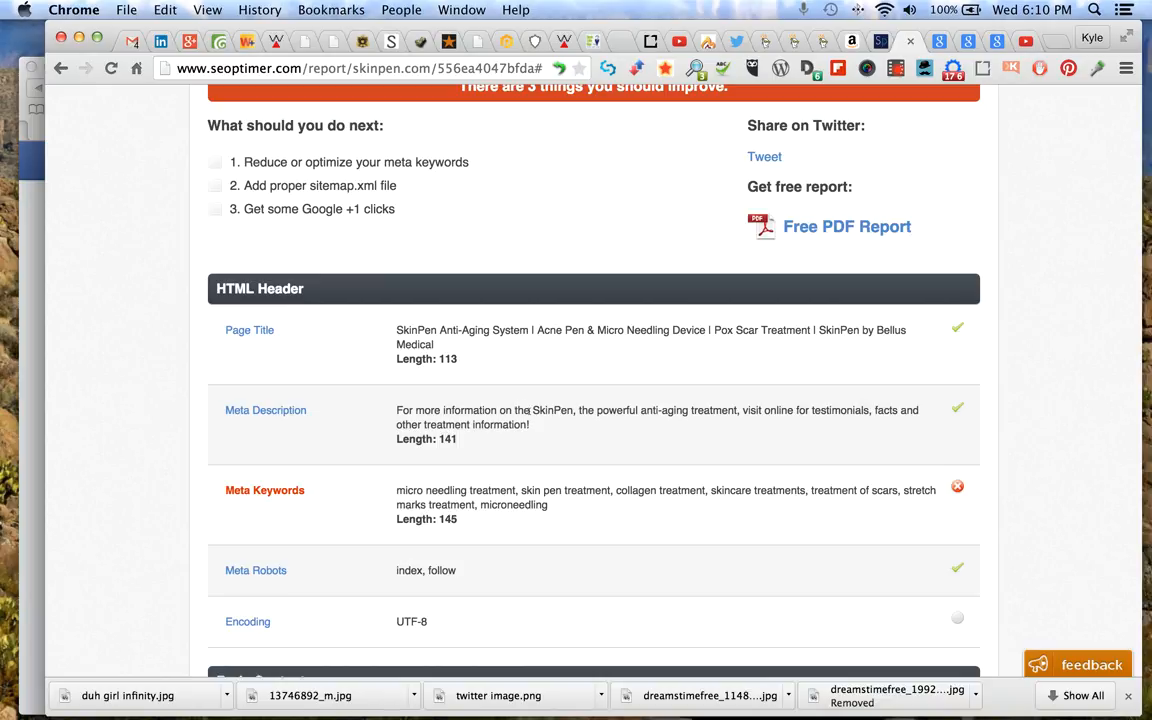
pyautogui.moveTo(610, 404)
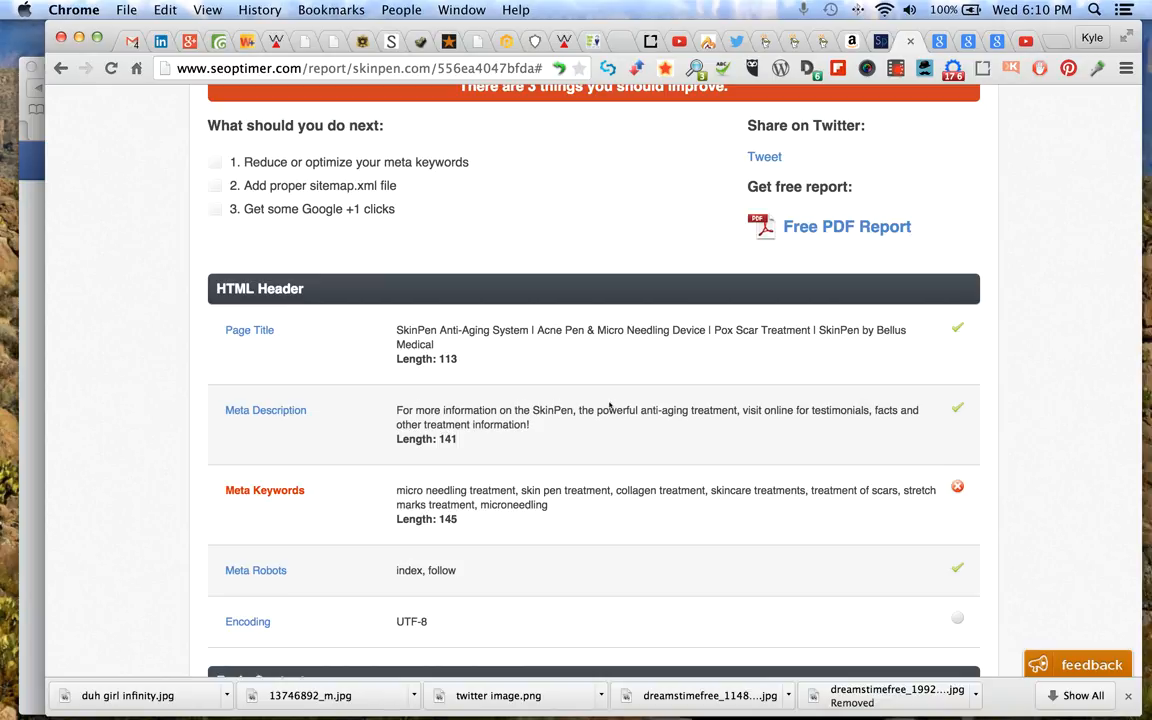
pyautogui.moveTo(576, 452)
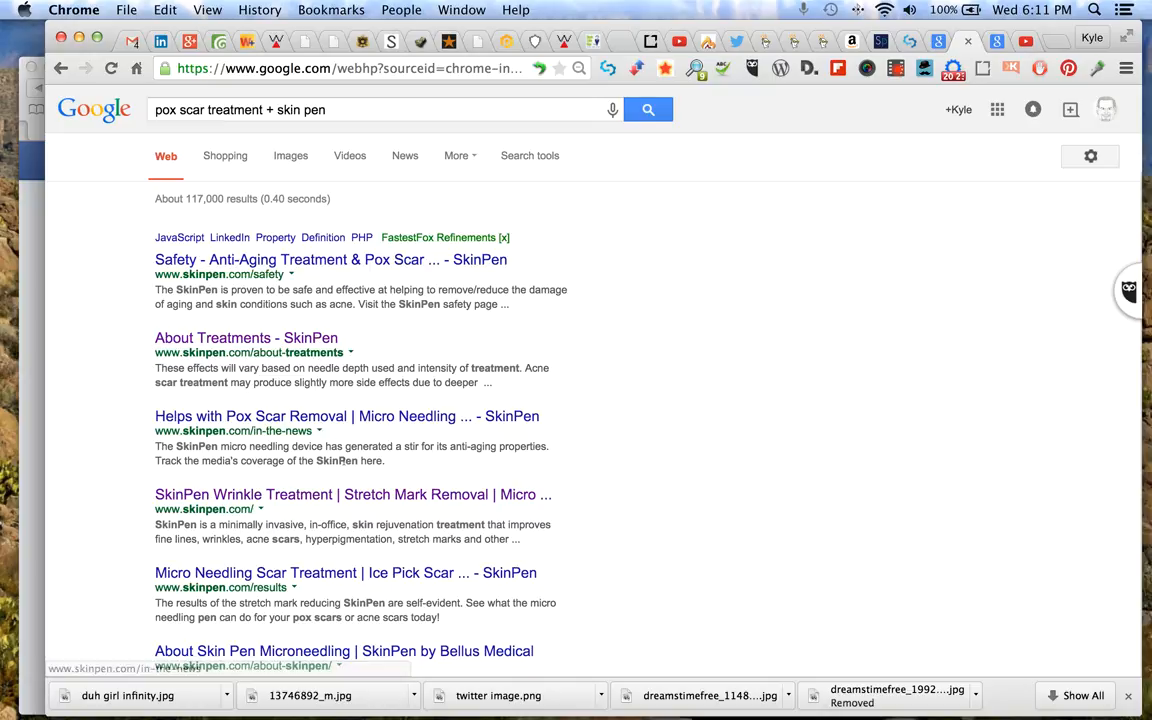
# Scroll down the 'pox scar treatment + skin pen' results listing skinpen.com pages.
pyautogui.scroll(-3)
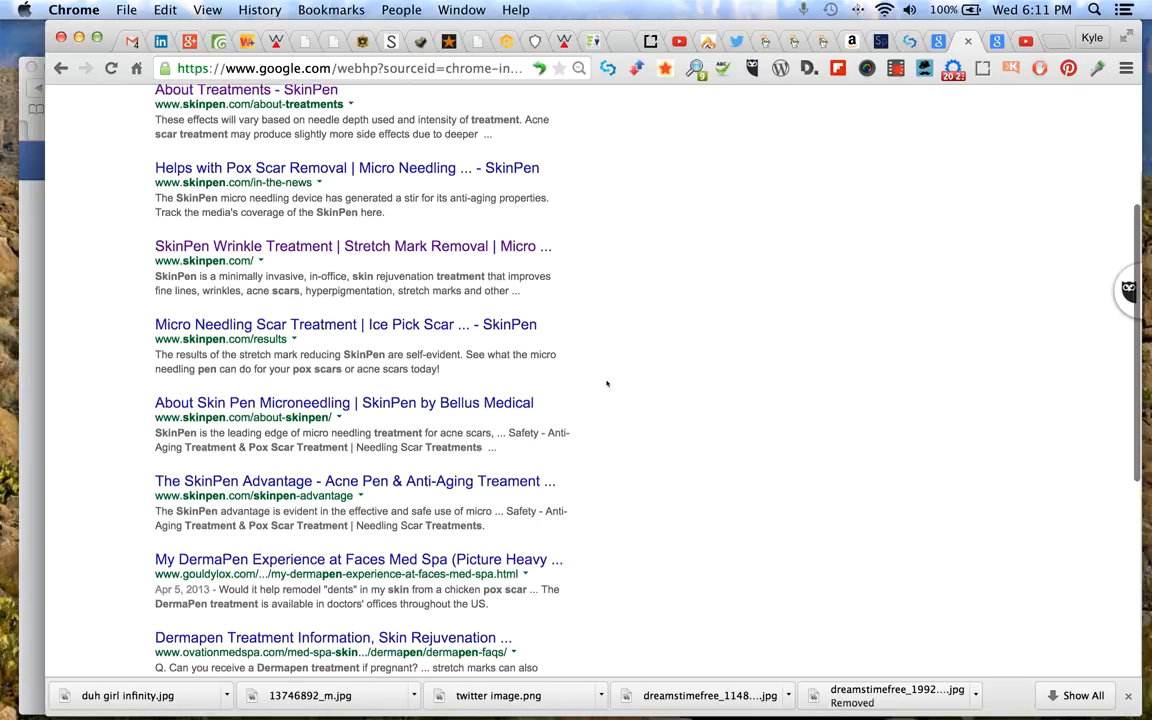
pyautogui.scroll(-3)
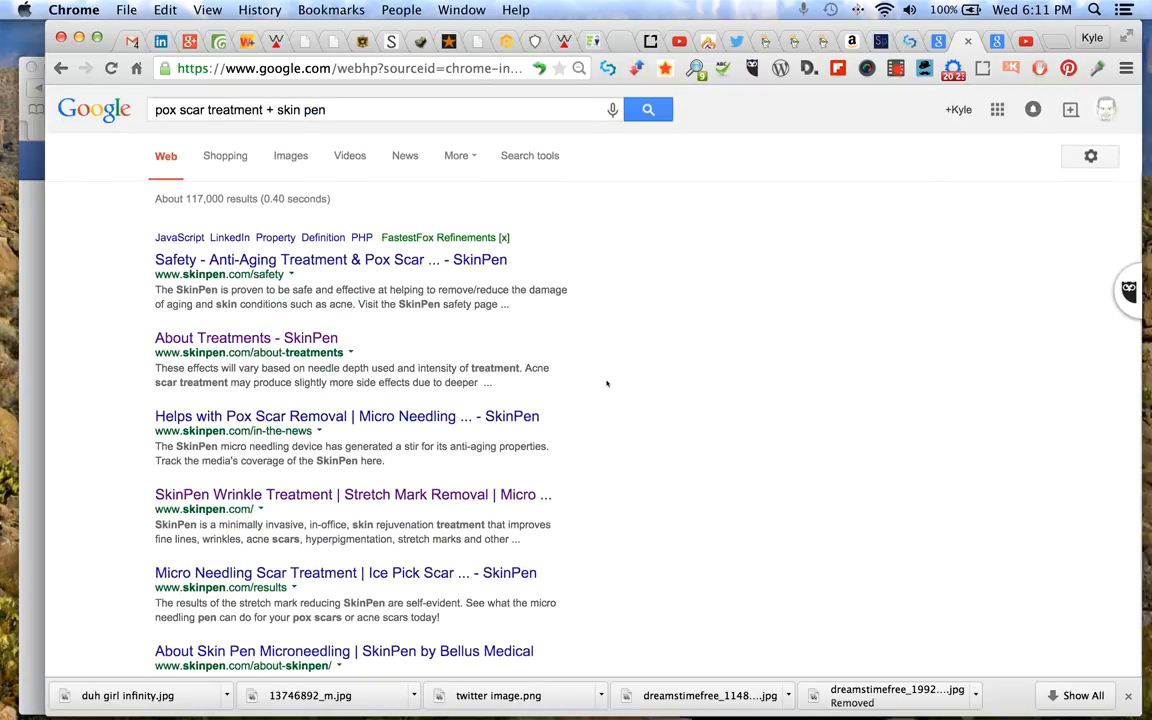
pyautogui.scroll(-3)
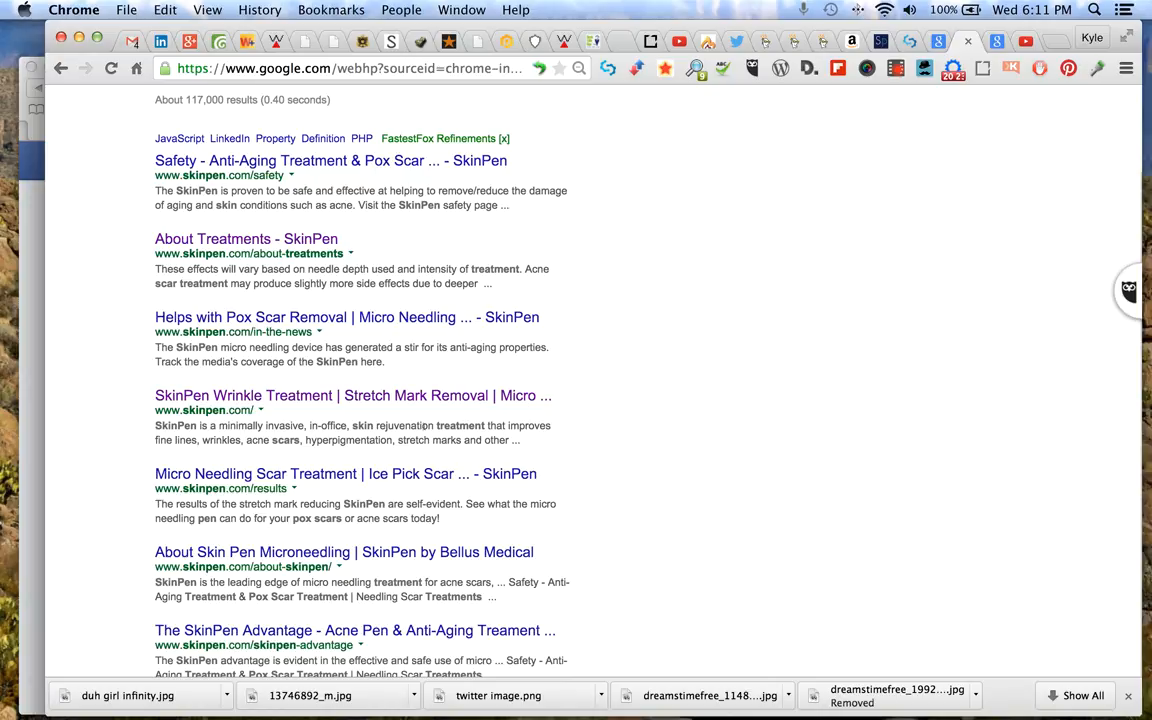
pyautogui.moveTo(492, 436)
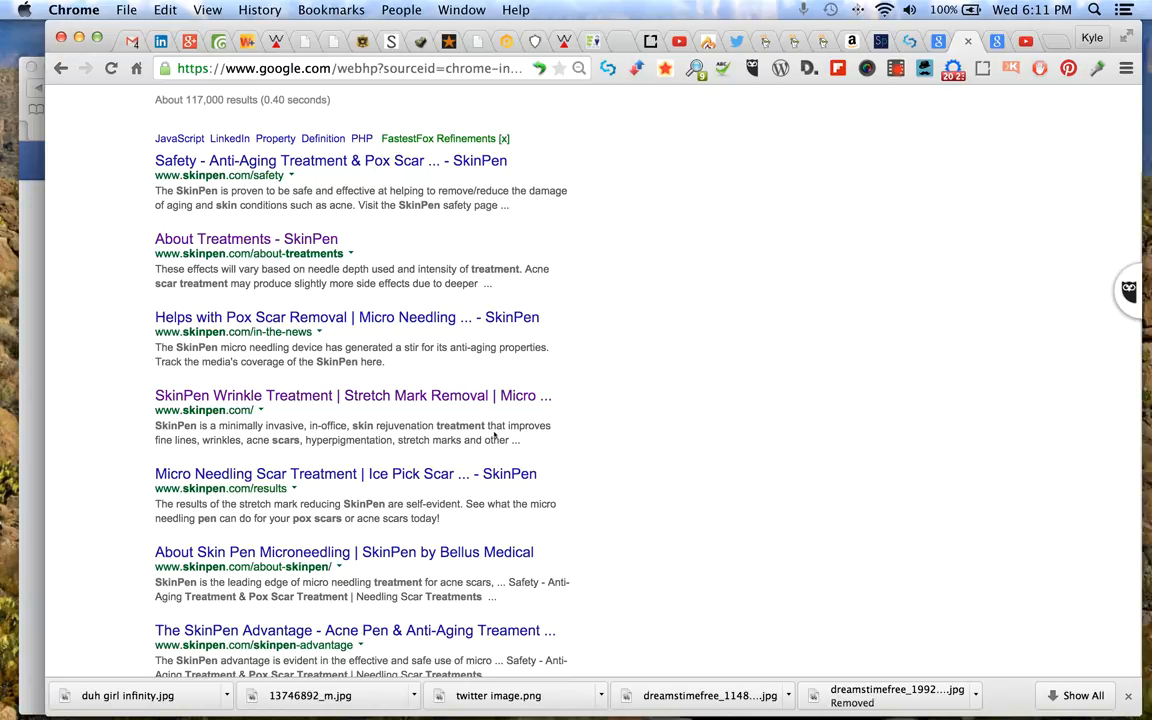
pyautogui.moveTo(344, 464)
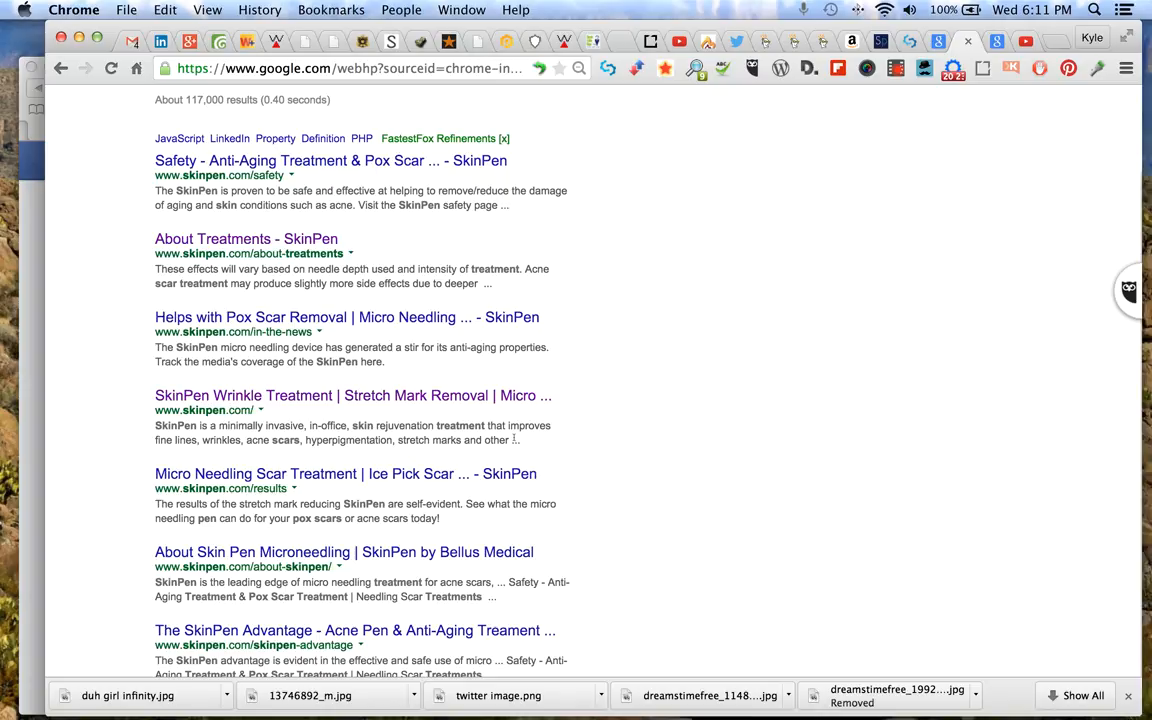
pyautogui.moveTo(504, 290)
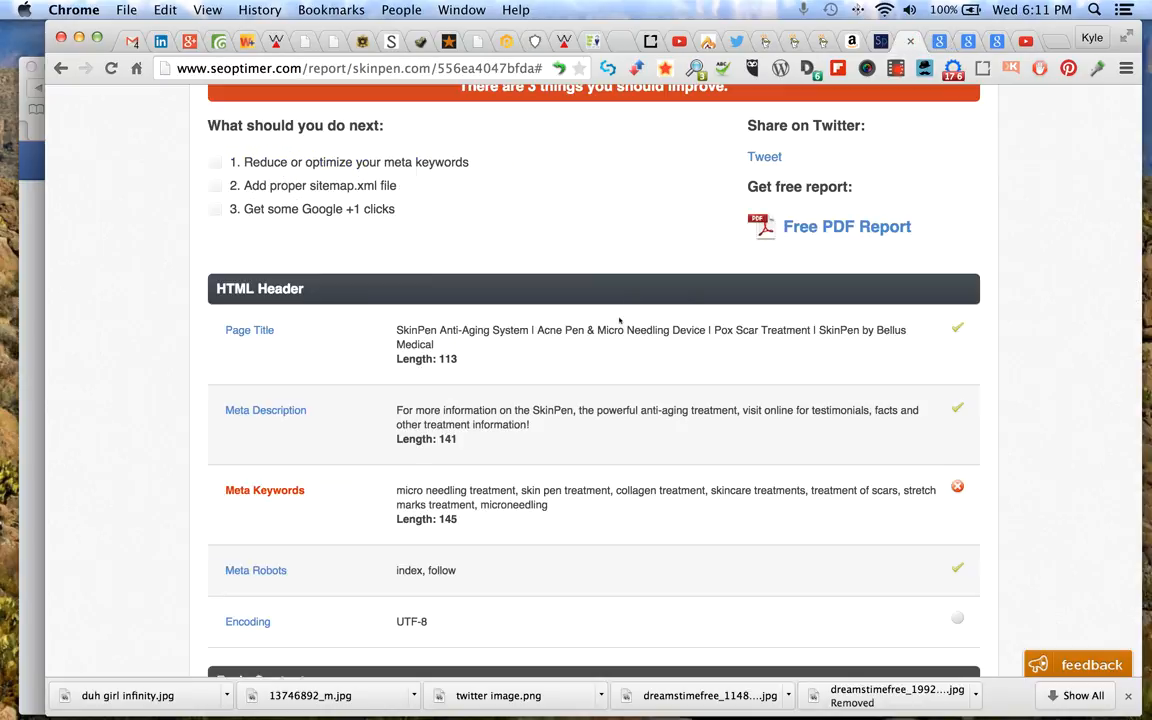
pyautogui.moveTo(652, 344)
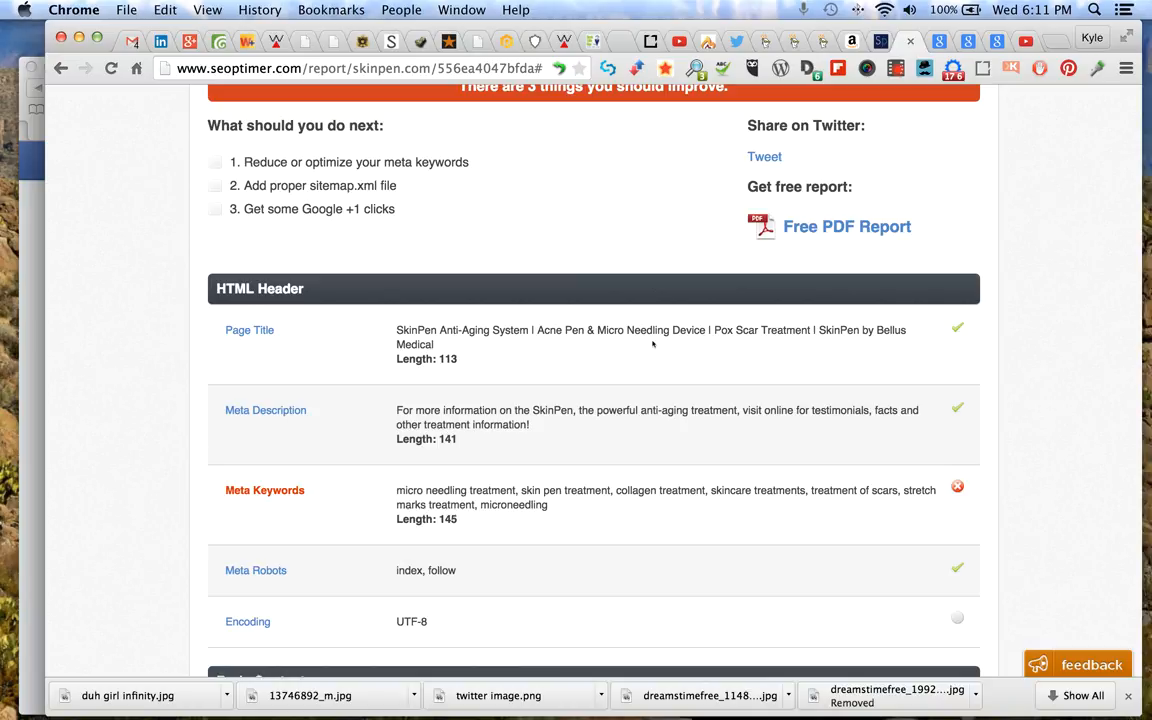
pyautogui.moveTo(660, 348)
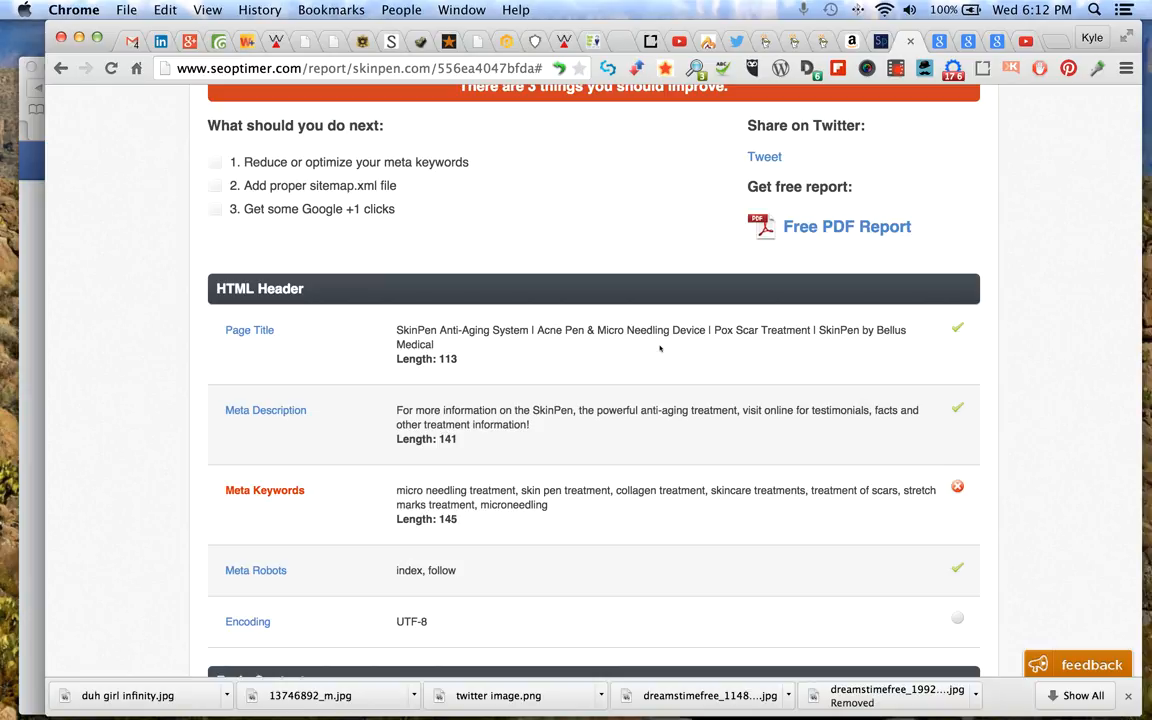
pyautogui.moveTo(692, 448)
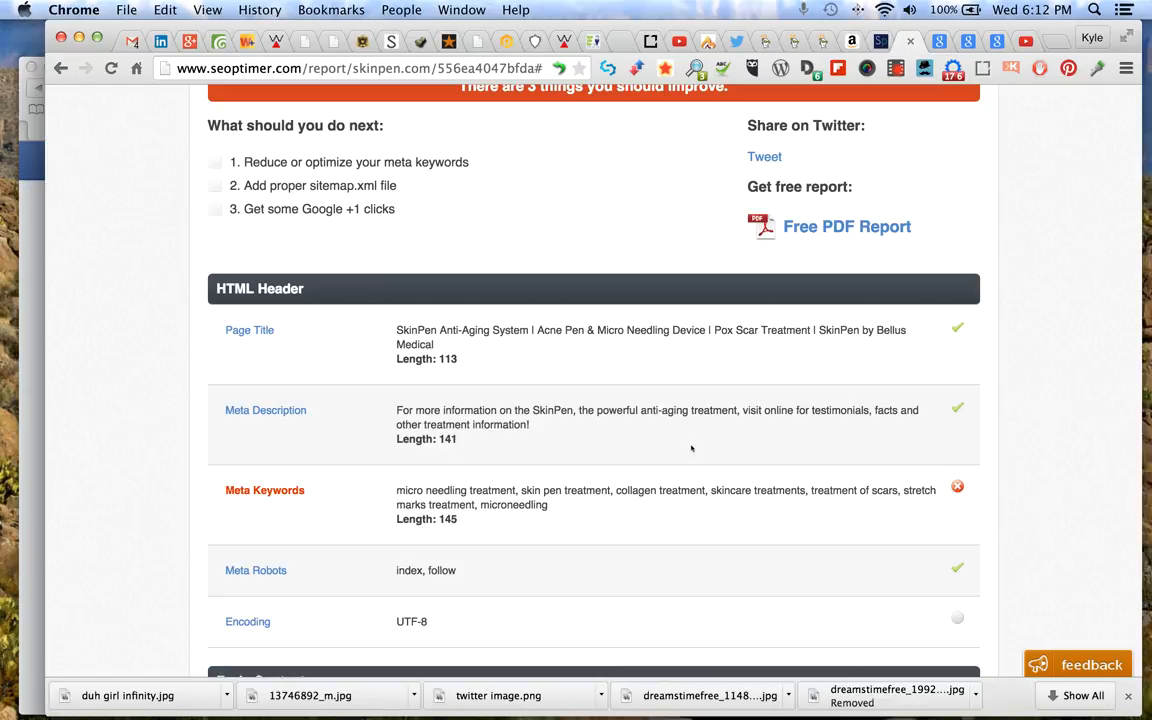
pyautogui.moveTo(692, 448)
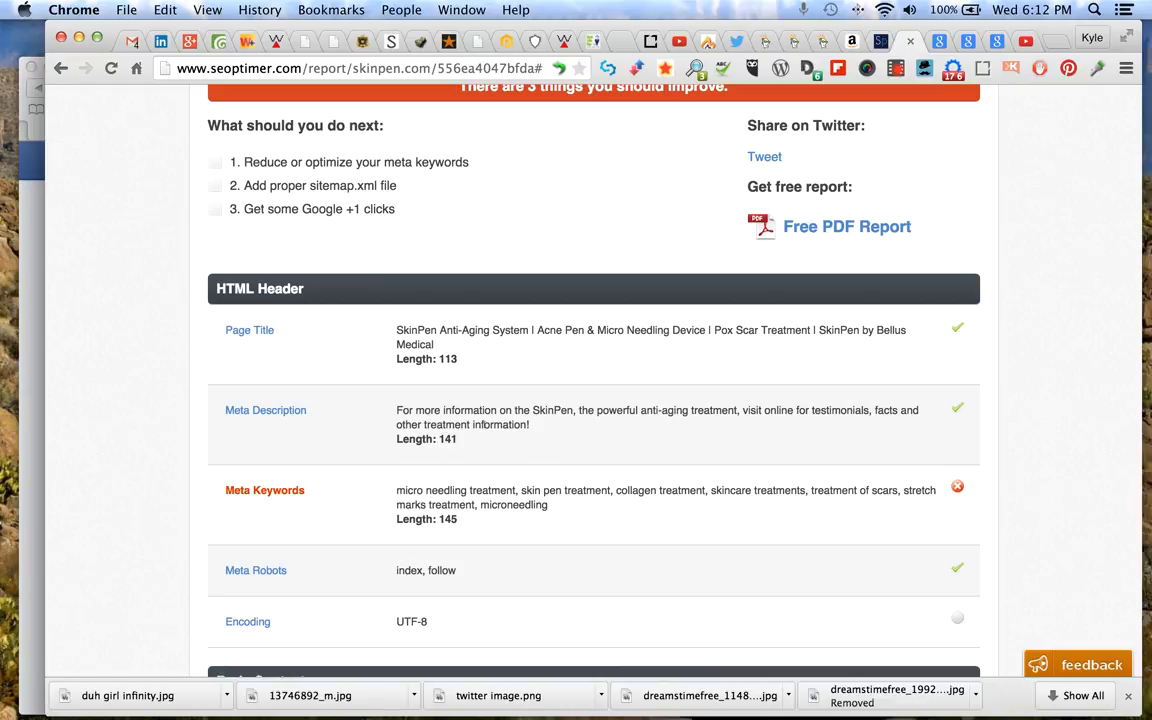
pyautogui.moveTo(528, 438)
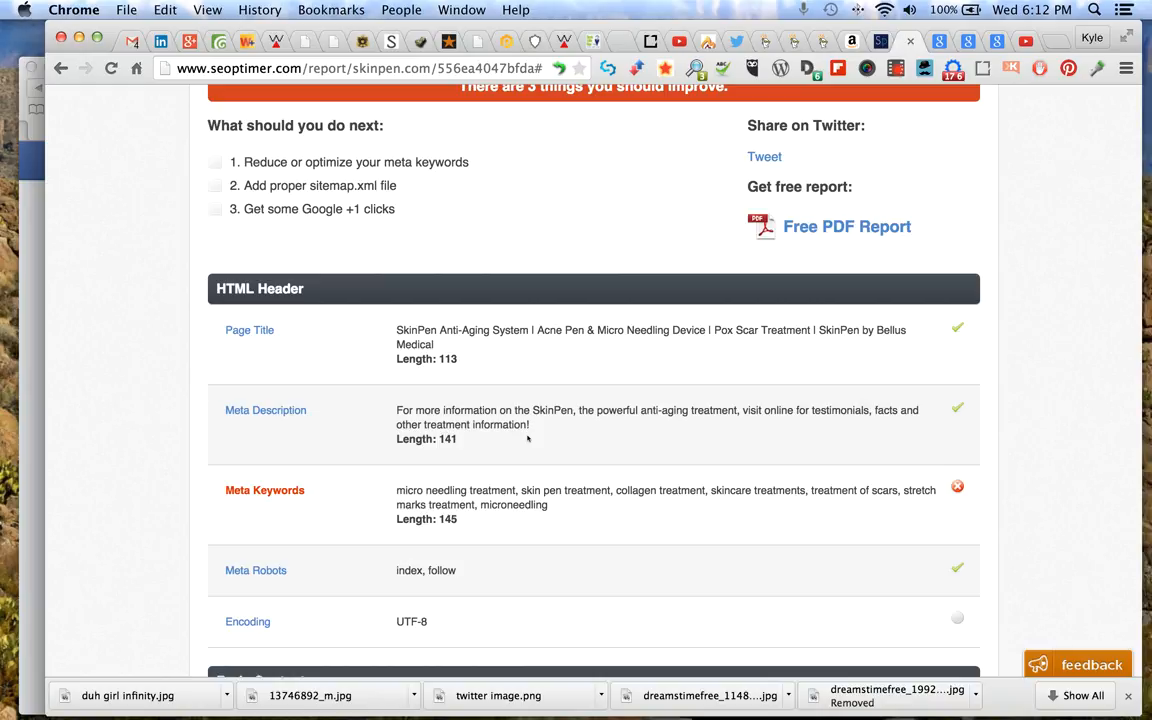
pyautogui.moveTo(512, 404)
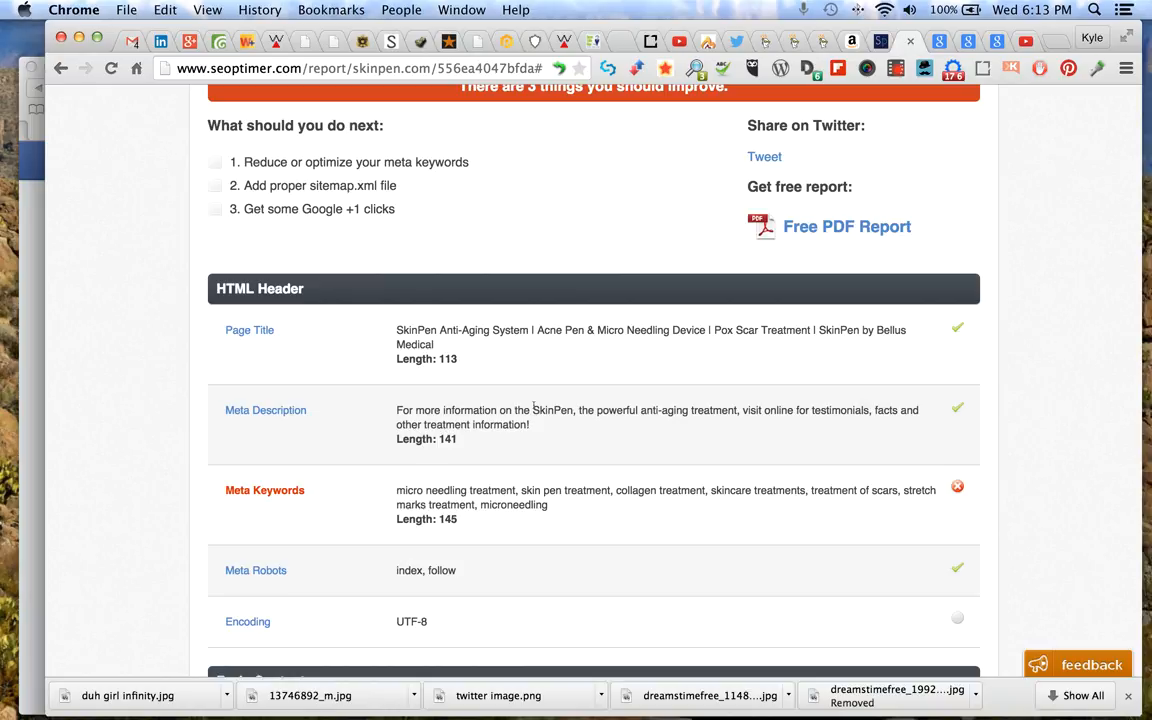
pyautogui.moveTo(856, 136)
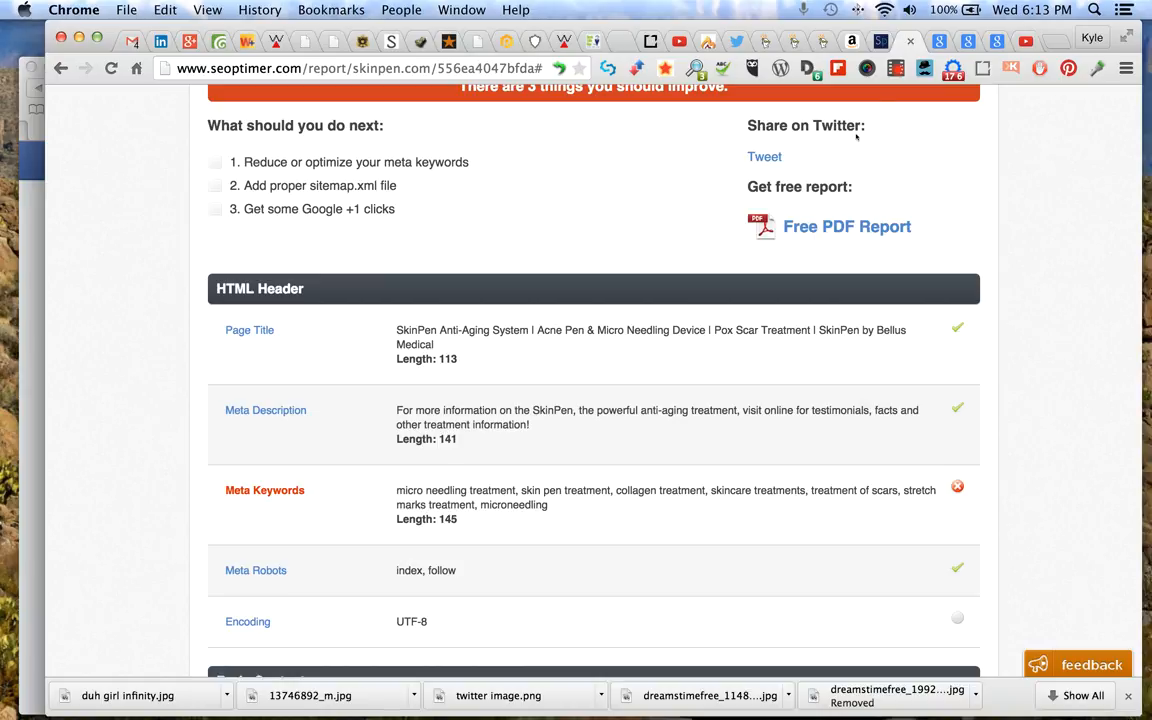